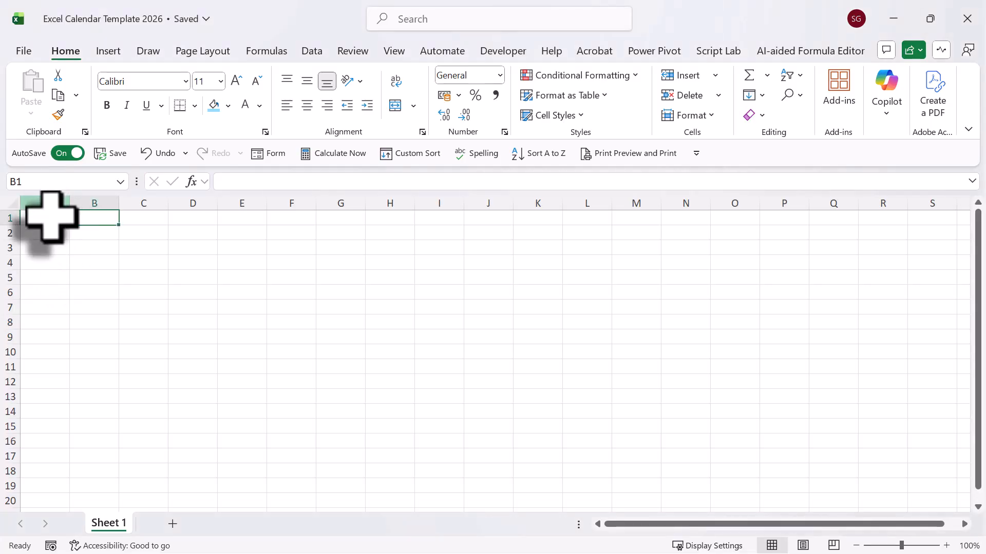
- Add Year and Month headers and fill column A with years 2025 to 2042
{"action": "type", "text": "Year"}
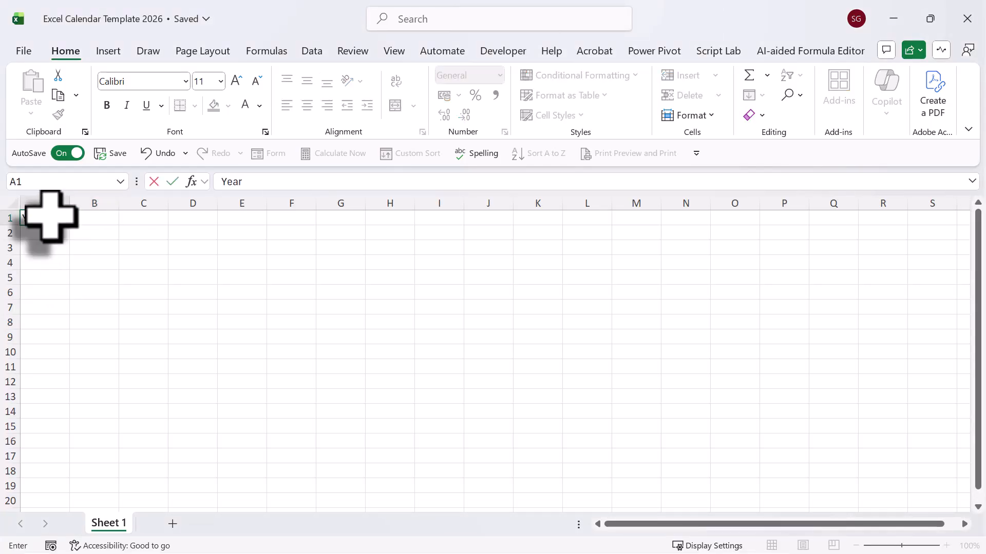
{"action": "type", "text": "Moty"}
{"action": "left_click", "coordinate": [45, 233]}
{"action": "type", "text": "2025"}
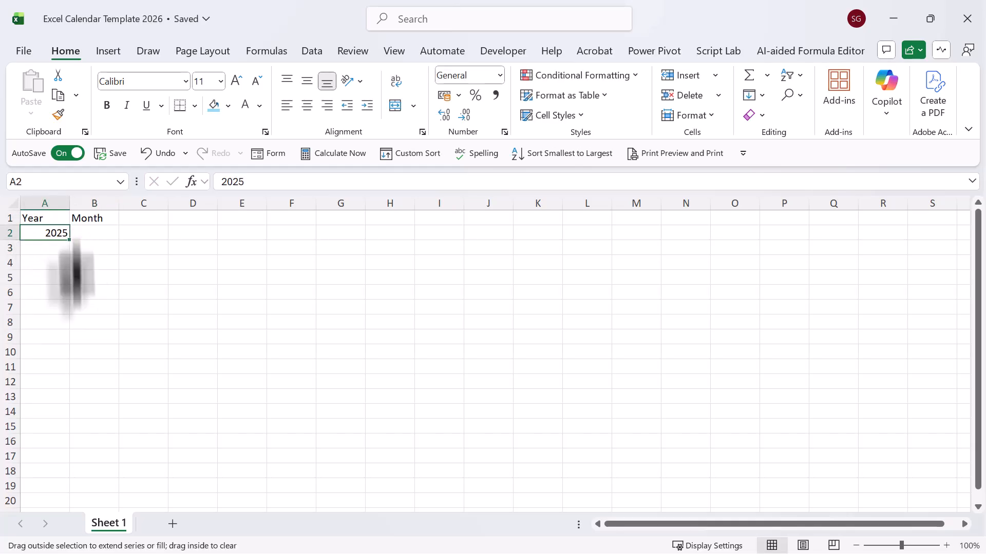
{"action": "left_click_drag", "start_coordinate": [44, 233], "coordinate": [45, 497]}
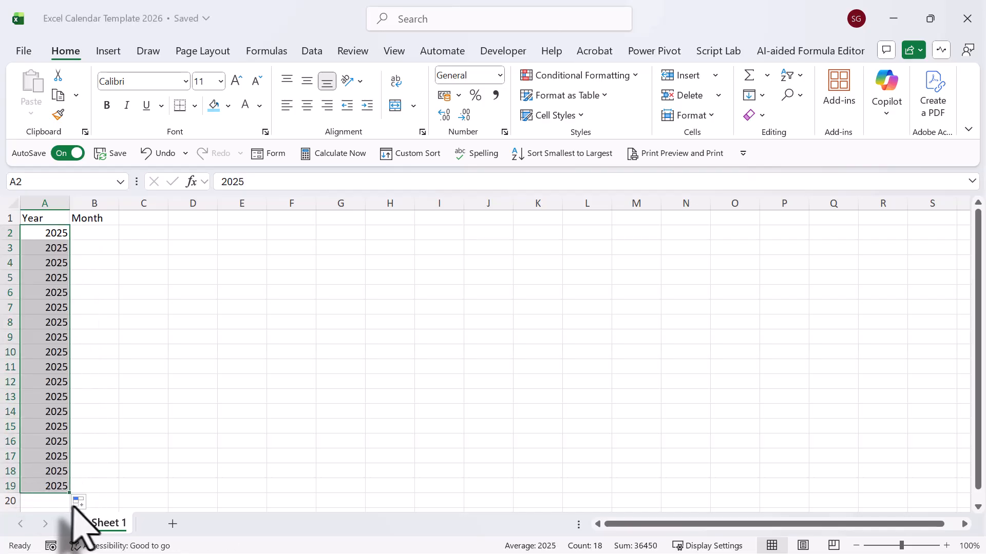
{"action": "left_click", "coordinate": [80, 503]}
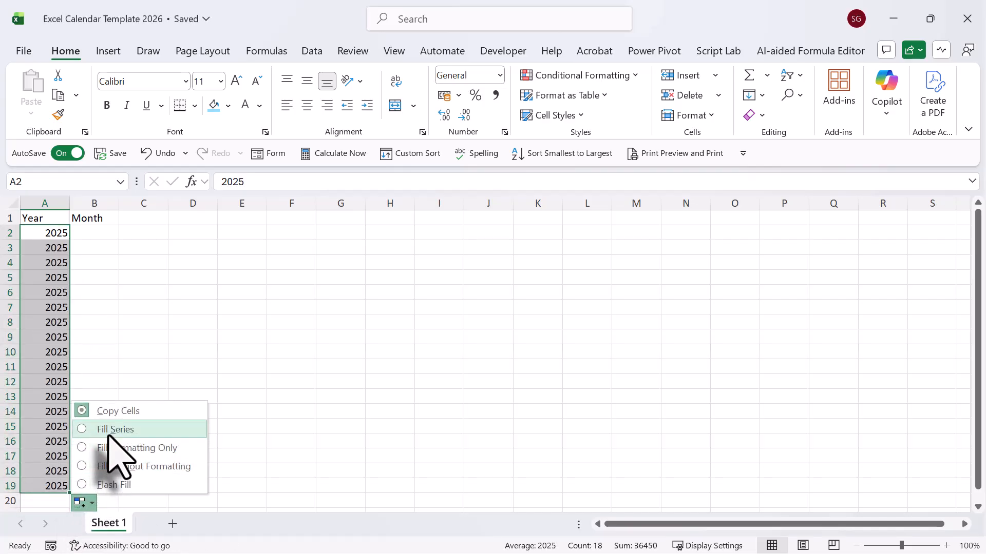
{"action": "left_click", "coordinate": [115, 429]}
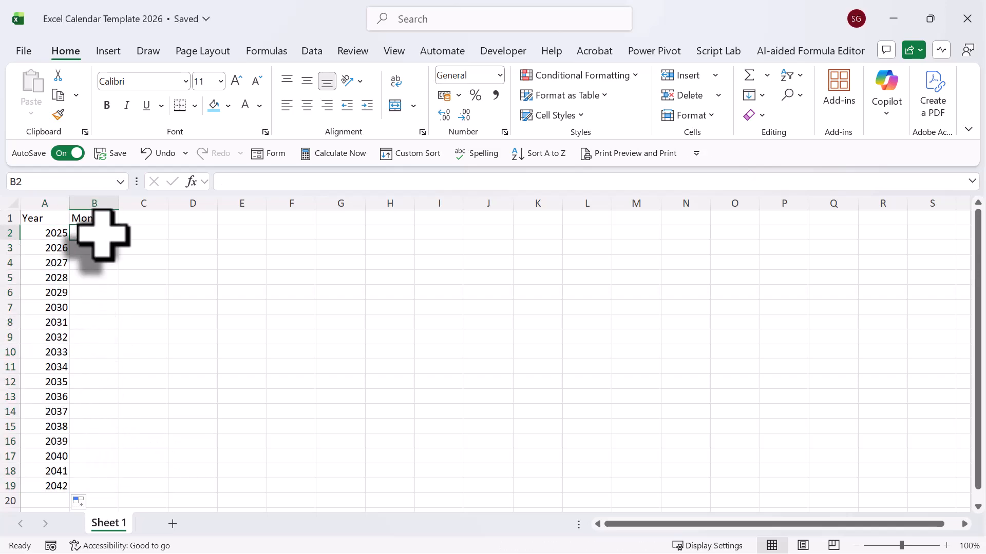
- Fill B2:B13 with January through December and rename the sheet Y-M
{"action": "type", "text": "Jan"}
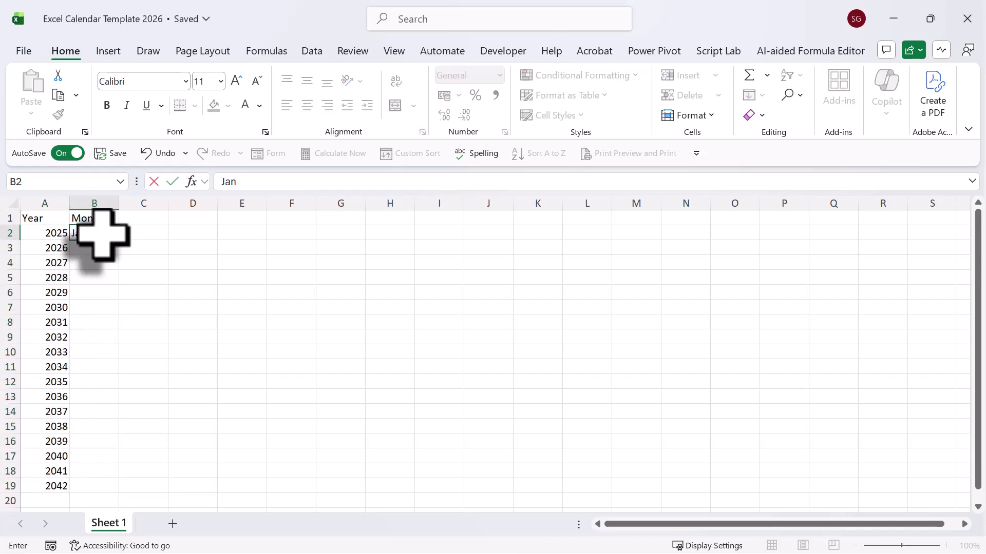
{"action": "type", "text": "January"}
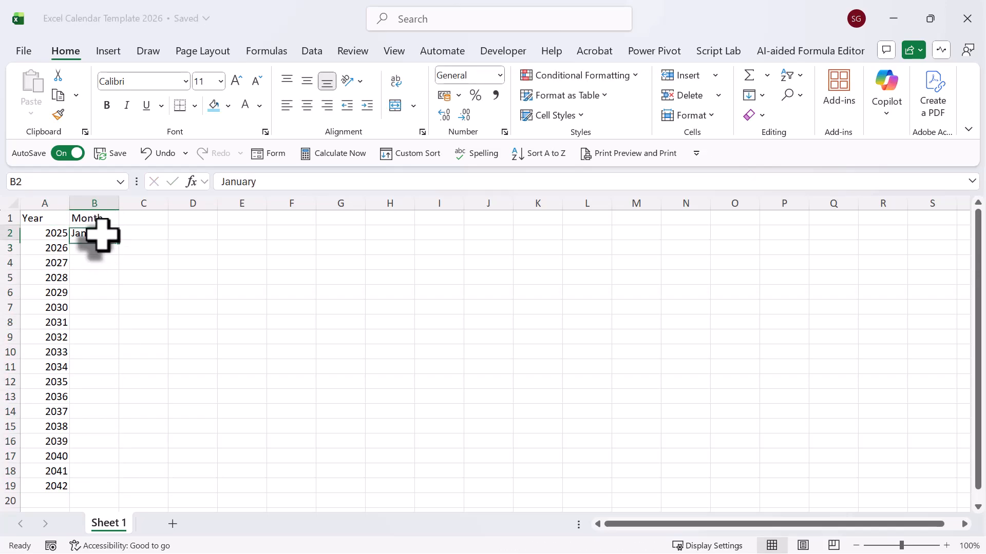
{"action": "left_click_drag", "start_coordinate": [94, 232], "coordinate": [95, 426]}
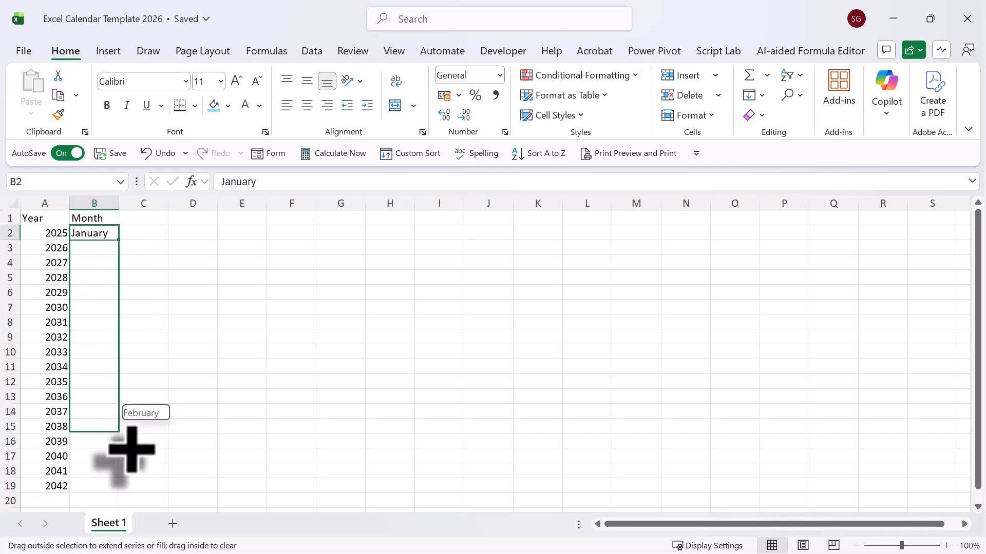
{"action": "left_click_drag", "start_coordinate": [95, 233], "coordinate": [95, 412]}
{"action": "type", "text": "Y-M"}
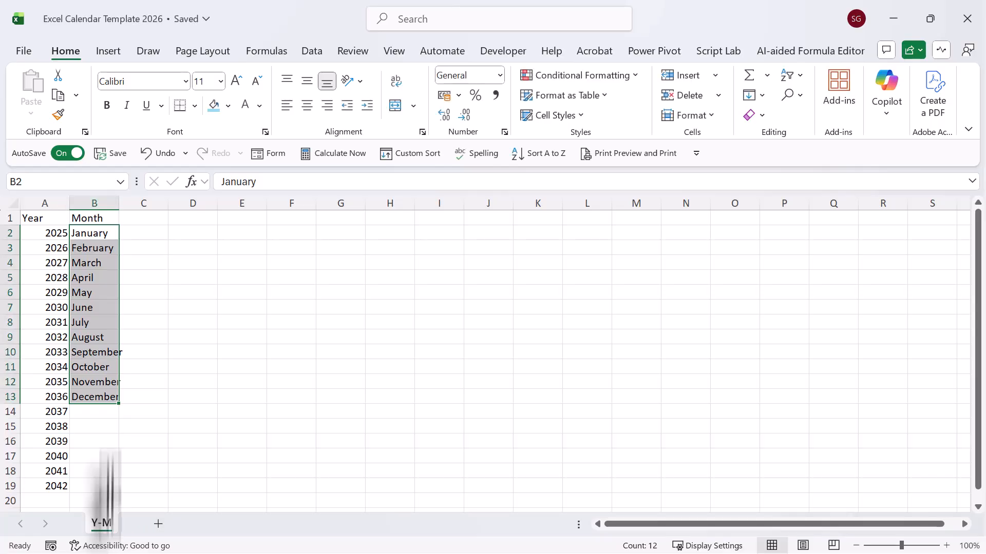
{"action": "left_click", "coordinate": [95, 471]}
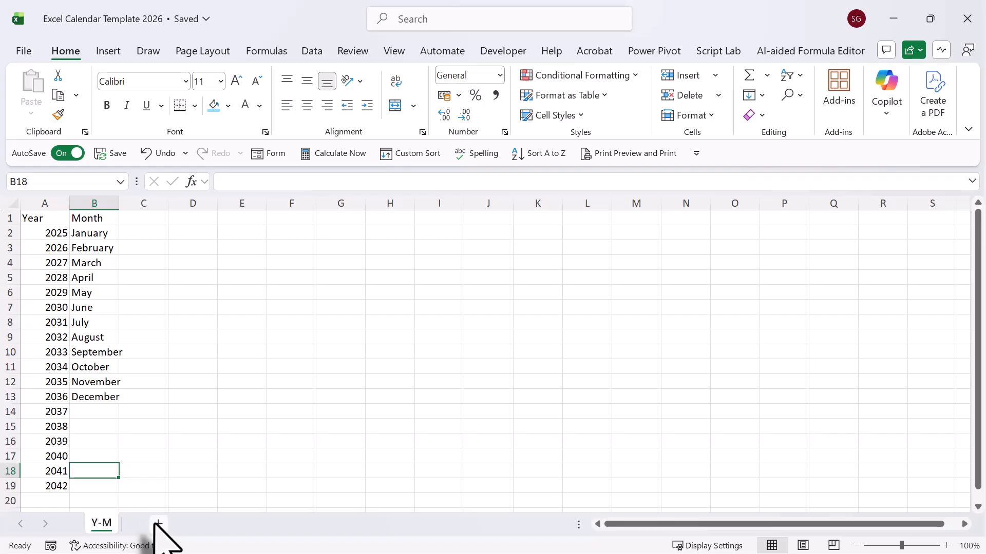
- Add a new sheet named Calendar and enter 2026 in B2
{"action": "left_click", "coordinate": [158, 524]}
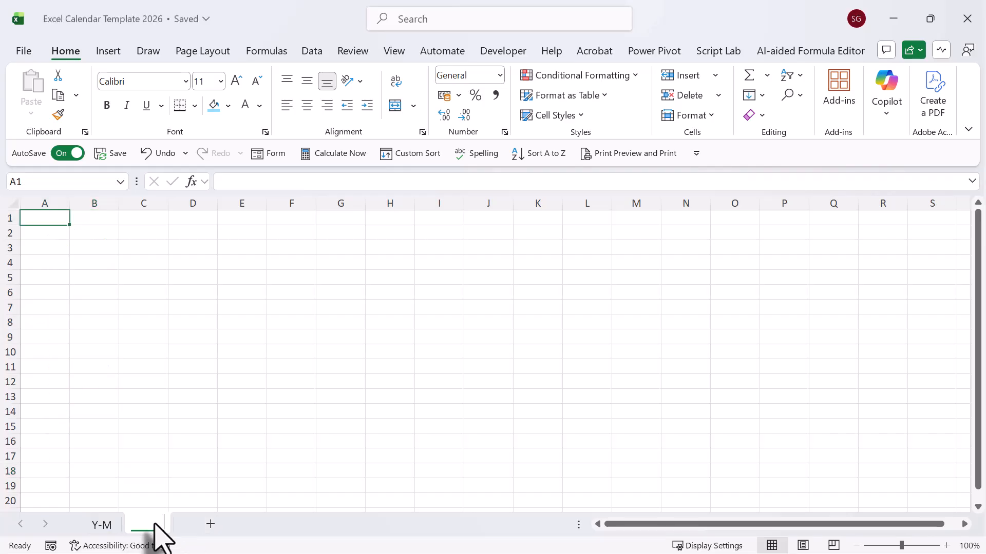
{"action": "double_click", "coordinate": [143, 524]}
{"action": "type", "text": "Calendar"}
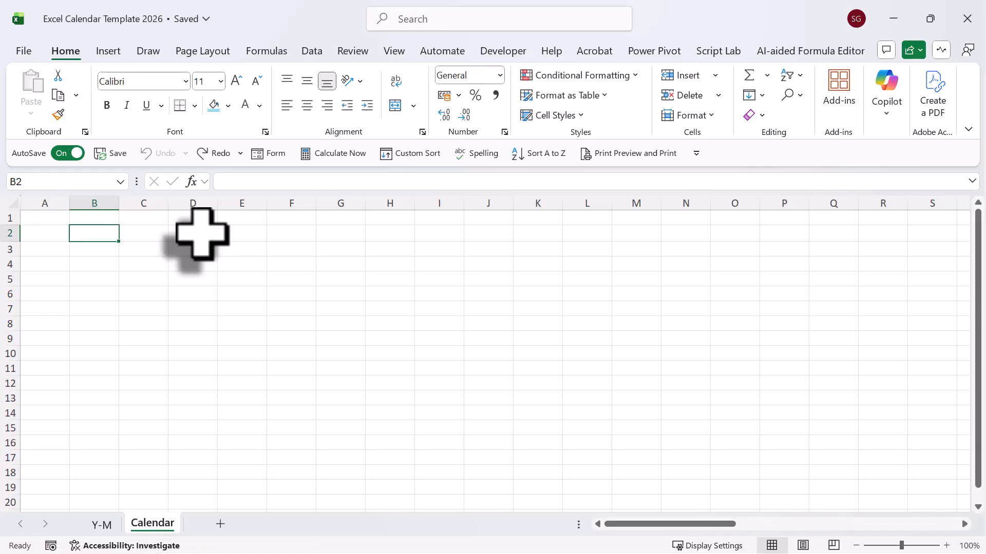
{"action": "type", "text": "2026"}
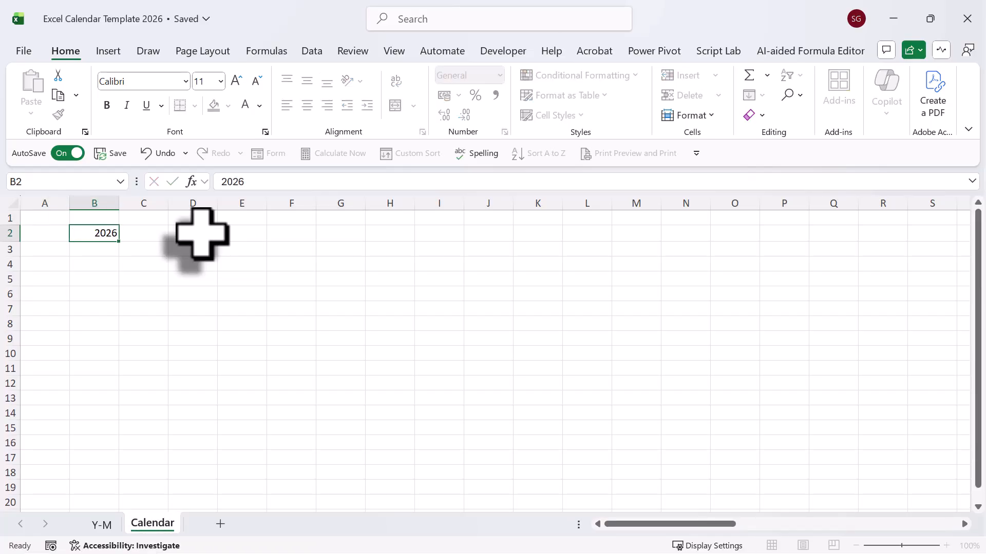
- Enter April in D2 and style both titles at size 16, bold, white on blue
{"action": "left_click", "coordinate": [193, 233]}
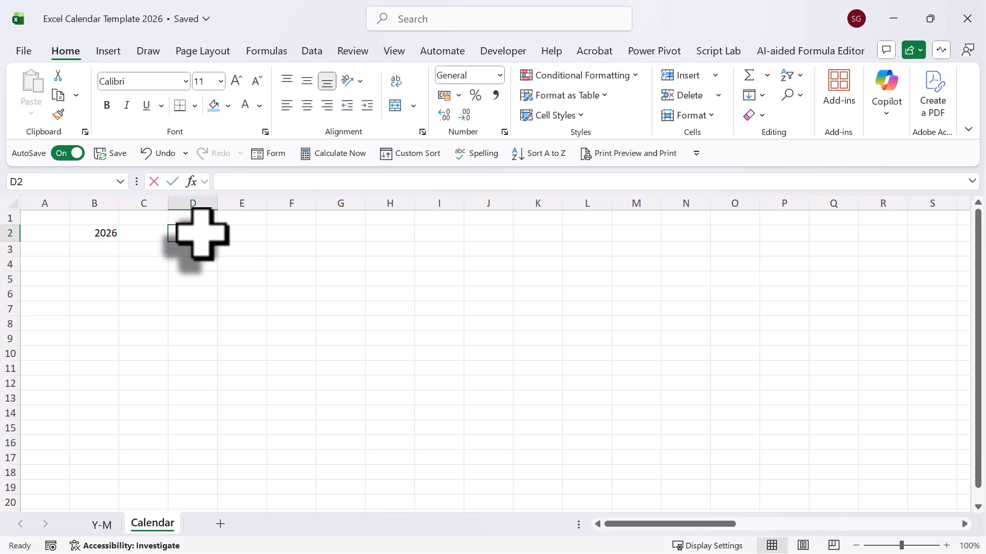
{"action": "type", "text": "April"}
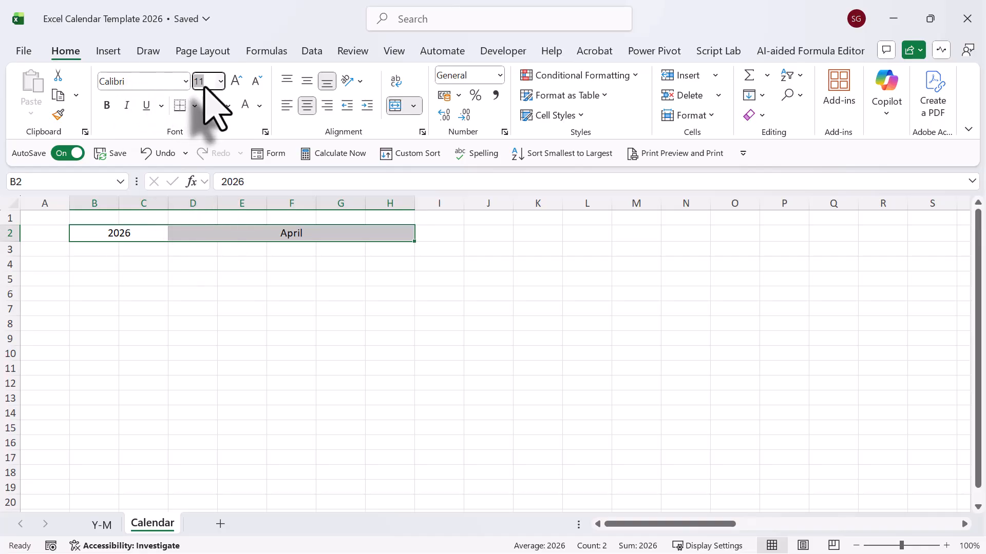
{"action": "type", "text": "16"}
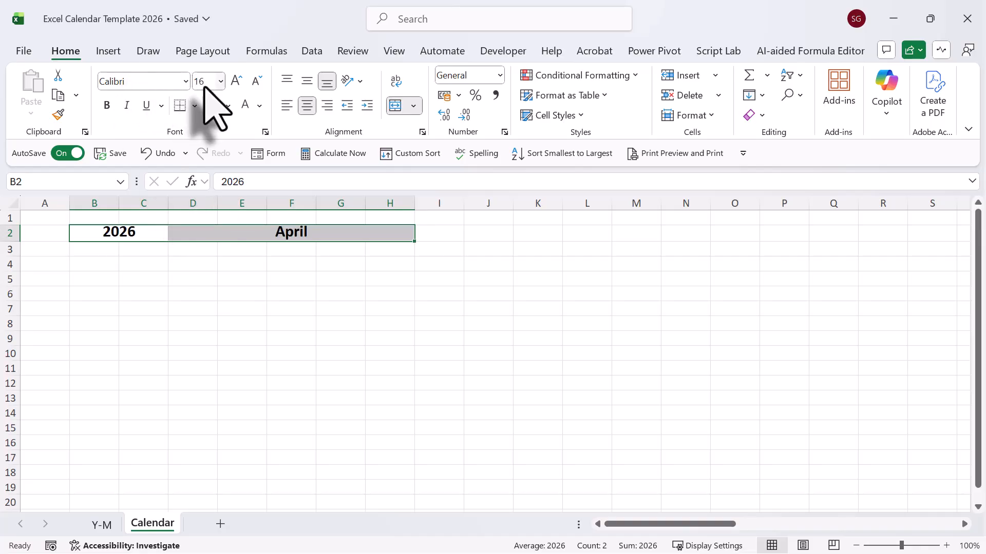
{"action": "left_click", "coordinate": [106, 105]}
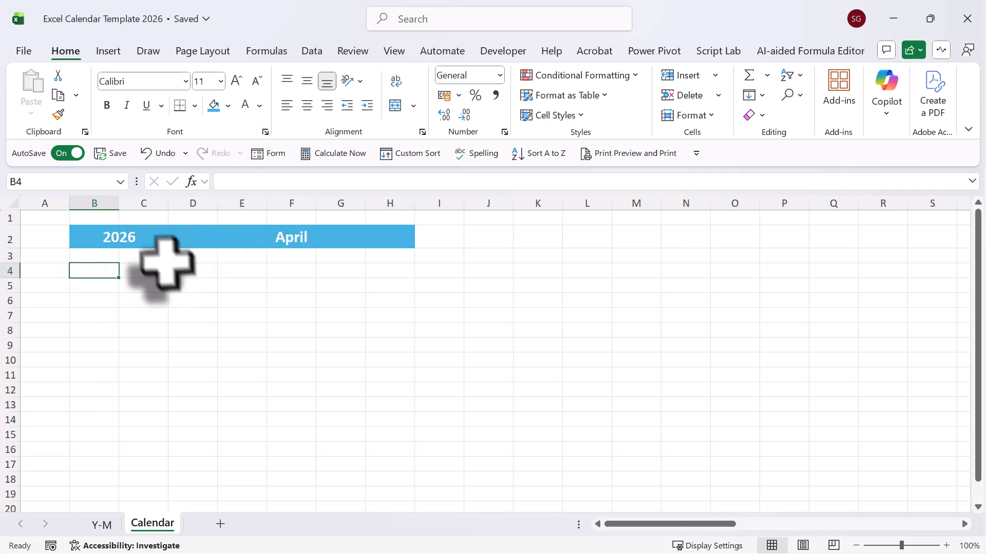
- Give B2 a list validation sourced from the Y-M year list A2:A19
{"action": "left_click", "coordinate": [94, 285]}
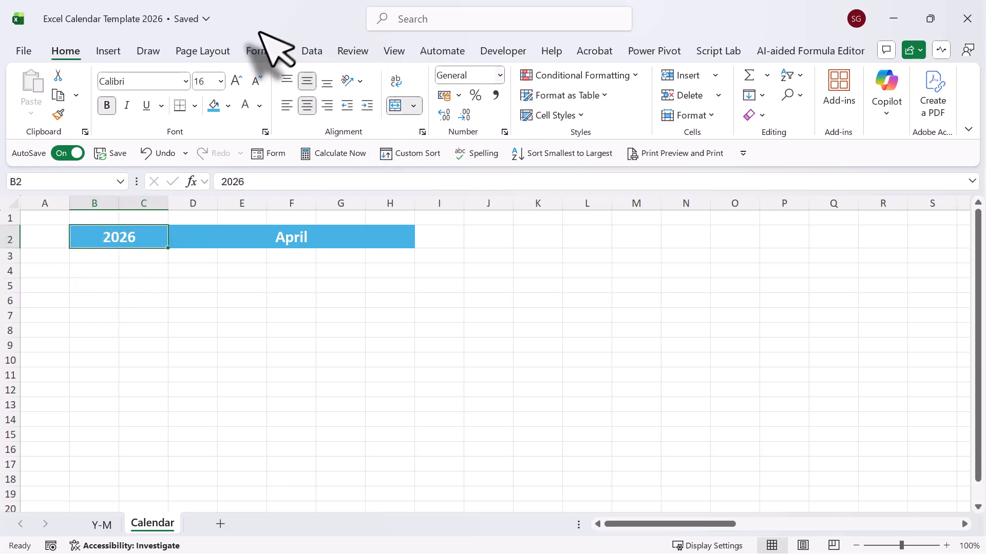
{"action": "left_click", "coordinate": [311, 51]}
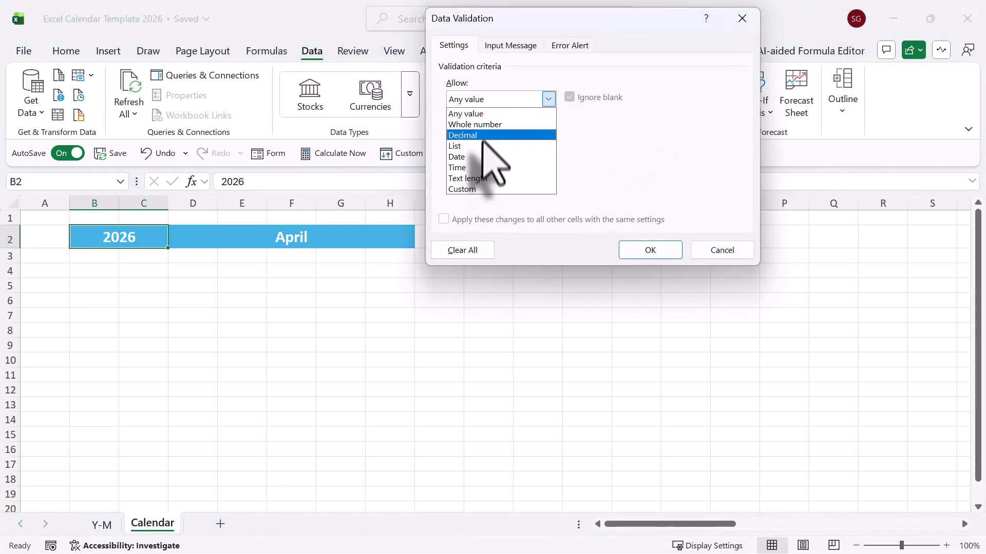
{"action": "left_click", "coordinate": [454, 146]}
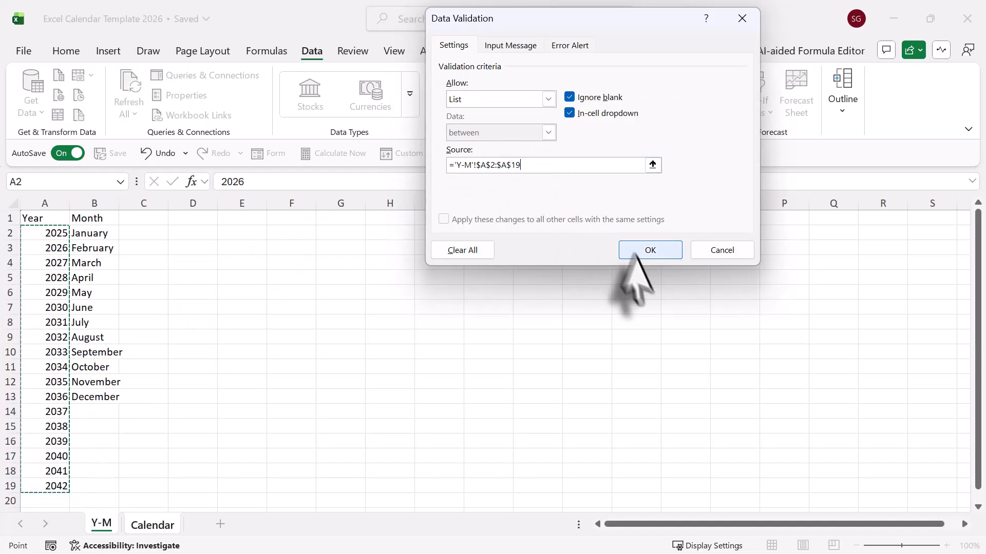
{"action": "left_click", "coordinate": [650, 250]}
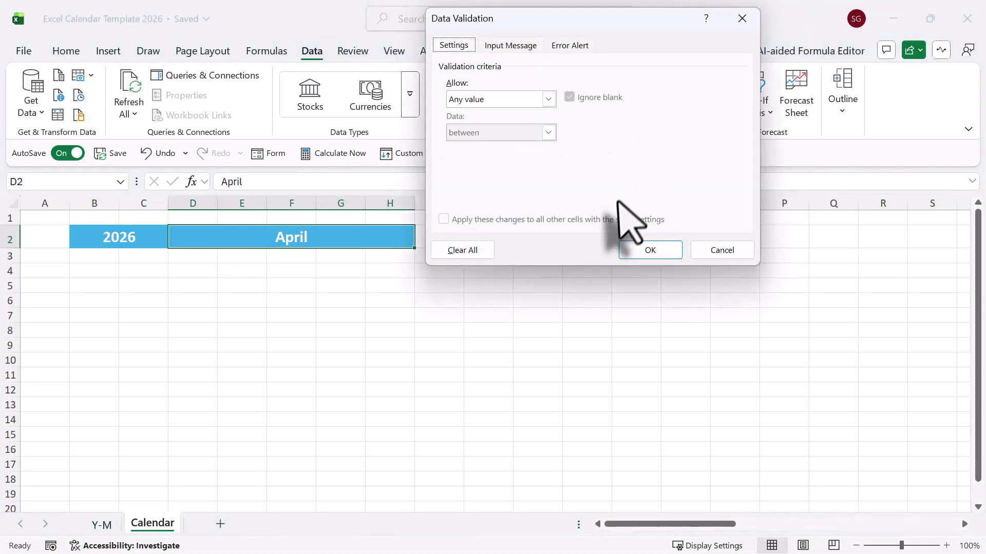
- Make D2 a month dropdown from the Y-M month list and select April
{"action": "left_click", "coordinate": [547, 98]}
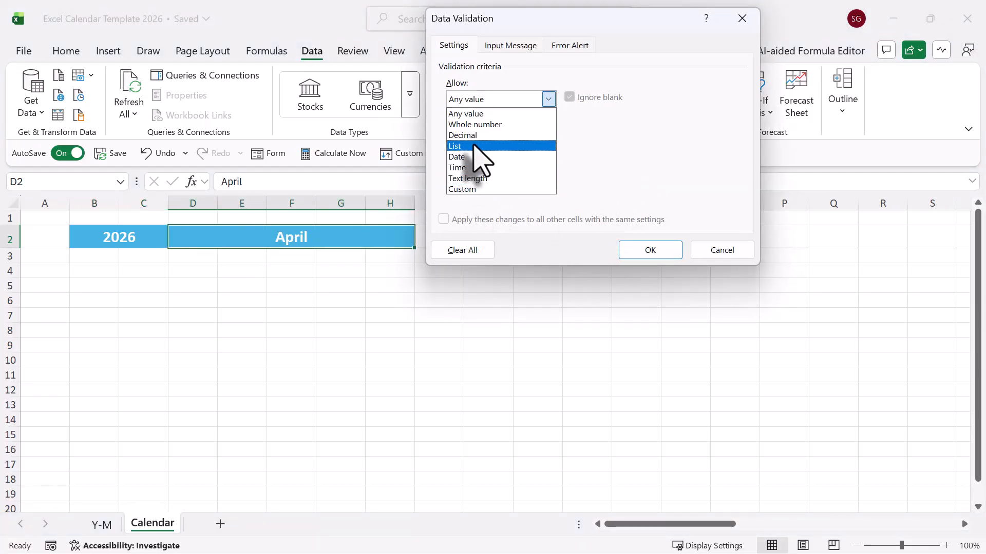
{"action": "left_click", "coordinate": [456, 146]}
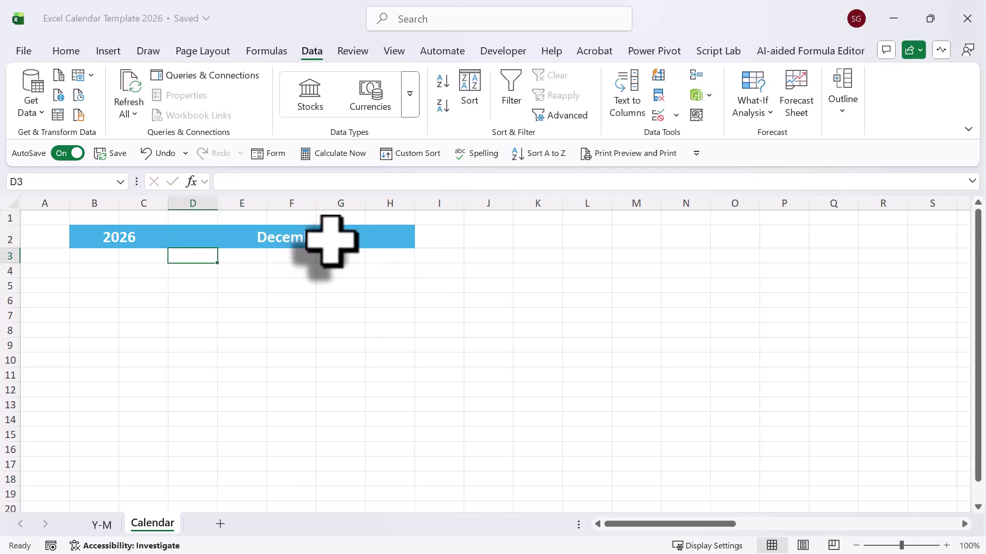
{"action": "type", "text": "ap"}
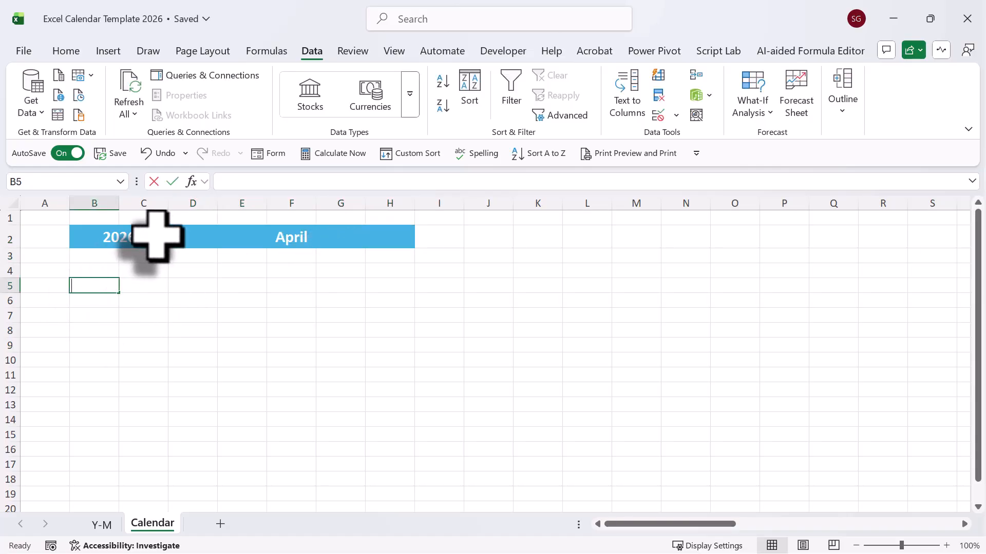
- Add centered weekday headings Mon through Sun above the grid
{"action": "type", "text": "Mon"}
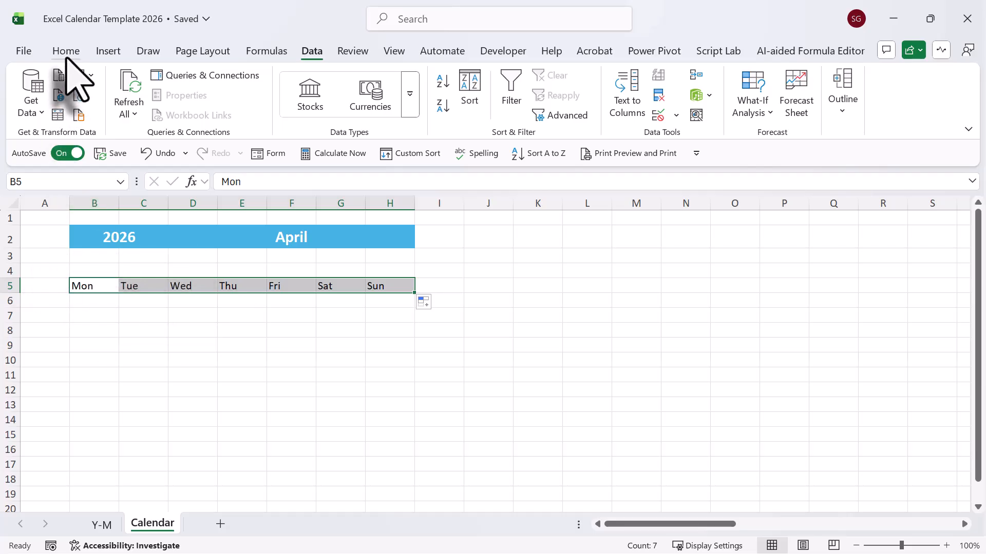
{"action": "left_click", "coordinate": [66, 51]}
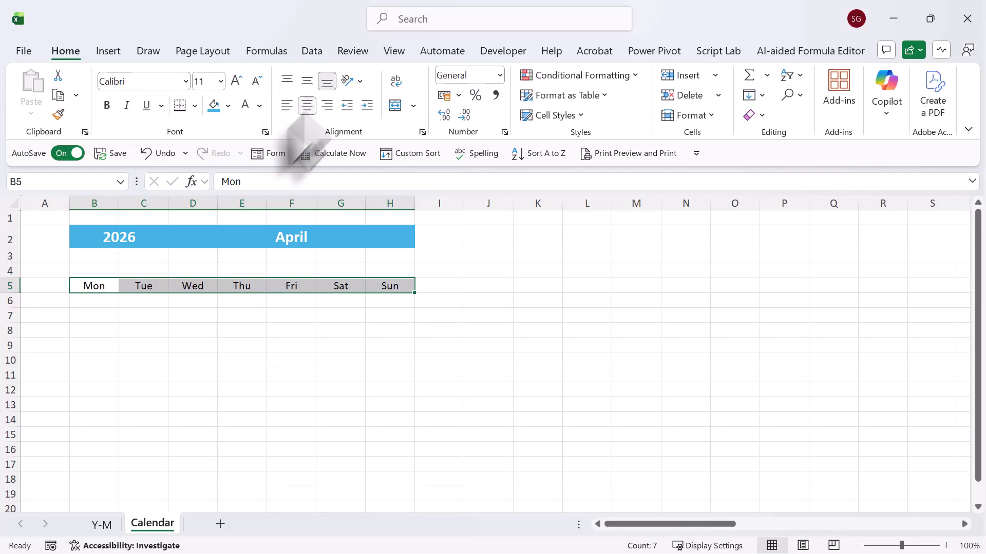
{"action": "left_click", "coordinate": [95, 301]}
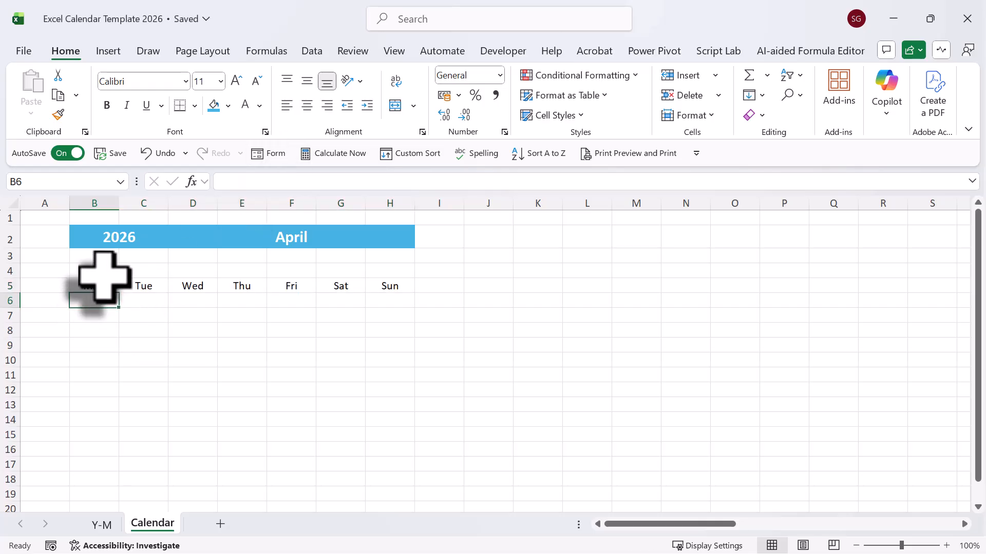
- Enter =SEQUENCE(6,7) in B6 so numbers 1–42 spill across B6:H11
{"action": "type", "text": "=se"}
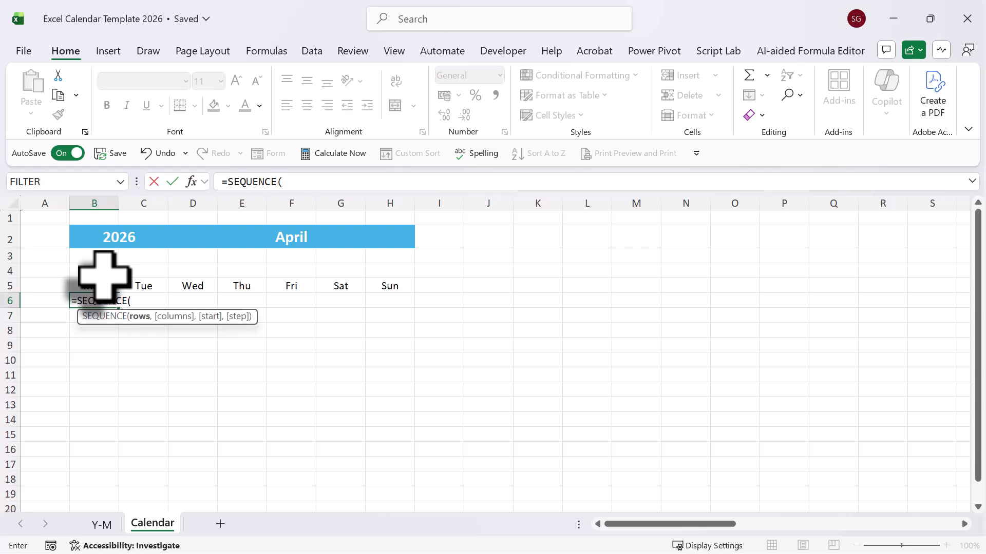
{"action": "type", "text": "6"}
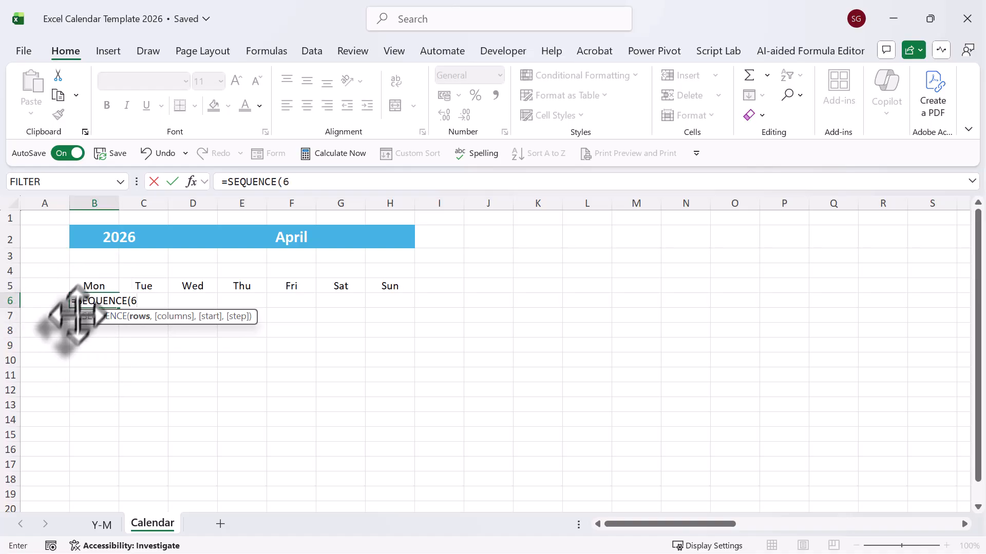
{"action": "mouse_move", "coordinate": [95, 390]}
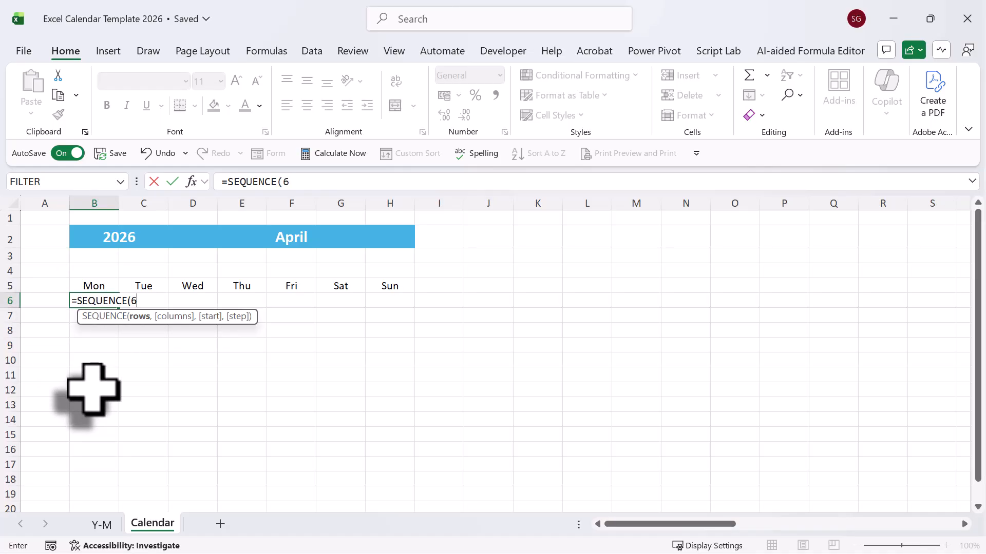
{"action": "type", "text": ","}
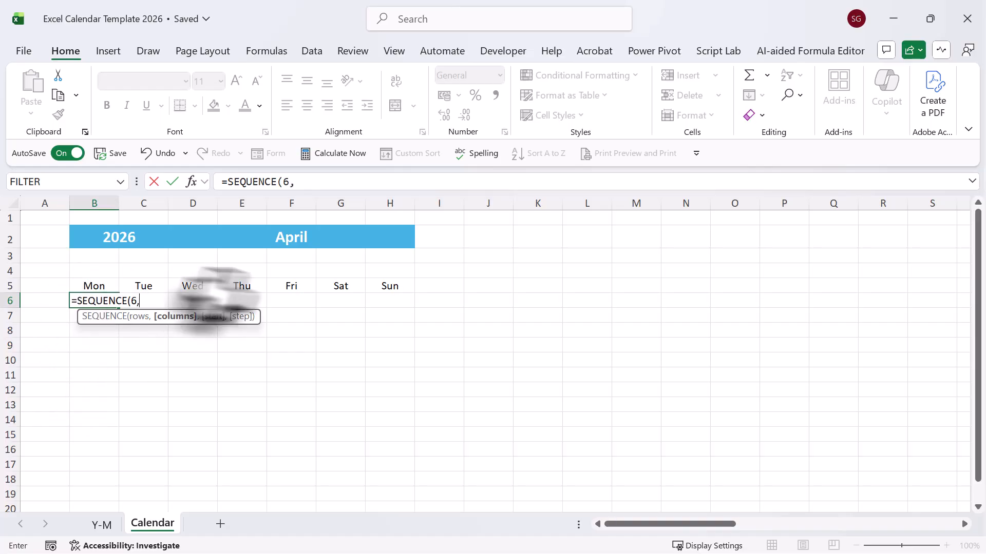
{"action": "type", "text": "7)"}
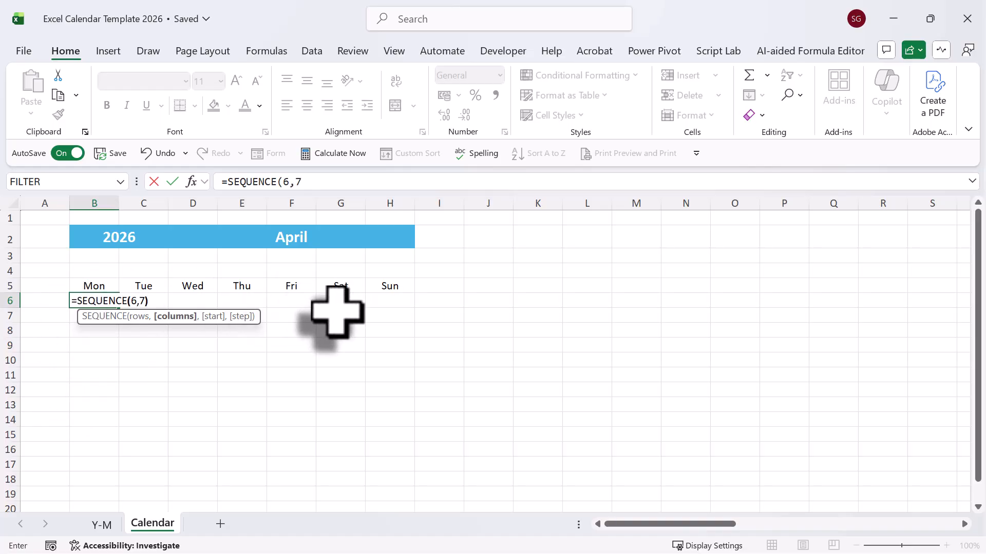
{"action": "key", "text": "enter"}
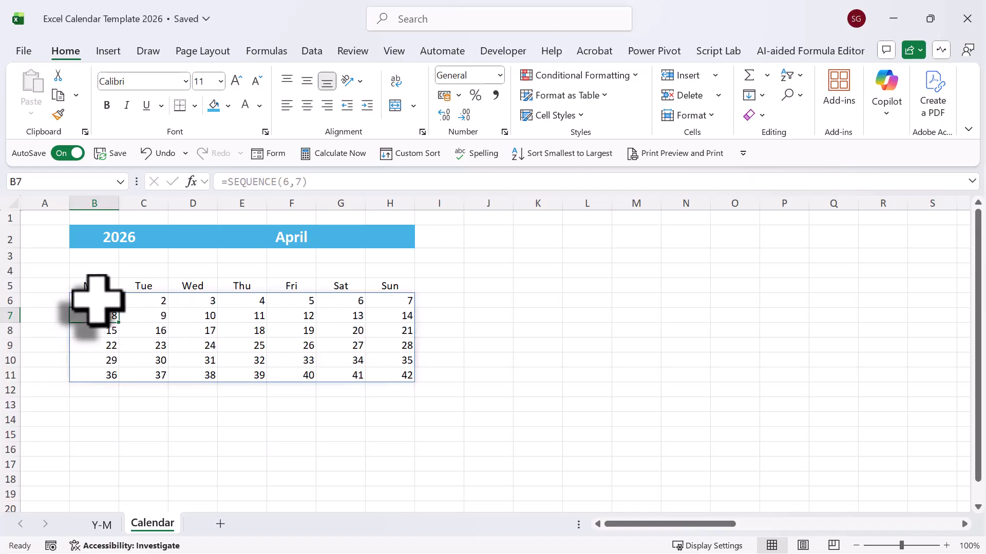
{"action": "left_click", "coordinate": [551, 300]}
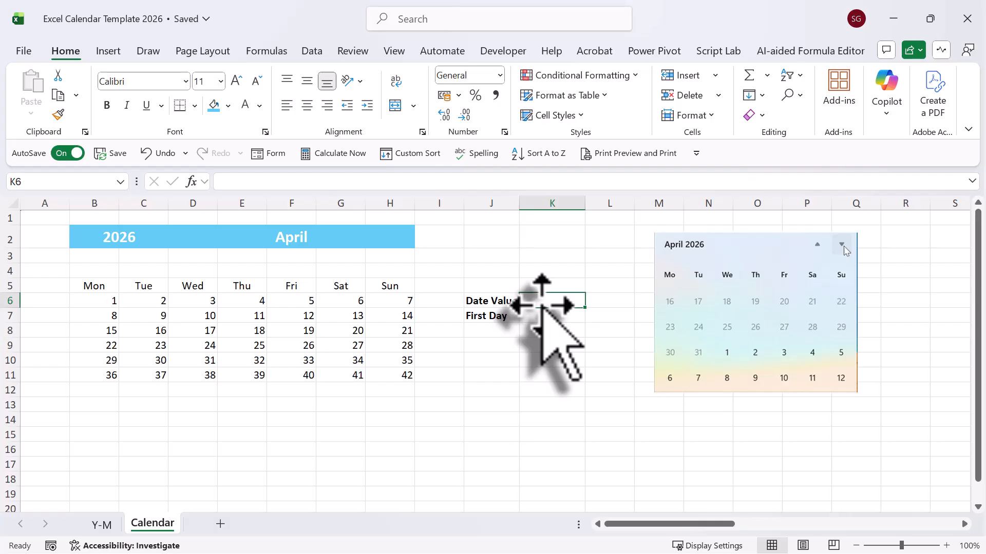
- Enter =DATEVALUE(1&D2&B2) in K6, returning 46113 for April 2026
{"action": "type", "text": "=datv"}
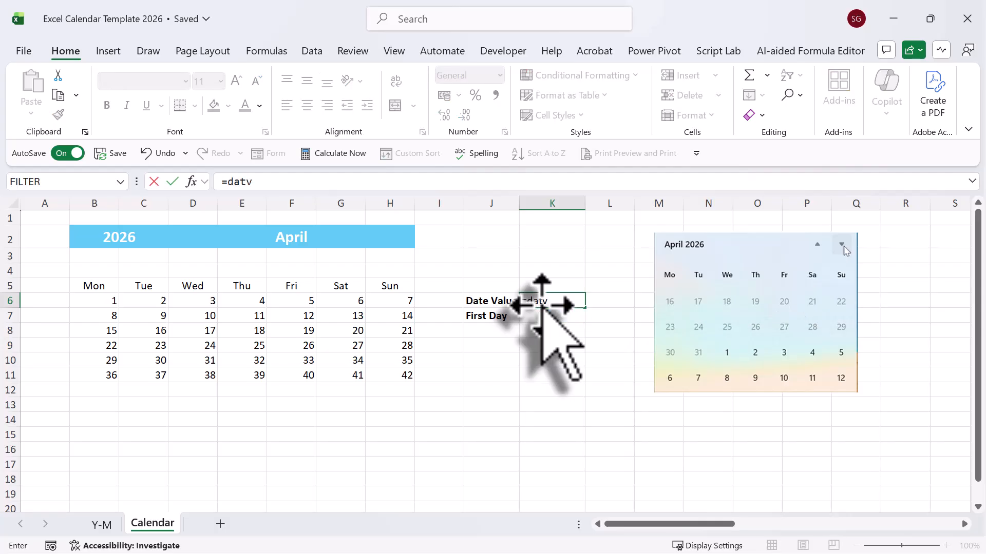
{"action": "type", "text": "e"}
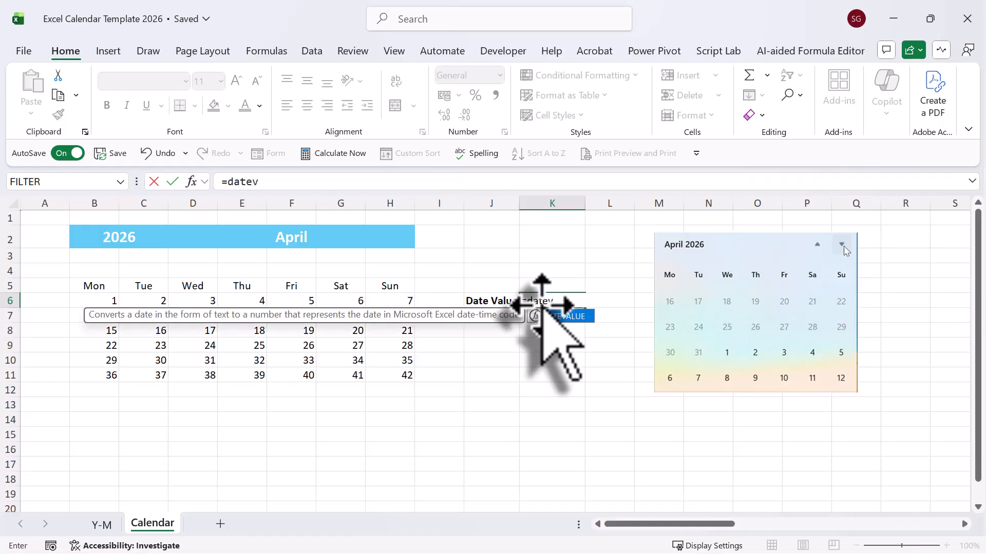
{"action": "type", "text": "ALUE(1&D2"}
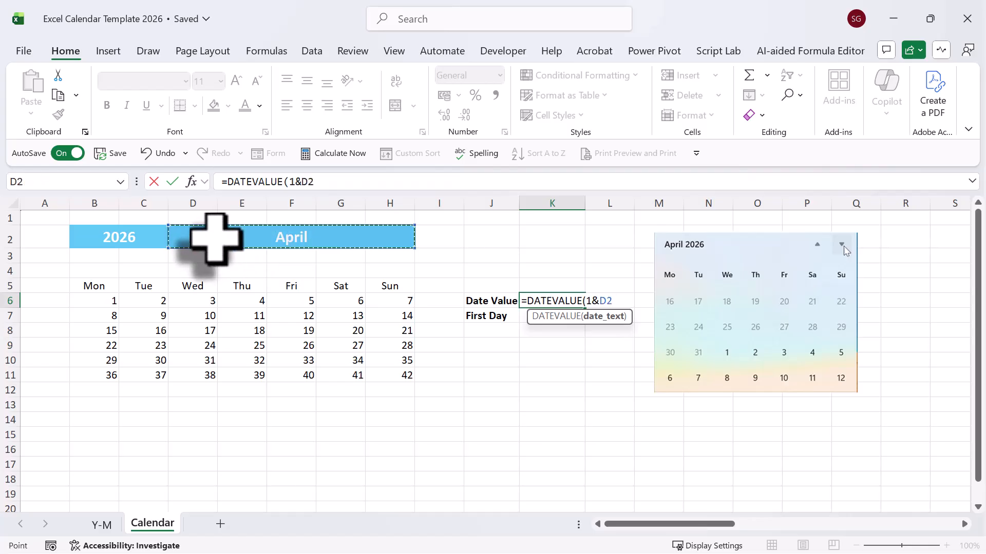
{"action": "type", "text": "&B2"}
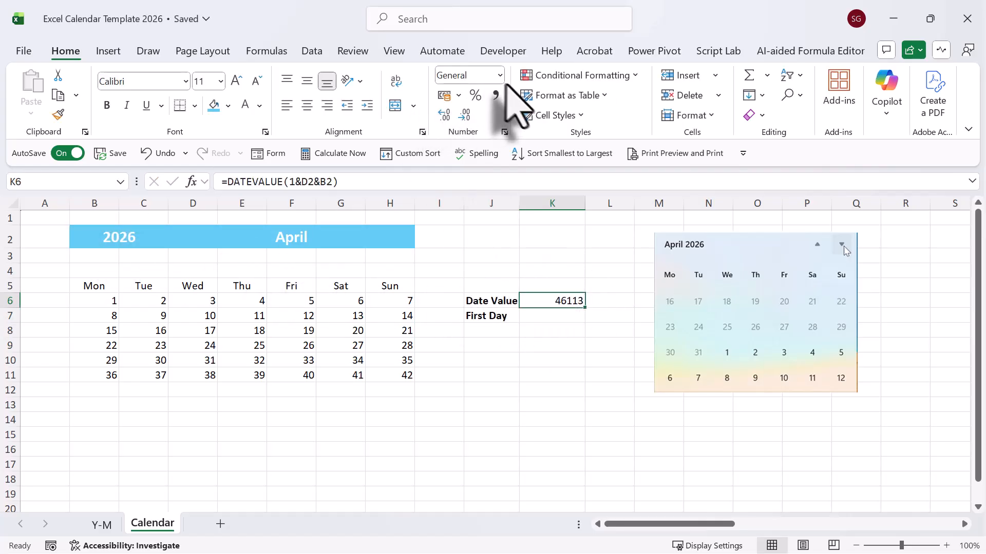
- Format K6 as Long Date so it shows 01 April 2026
{"action": "left_click", "coordinate": [499, 74]}
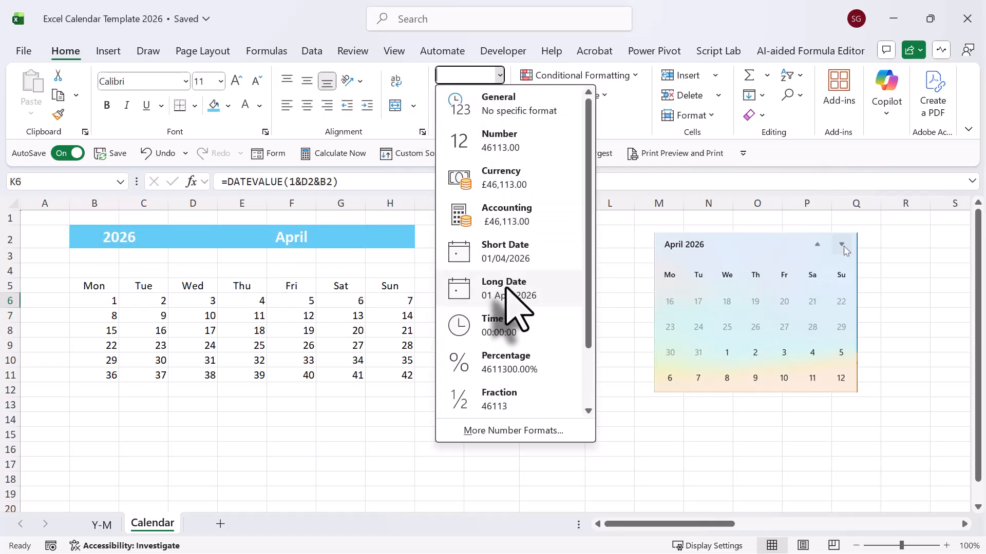
{"action": "left_click", "coordinate": [504, 288]}
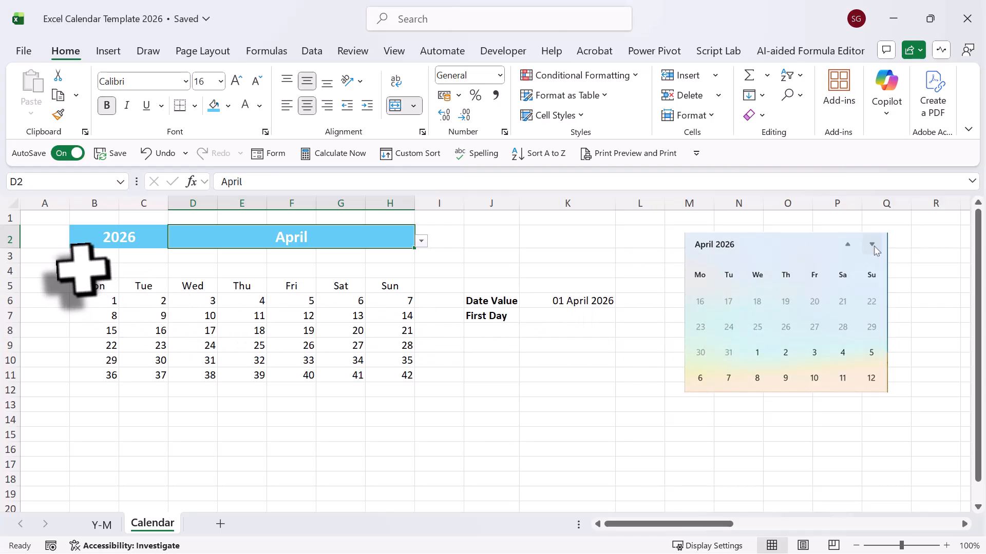
{"action": "mouse_move", "coordinate": [395, 286]}
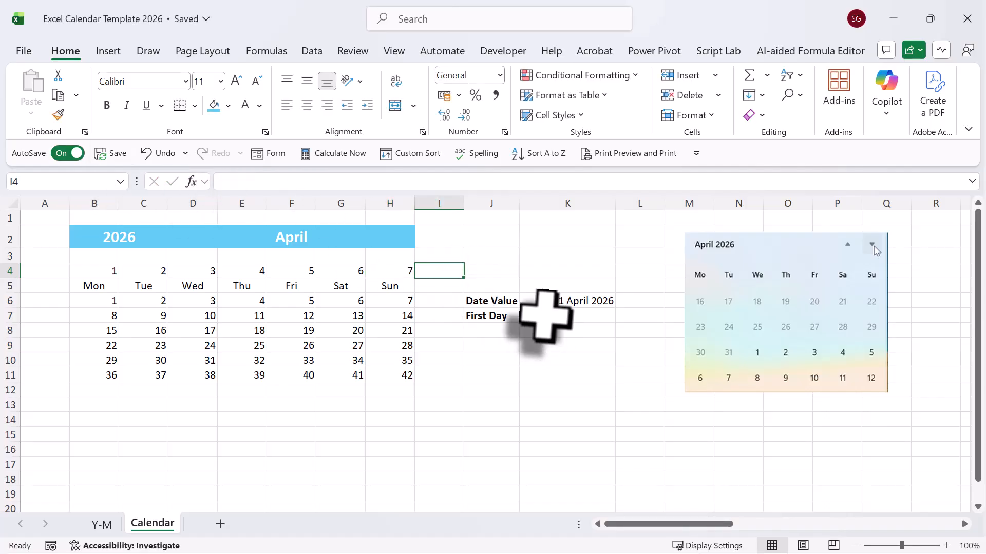
- Enter =WEEKDAY(K6,2) in K7, giving 3 for 01 April 2026
{"action": "left_click", "coordinate": [565, 315]}
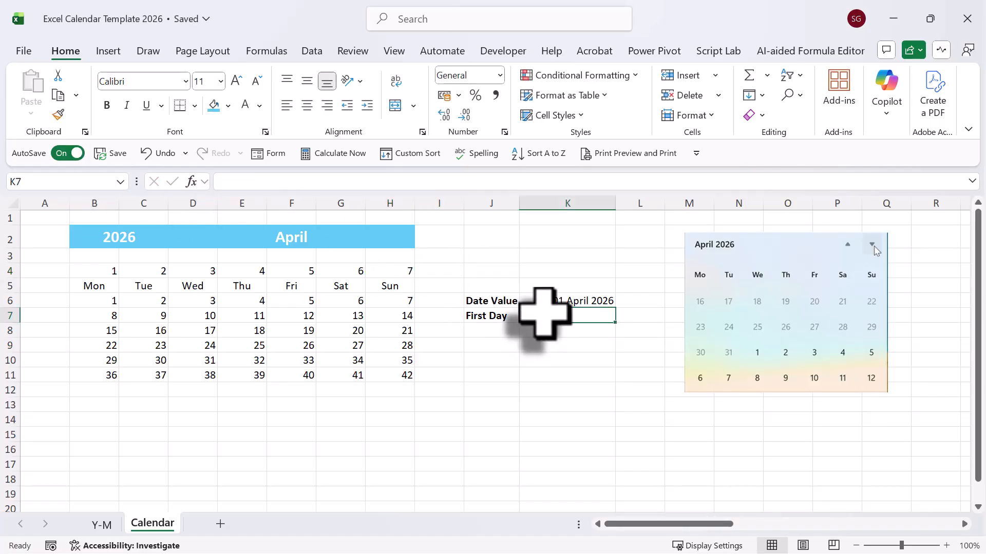
{"action": "type", "text": "=week"}
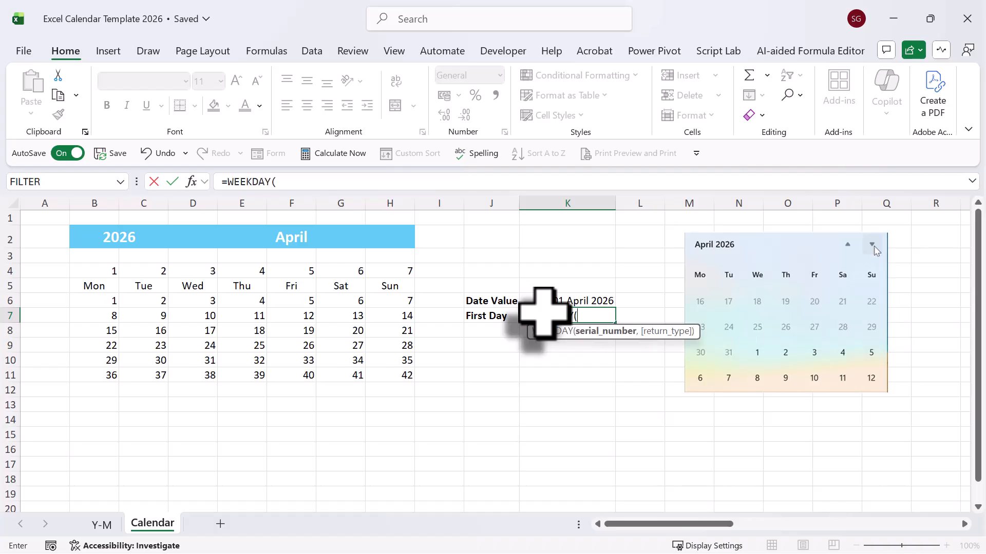
{"action": "left_click", "coordinate": [567, 300]}
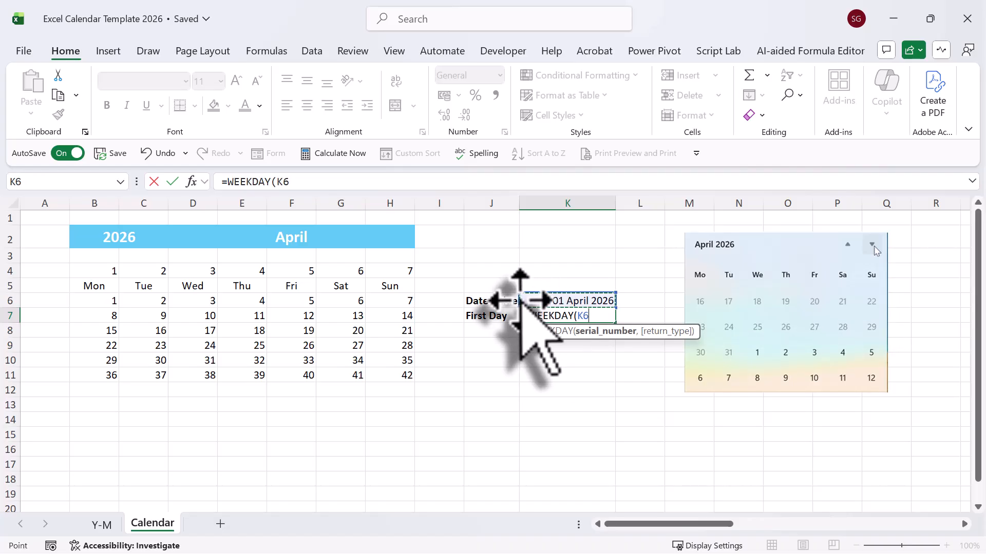
{"action": "type", "text": ","}
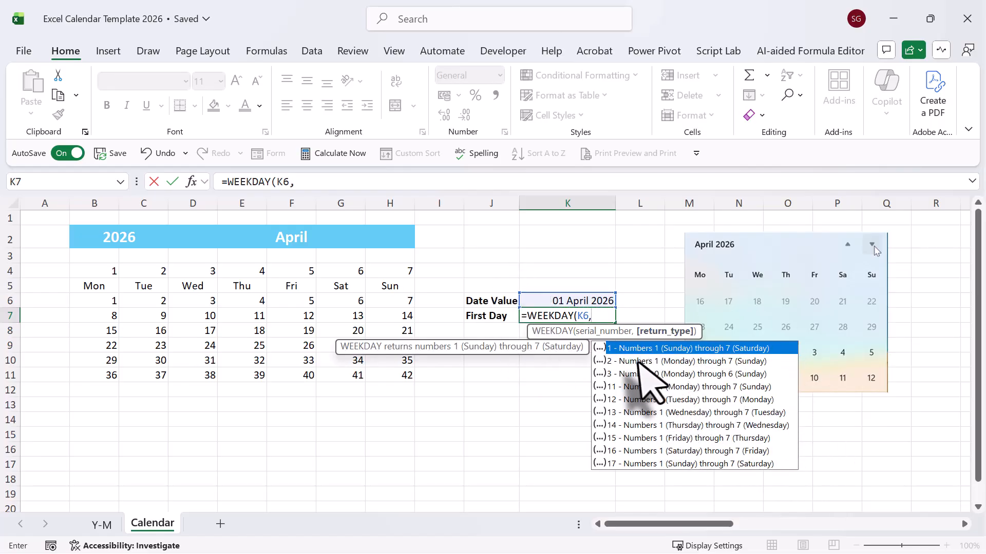
{"action": "mouse_move", "coordinate": [726, 384]}
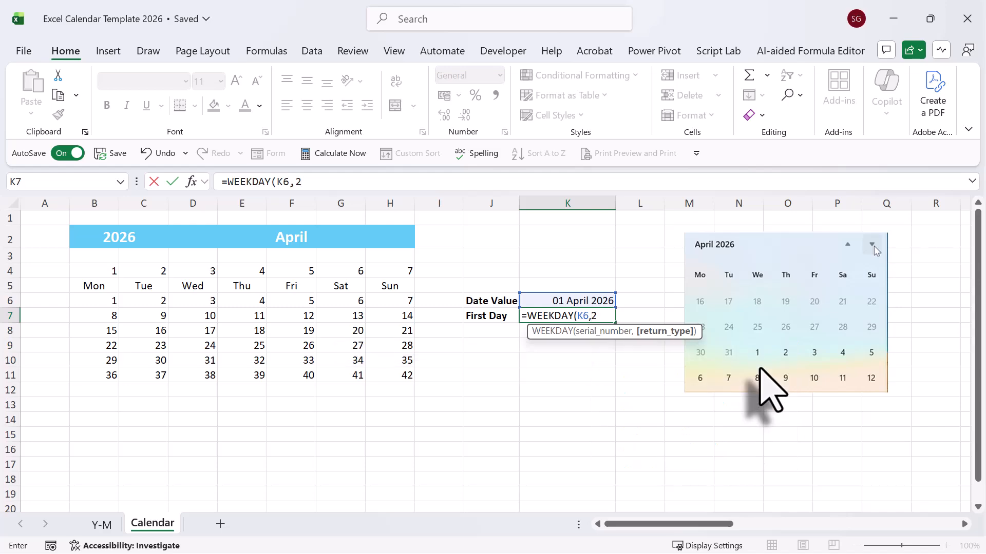
{"action": "key", "text": "enter"}
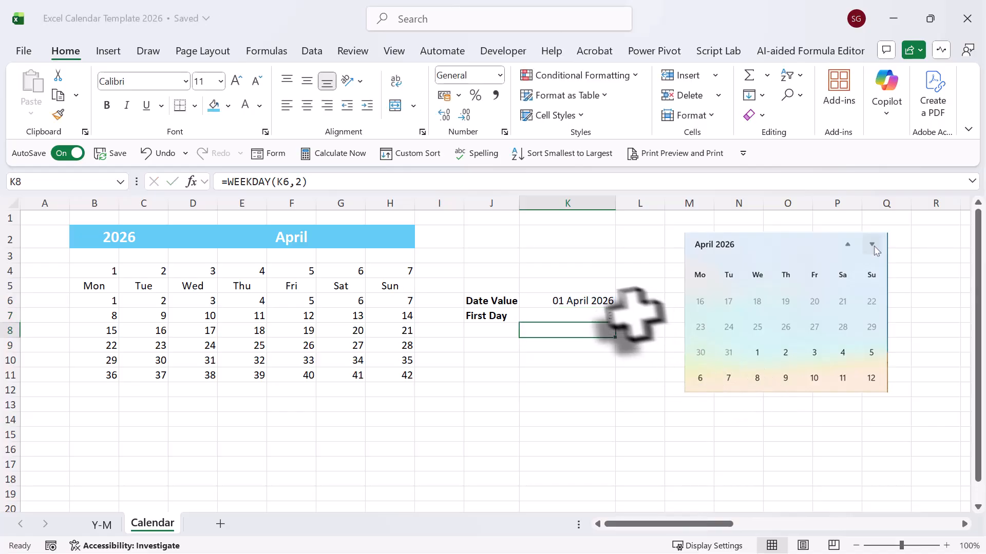
{"action": "left_click", "coordinate": [566, 316]}
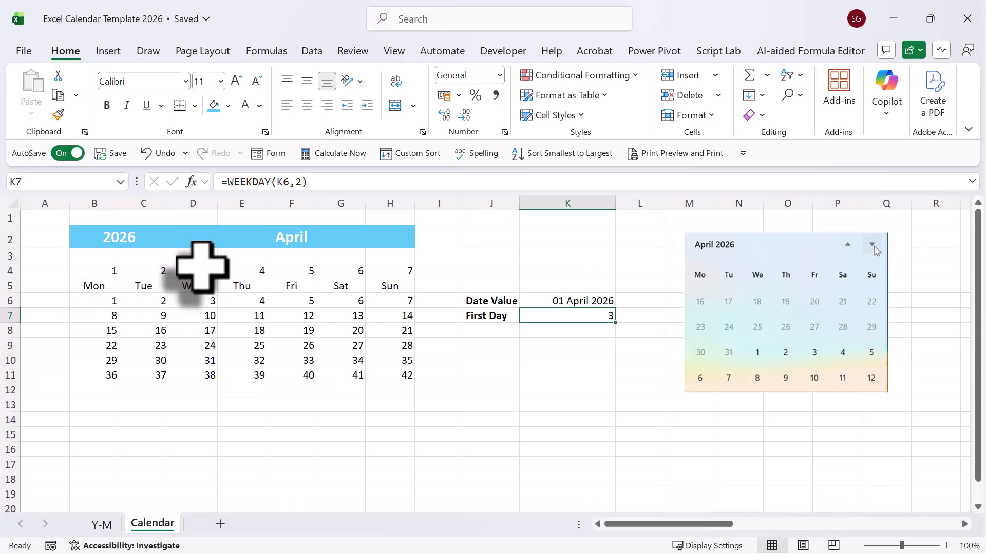
- Change B6 to =SEQUENCE(6,7,K6-K7+1) so the grid shows serials 46111–46152
{"action": "left_click", "coordinate": [193, 271]}
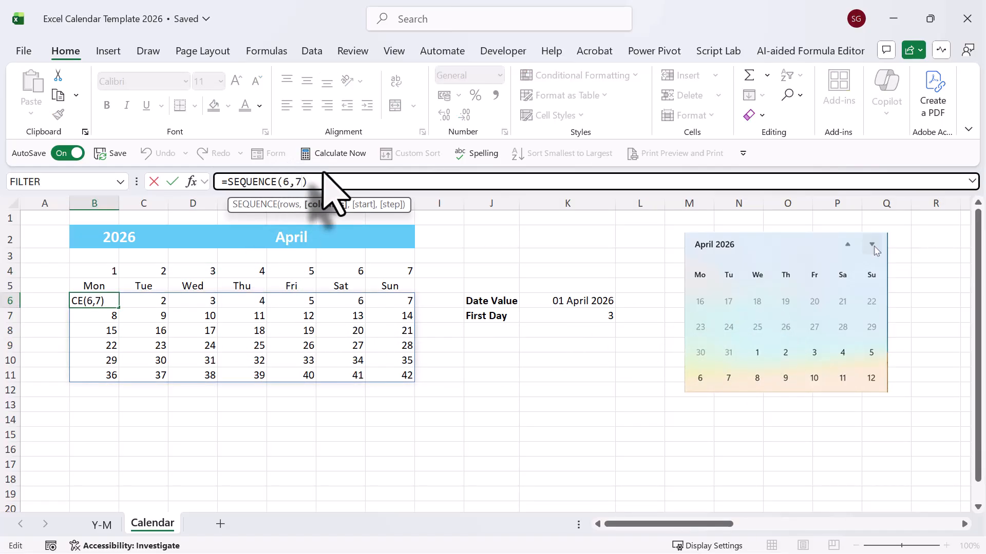
{"action": "type", "text": ","}
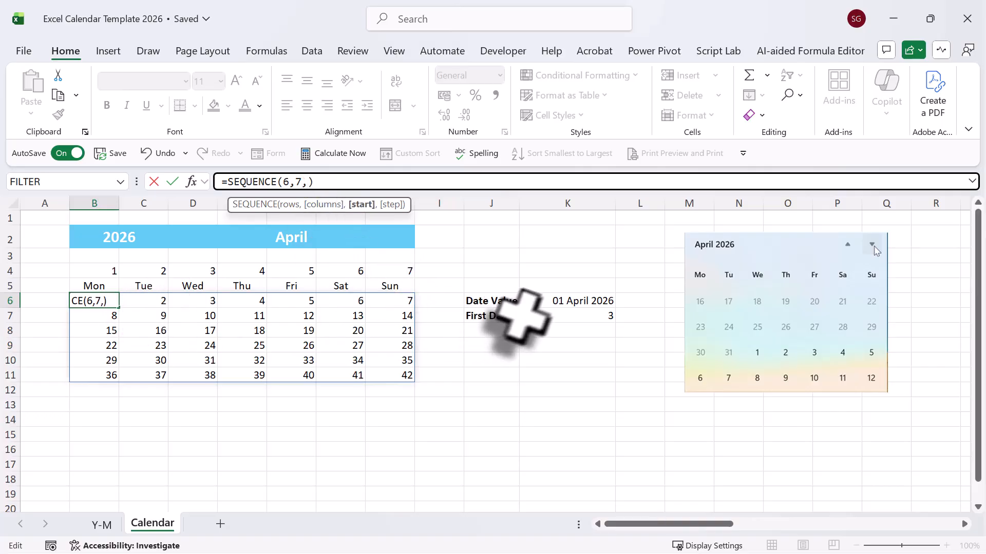
{"action": "left_click", "coordinate": [581, 300]}
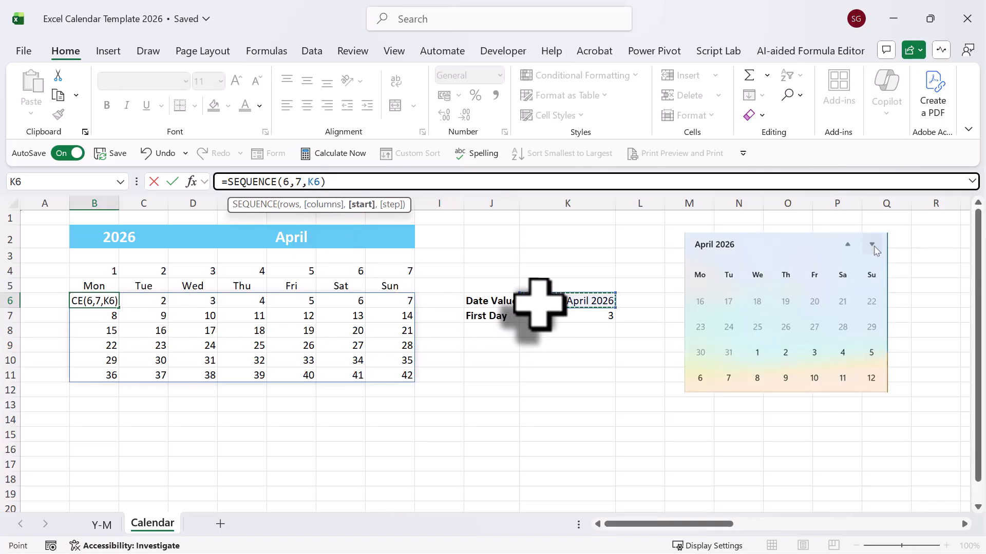
{"action": "left_click", "coordinate": [565, 300]}
{"action": "type", "text": "-K7+1"}
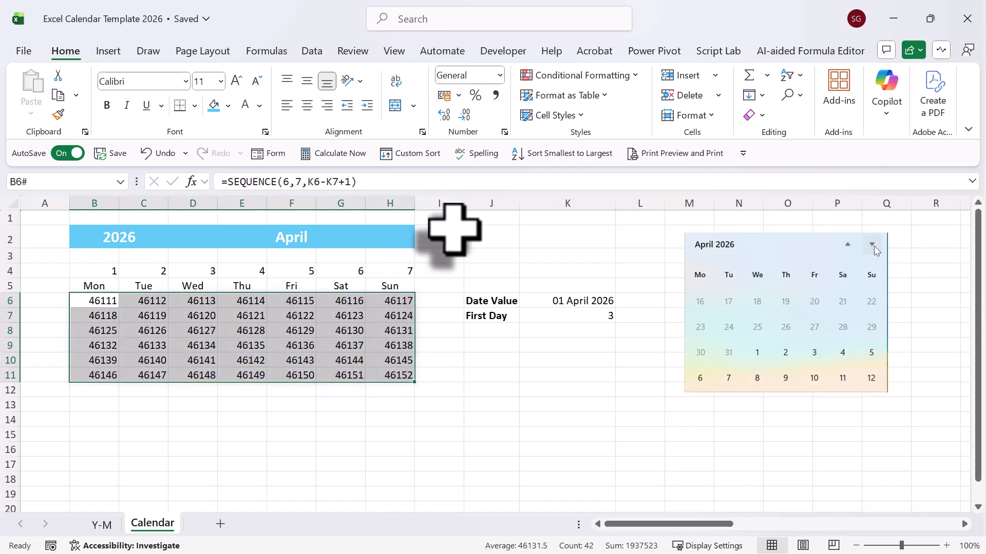
- Apply the custom number format DD to the grid B6:H11
{"action": "key", "text": "ctrl+1"}
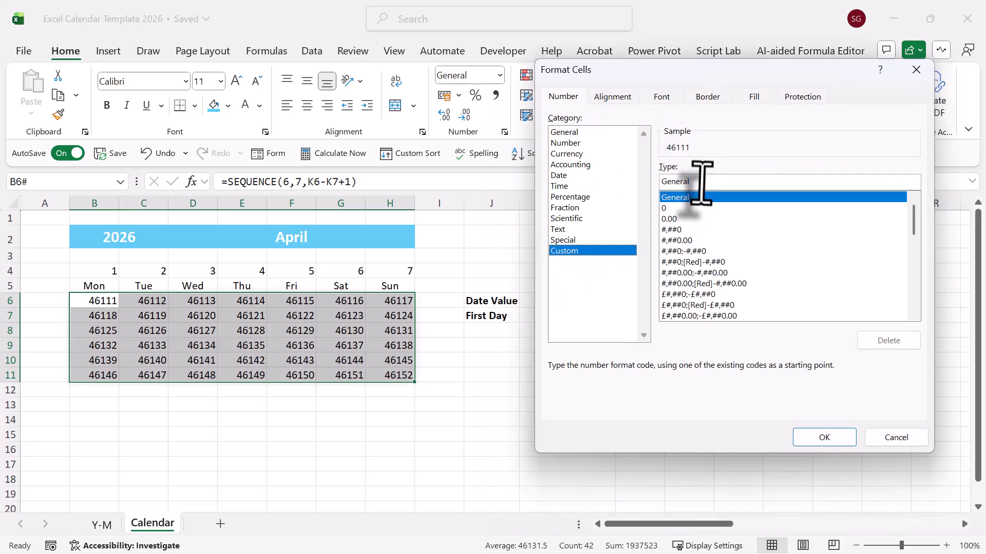
{"action": "type", "text": "D"}
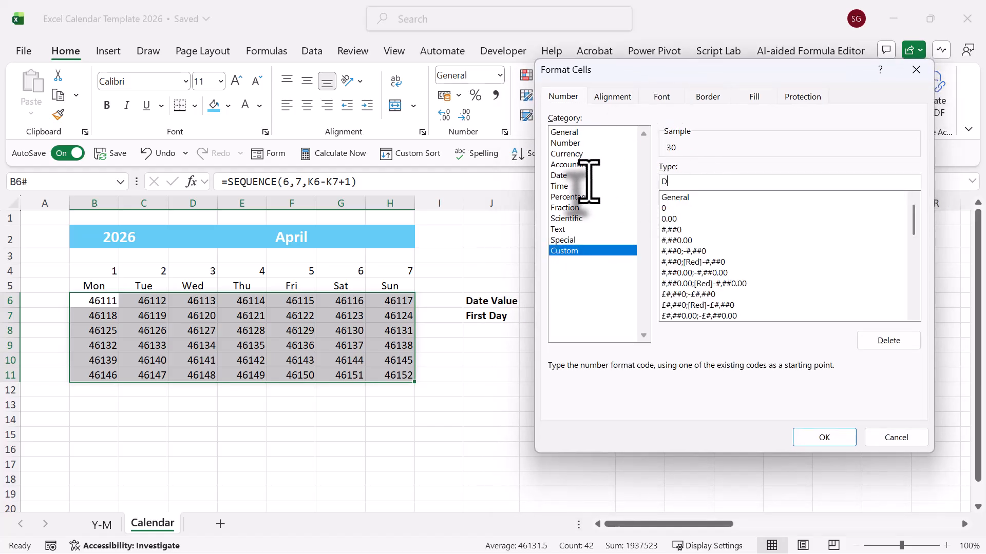
{"action": "type", "text": "D"}
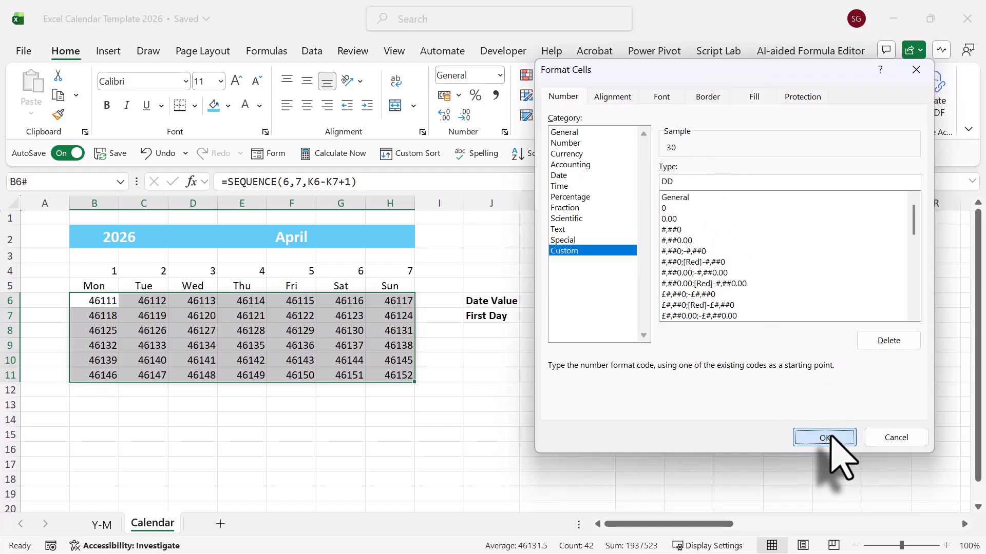
{"action": "left_click", "coordinate": [824, 438]}
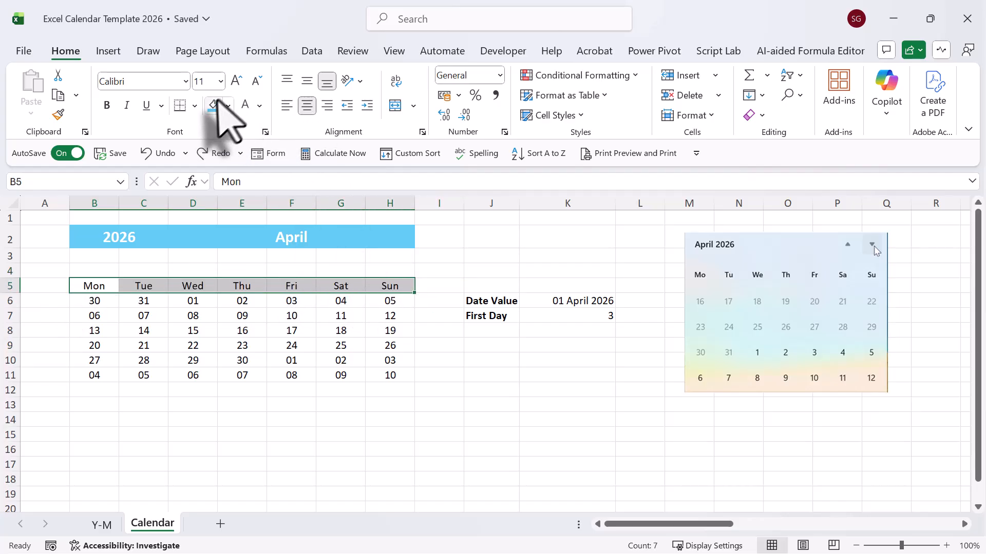
- Shade the weekday headings in the blue banner colour and the weekend columns light blue
{"action": "left_click", "coordinate": [226, 105]}
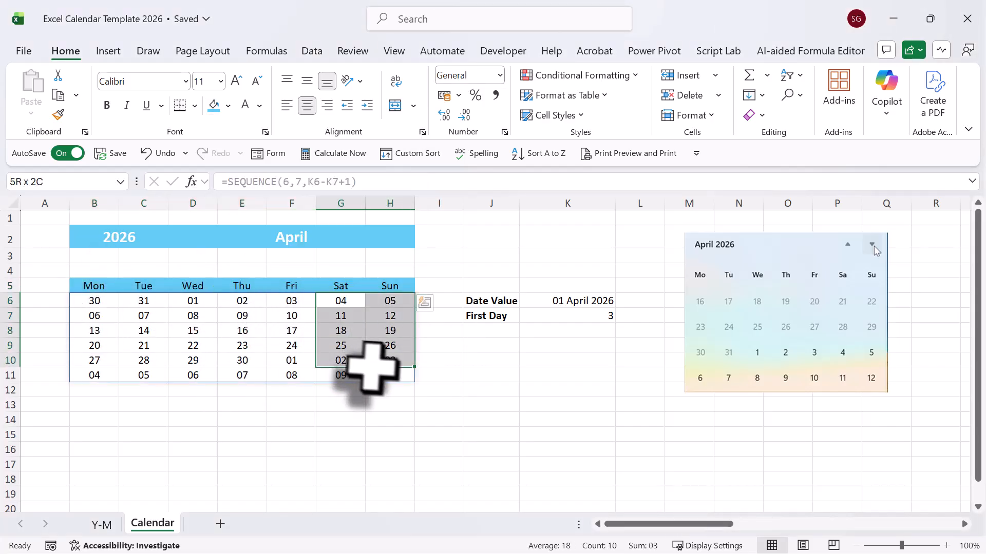
{"action": "left_click", "coordinate": [227, 105]}
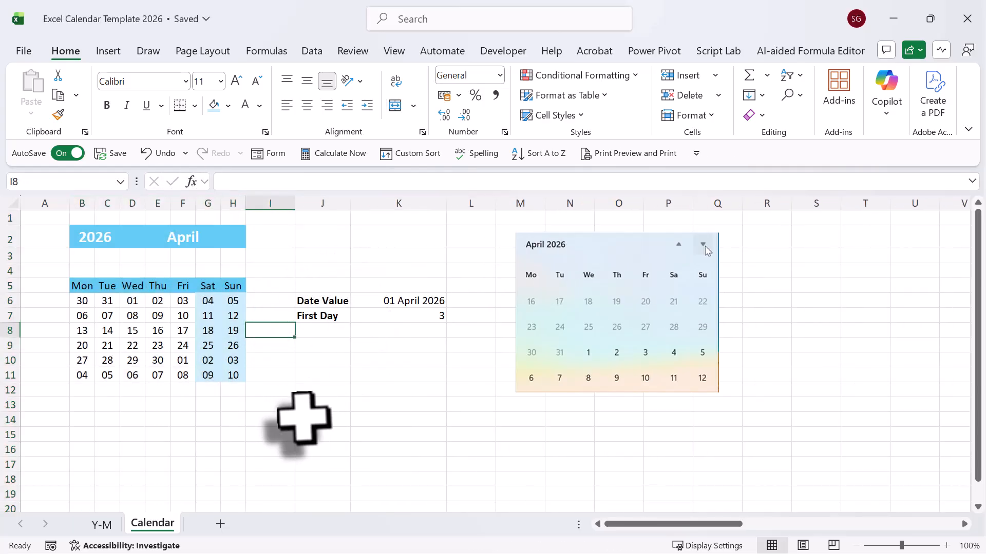
{"action": "left_click", "coordinate": [322, 420]}
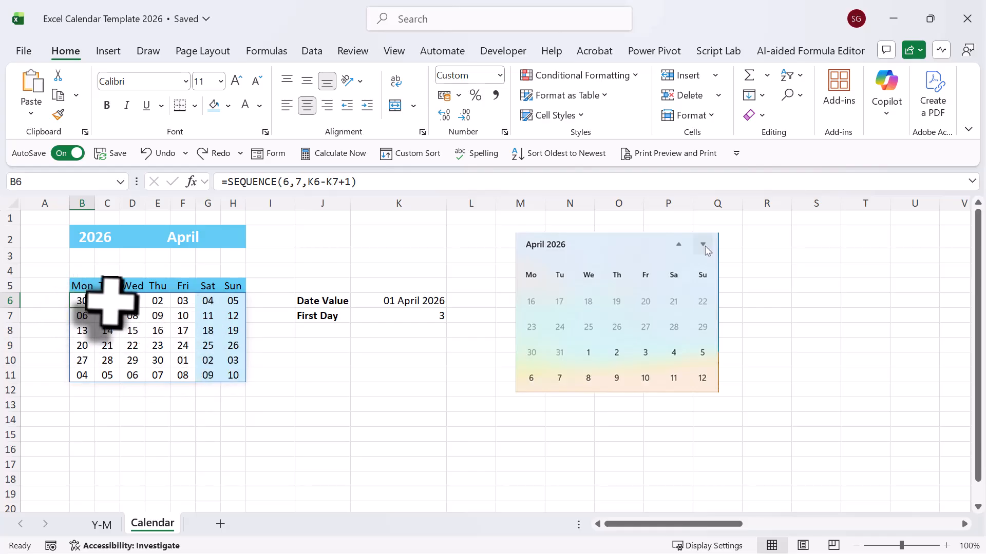
- Start a new conditional formatting rule on the spilled date grid B6#
{"action": "left_click", "coordinate": [107, 301]}
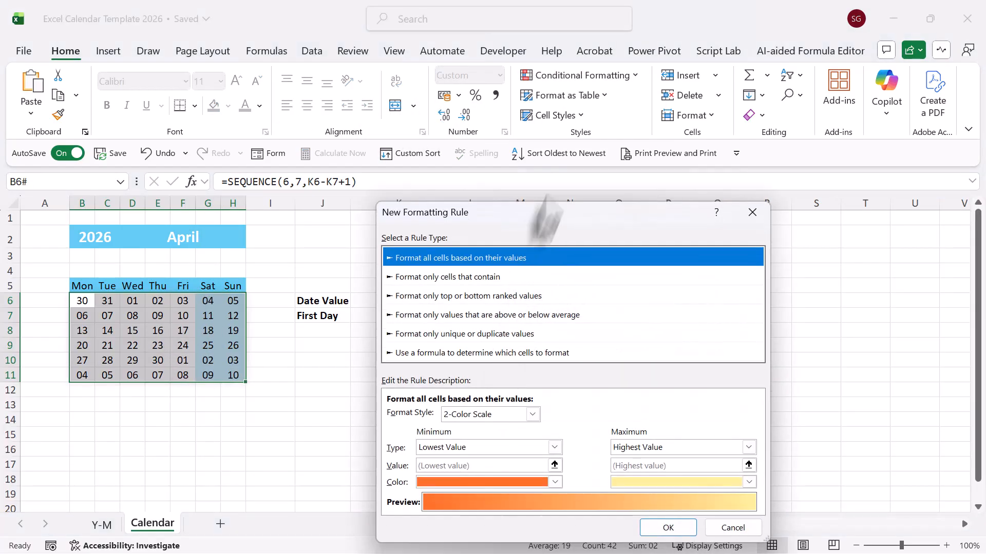
- Add the rule =MONTH(B6)<>MONTH($K$6) formatting outside-month dates italic with a grey fill
{"action": "left_click", "coordinate": [542, 193]}
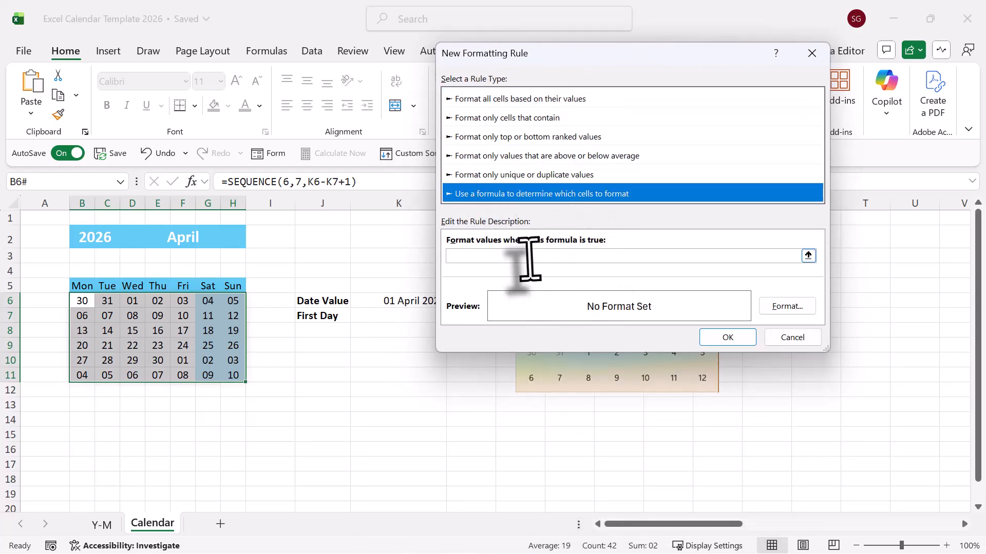
{"action": "type", "text": "=MONTH(B6)<>MONTH($K$6)"}
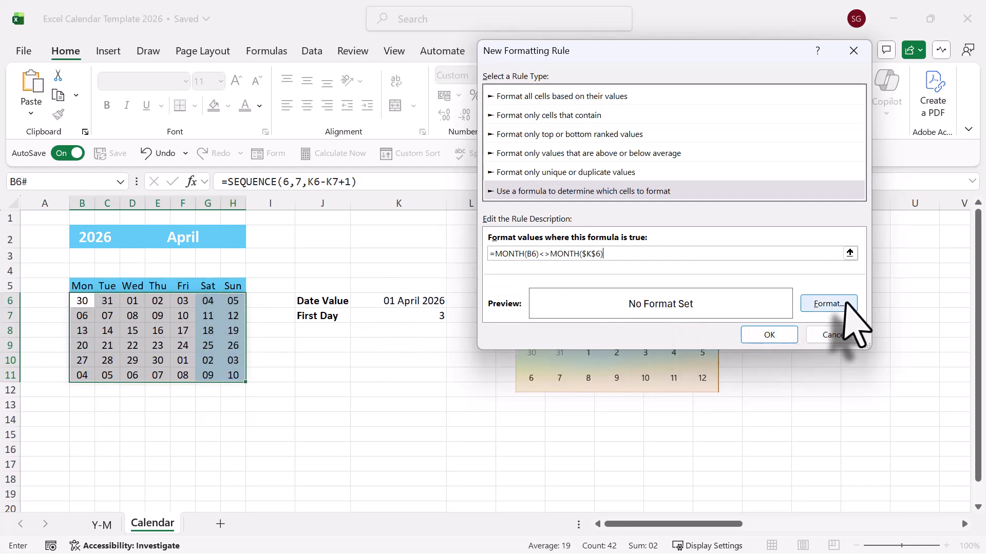
{"action": "left_click", "coordinate": [828, 304]}
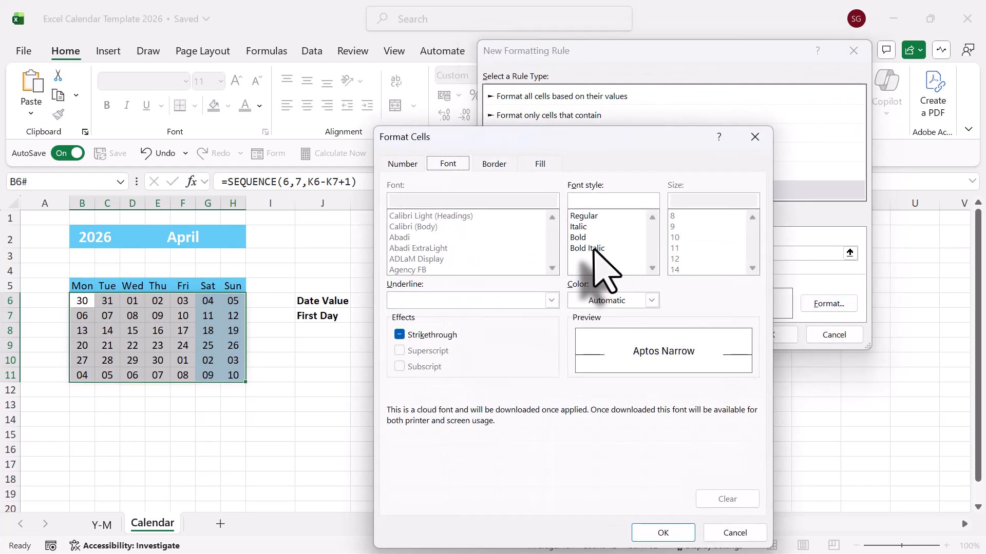
{"action": "left_click", "coordinate": [652, 299]}
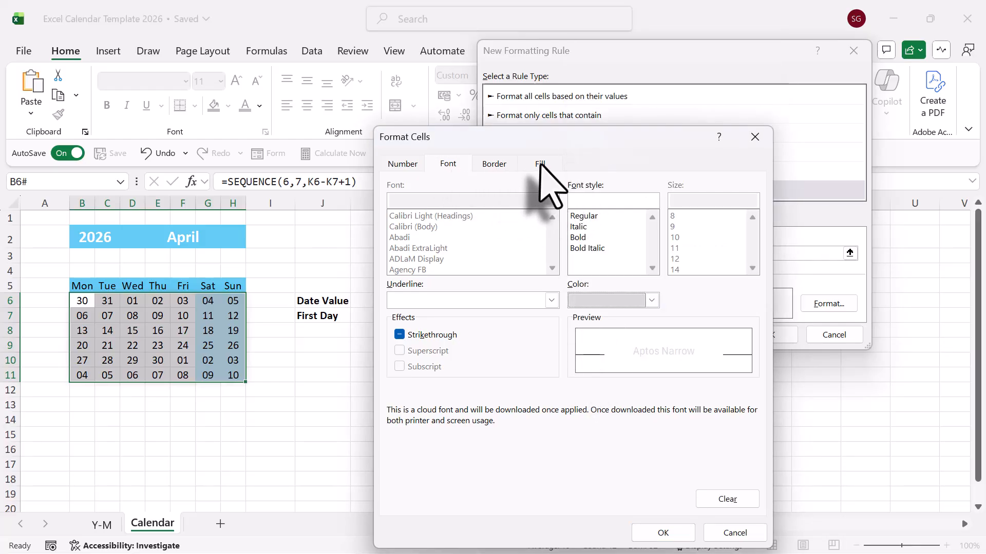
{"action": "left_click", "coordinate": [540, 163]}
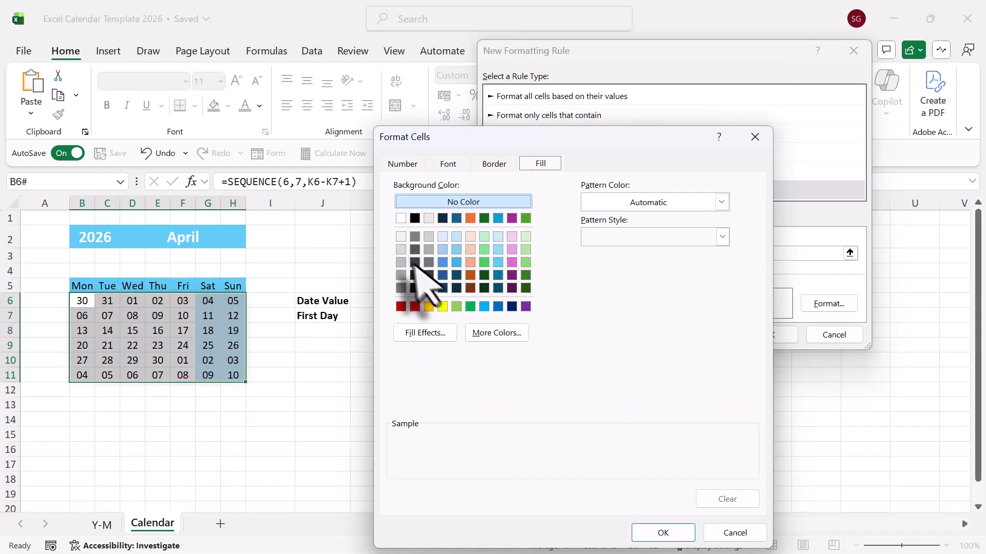
{"action": "left_click", "coordinate": [401, 275]}
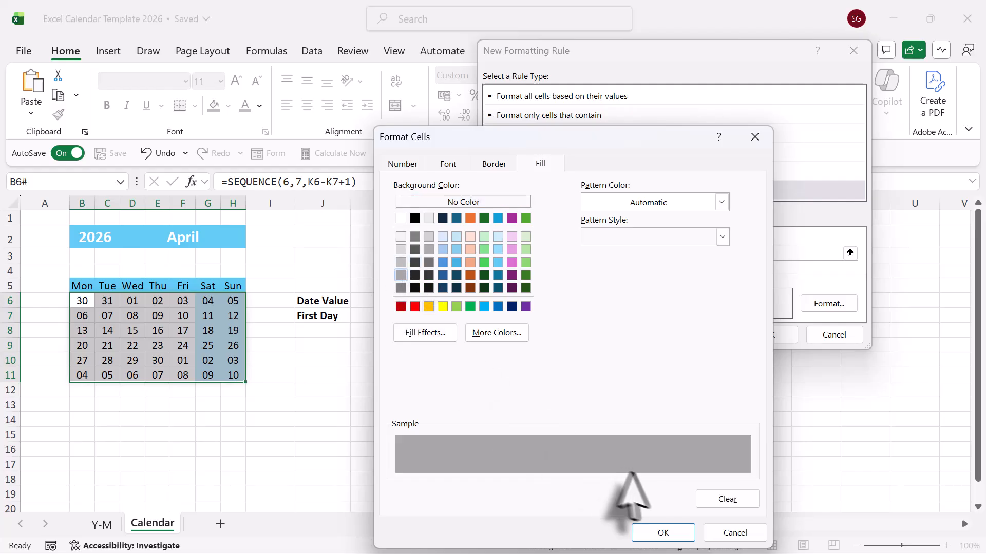
{"action": "left_click", "coordinate": [662, 532]}
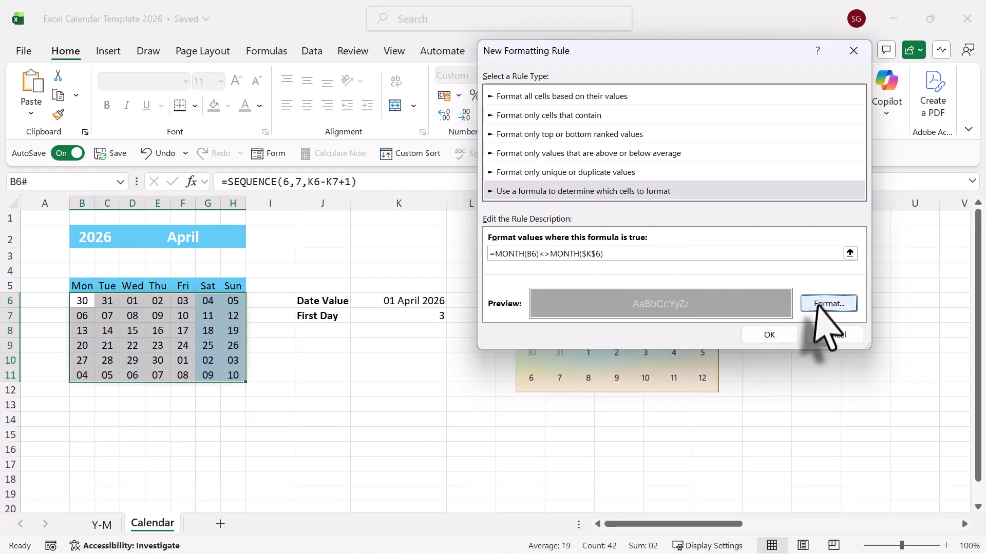
- Remove the grey fill from the rule and choose a grey font colour instead
{"action": "left_click", "coordinate": [828, 303]}
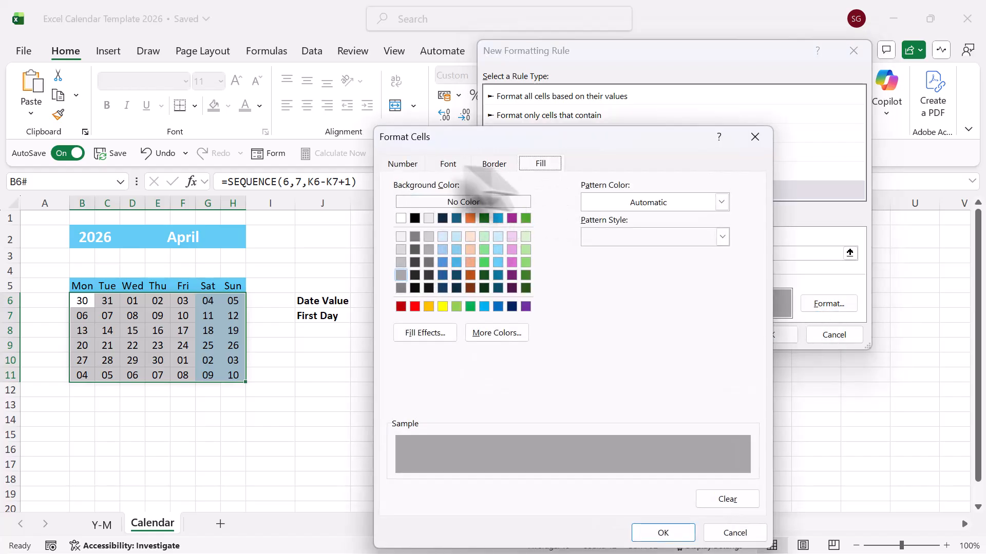
{"action": "left_click", "coordinate": [448, 163]}
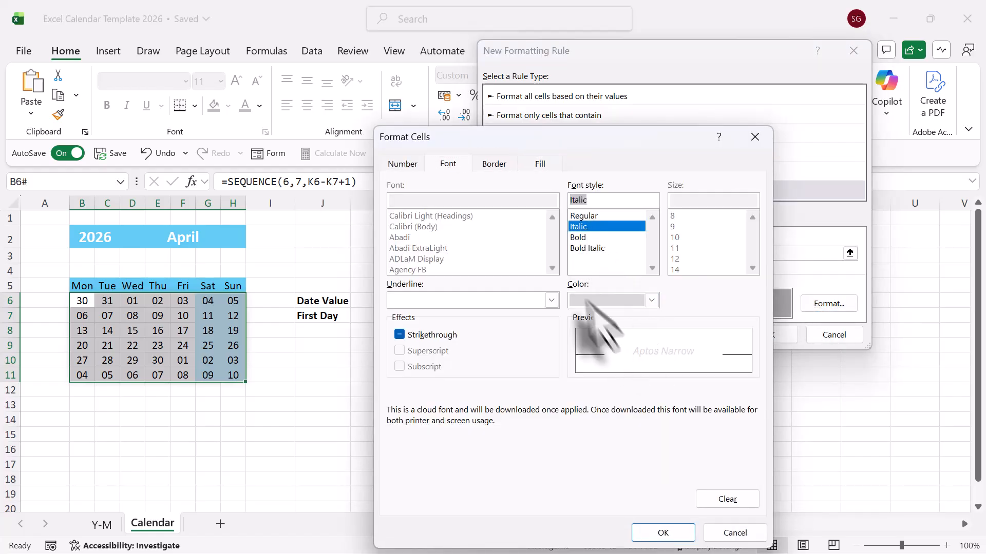
{"action": "left_click", "coordinate": [539, 164]}
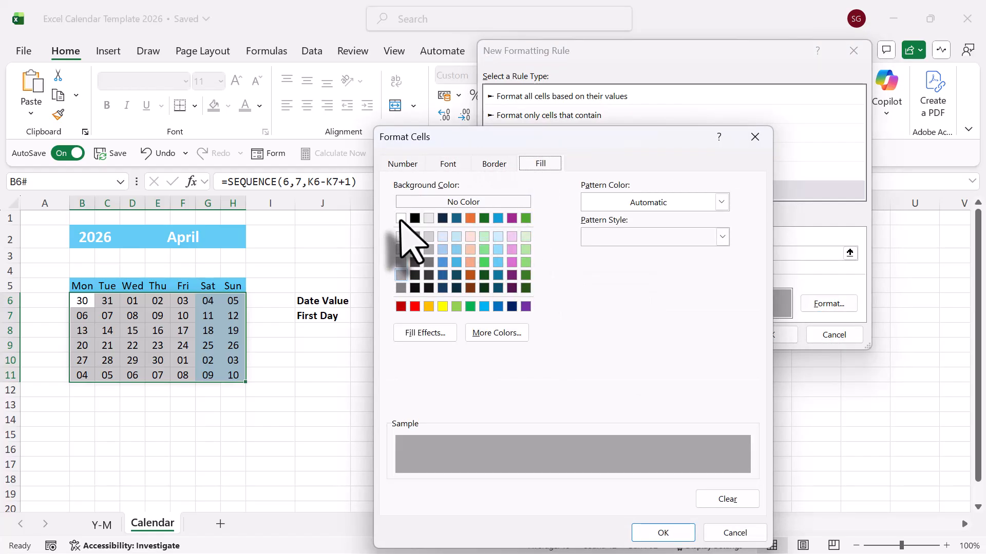
{"action": "left_click", "coordinate": [400, 218]}
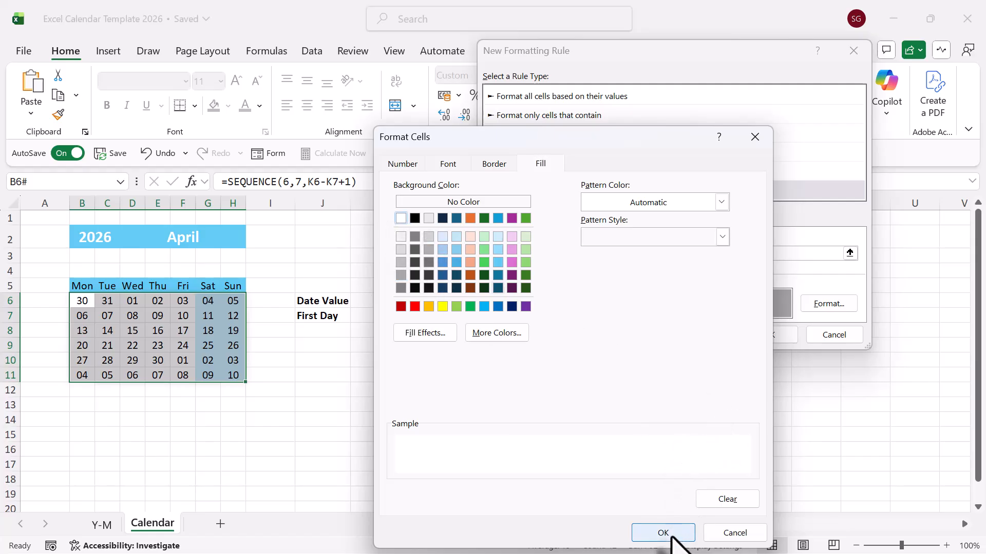
{"action": "left_click", "coordinate": [447, 164]}
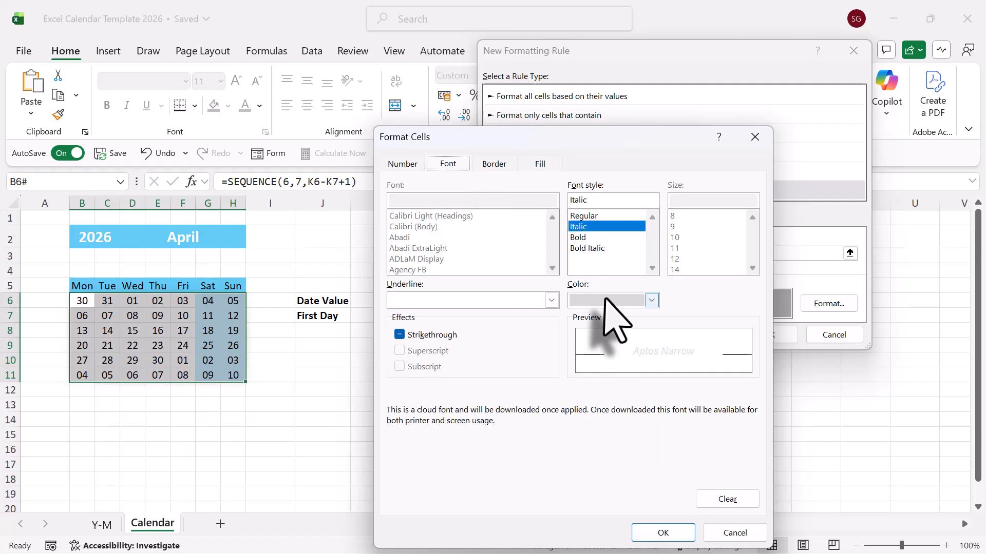
{"action": "left_click", "coordinate": [652, 300]}
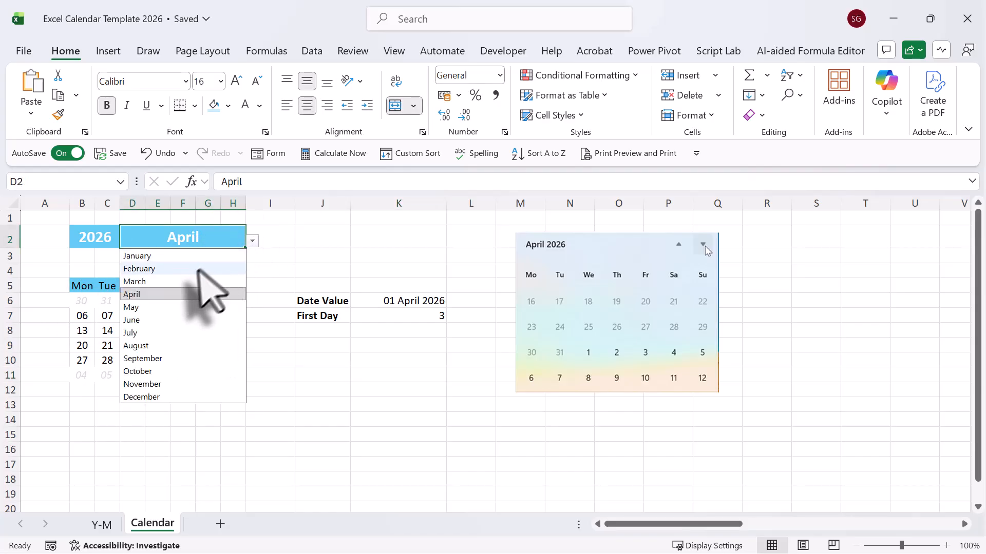
{"action": "left_click", "coordinate": [135, 281]}
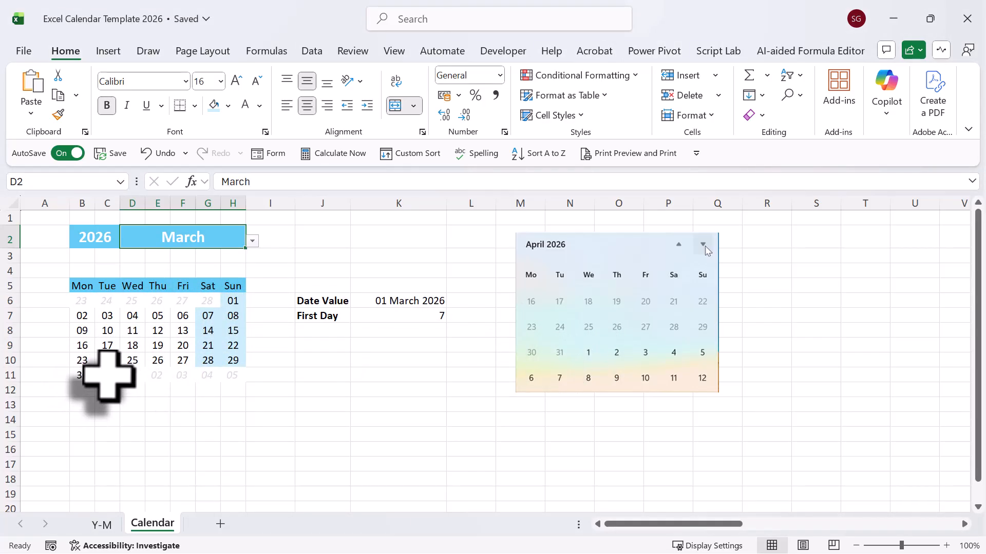
{"action": "left_click", "coordinate": [107, 375]}
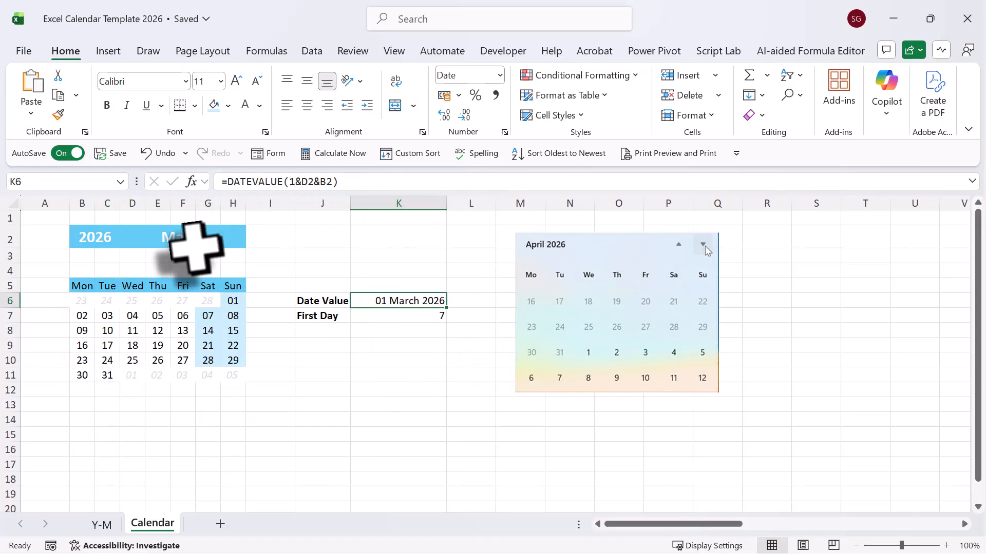
{"action": "left_click", "coordinate": [251, 240]}
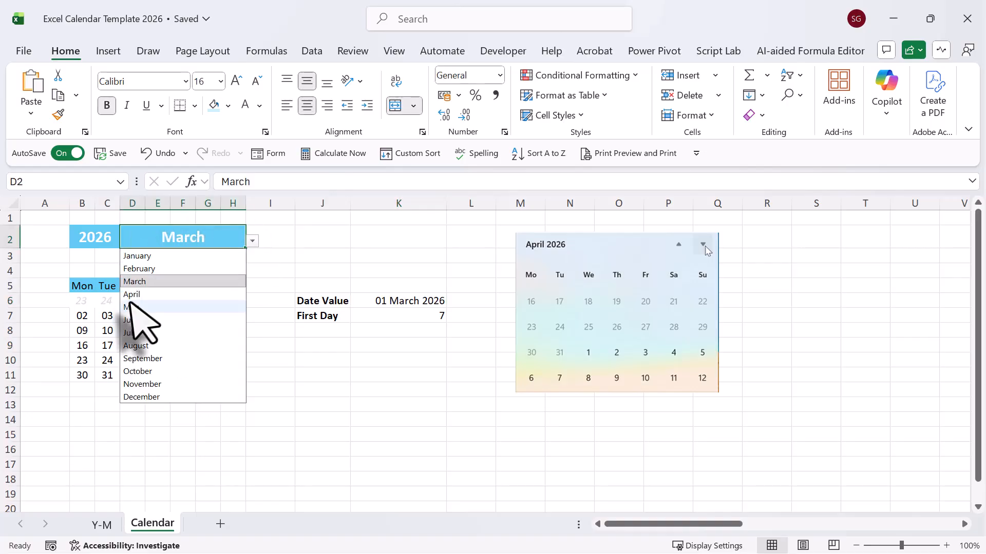
{"action": "left_click", "coordinate": [132, 295]}
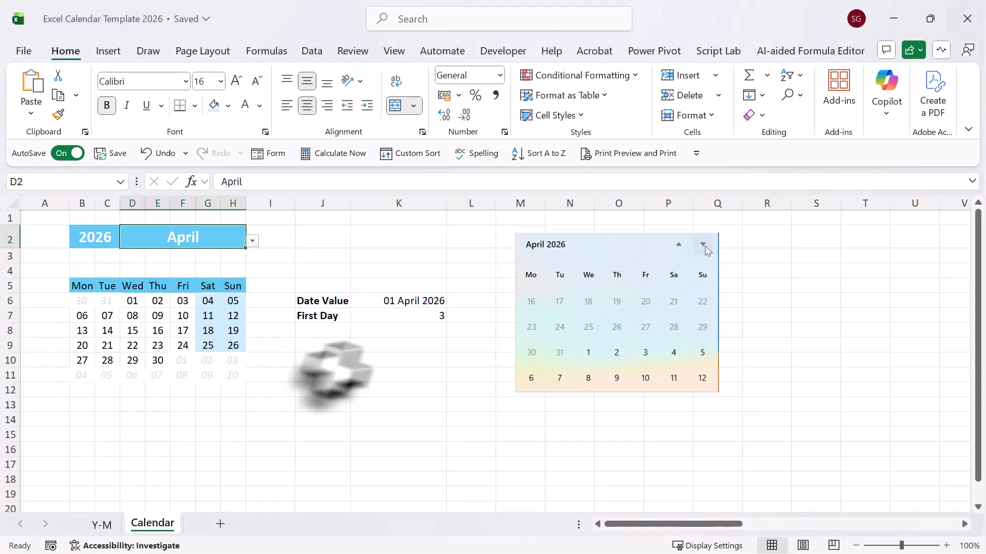
{"action": "mouse_move", "coordinate": [362, 371]}
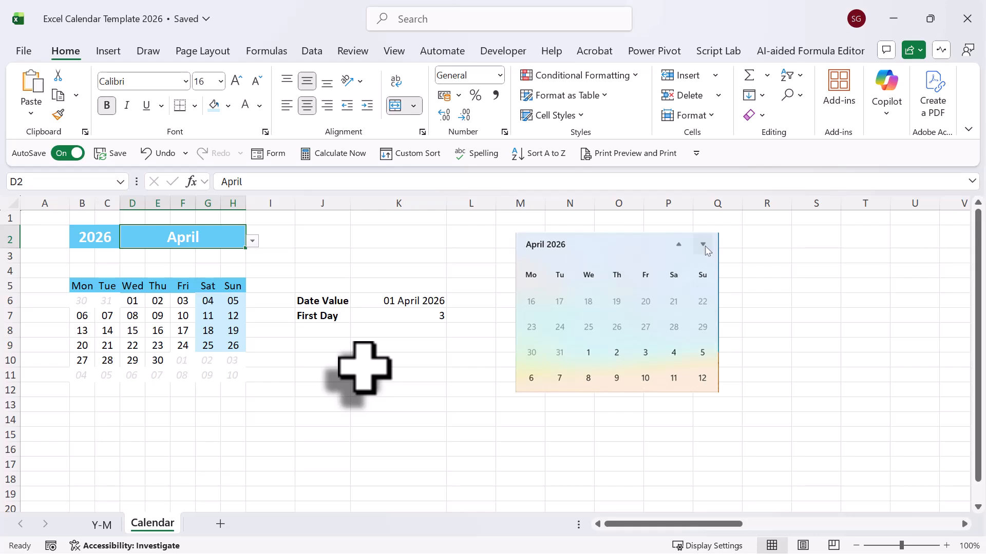
{"action": "left_click", "coordinate": [82, 301]}
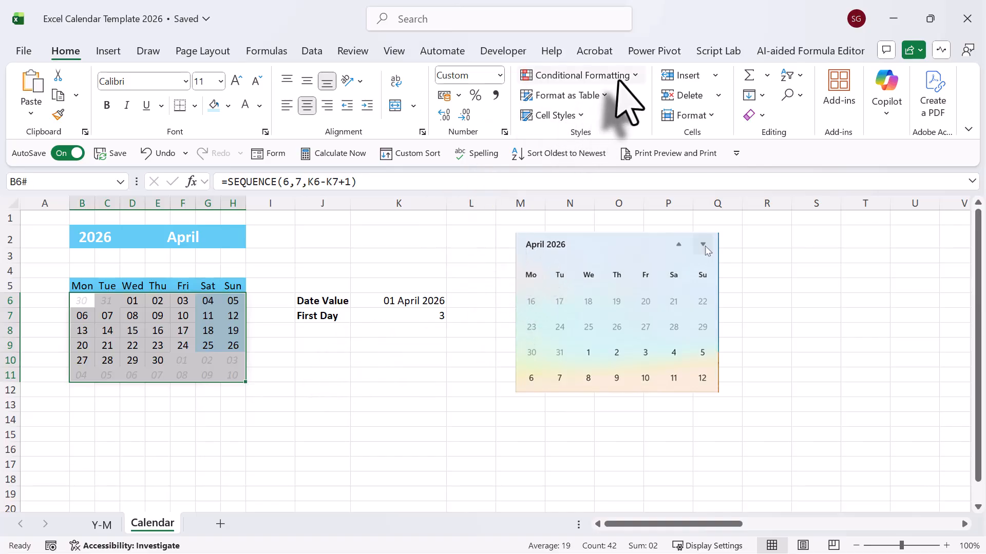
- Start a new formula-based rule with the formula =B6=TODAY()
{"action": "left_click", "coordinate": [580, 75]}
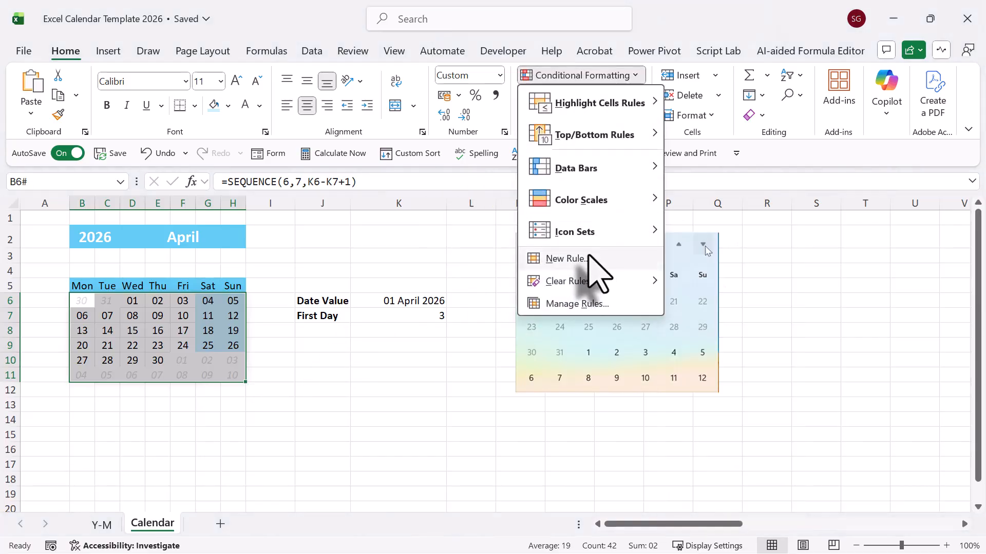
{"action": "left_click", "coordinate": [566, 259]}
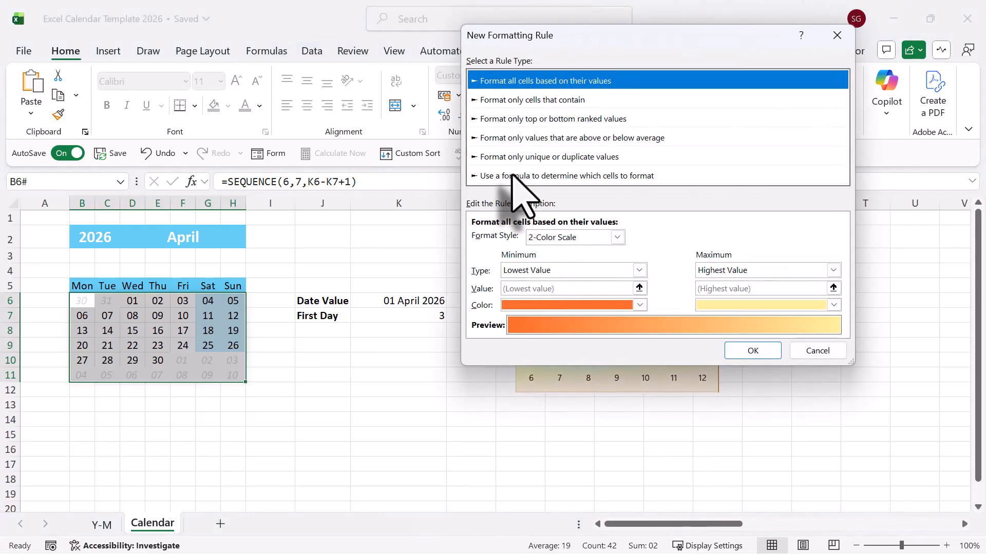
{"action": "left_click", "coordinate": [567, 176]}
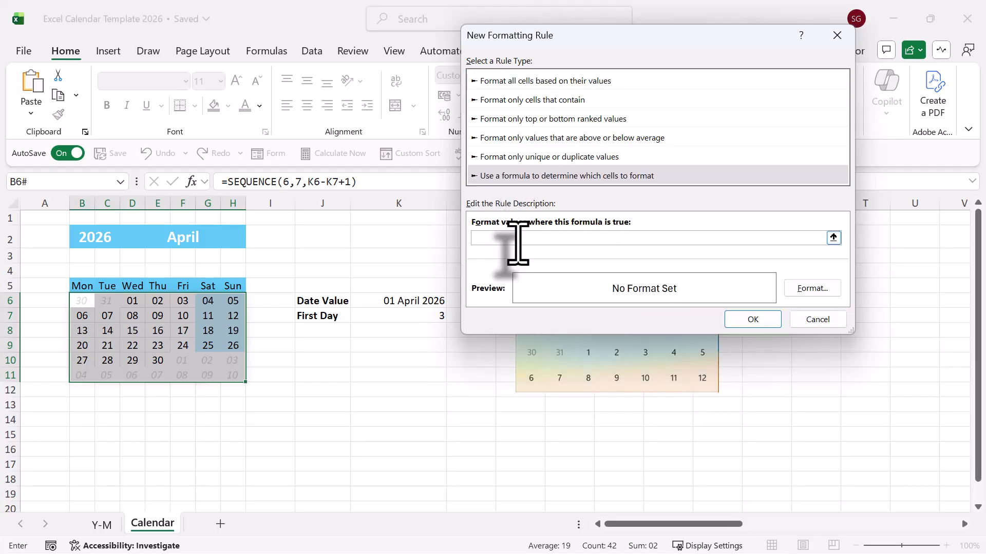
{"action": "type", "text": "=toda"}
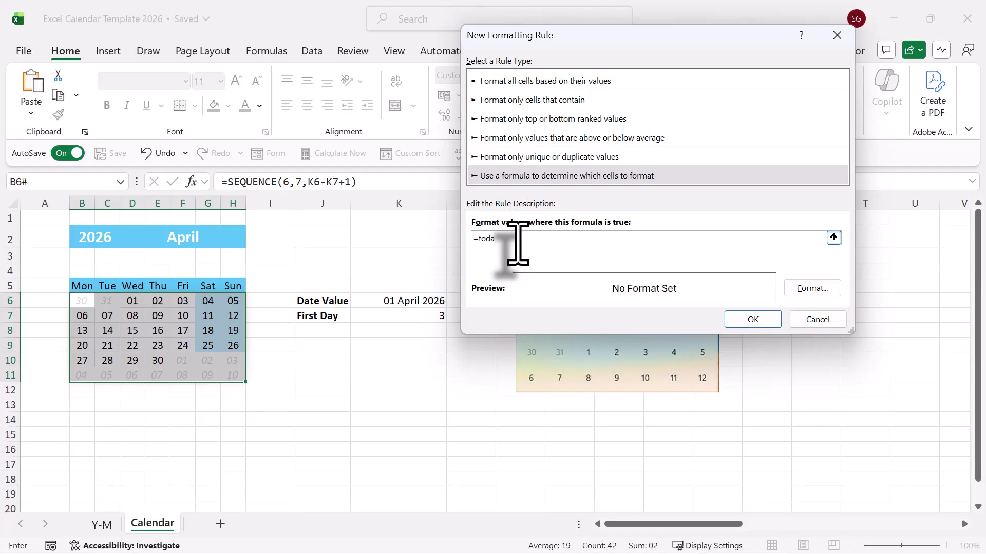
{"action": "key", "text": "Backspace"}
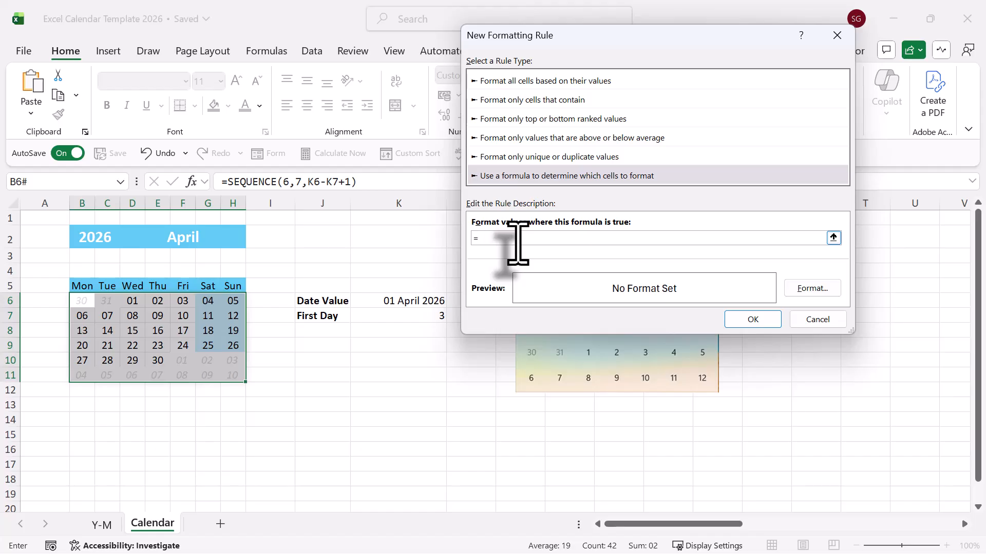
{"action": "type", "text": "b6"}
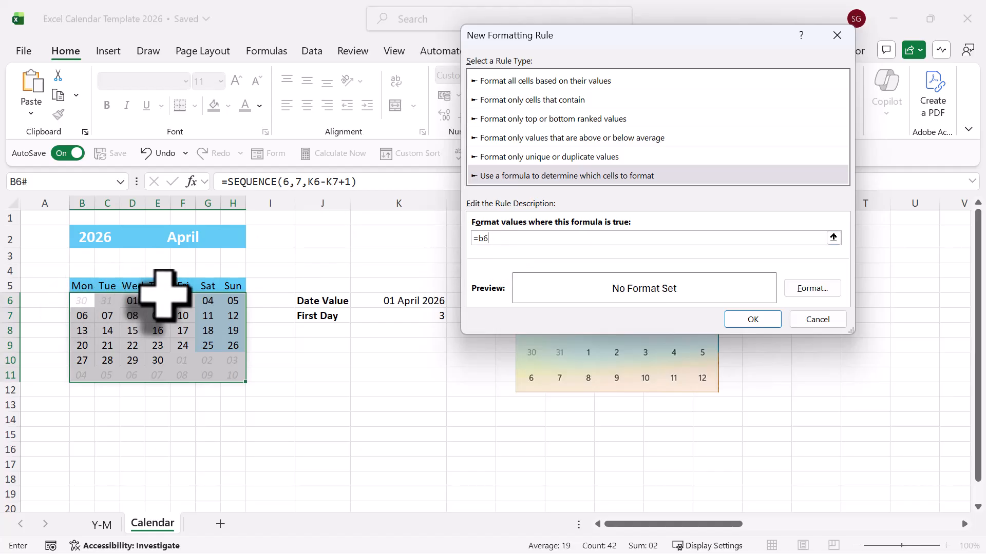
{"action": "type", "text": "="}
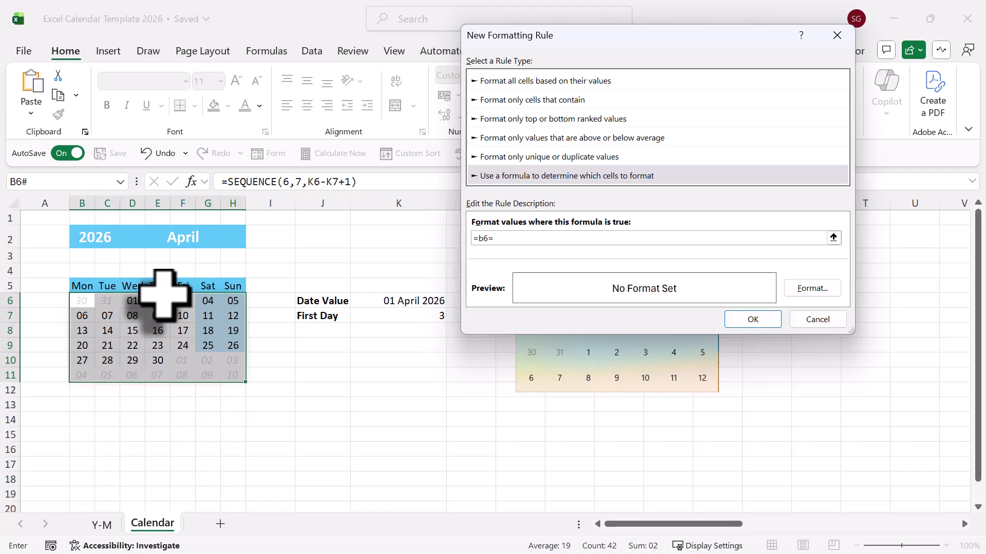
{"action": "type", "text": "TODAY"}
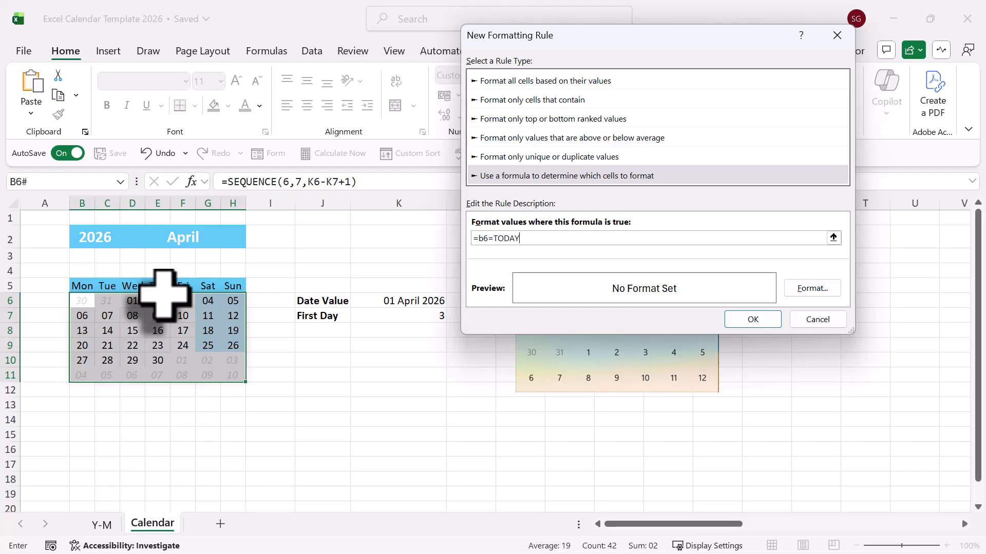
{"action": "type", "text": "()"}
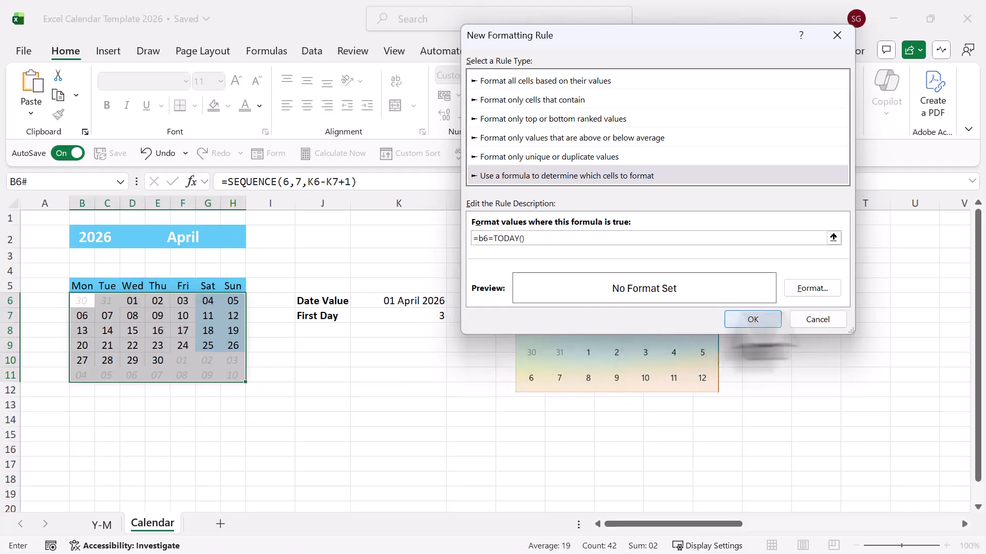
- Format the today rule with purple text and a shaded fill, then confirm
{"action": "left_click", "coordinate": [812, 288]}
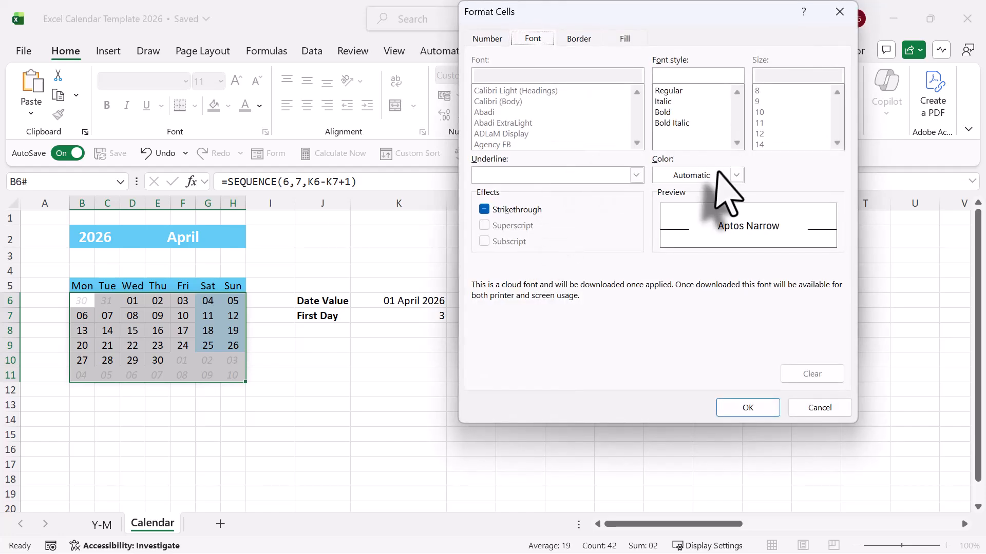
{"action": "left_click", "coordinate": [736, 175]}
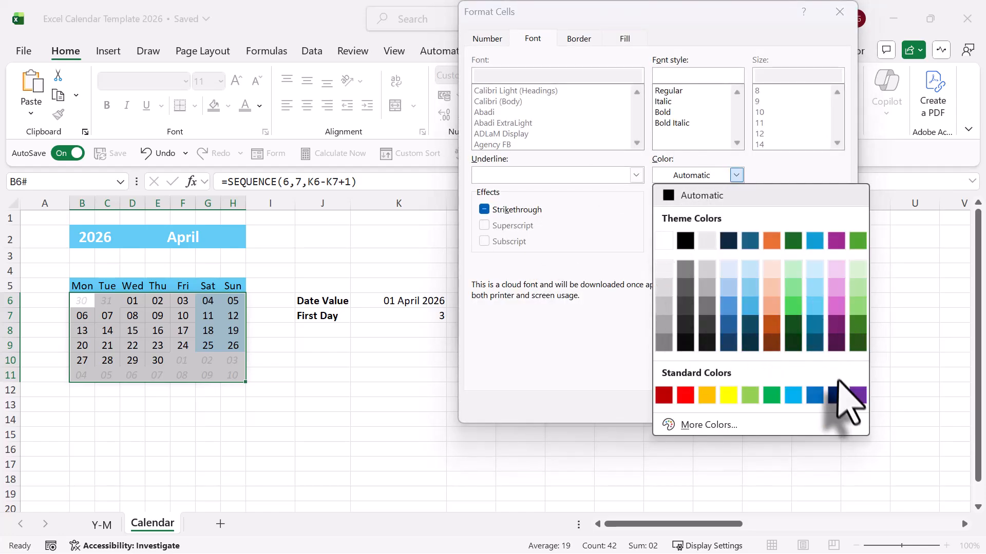
{"action": "left_click", "coordinate": [836, 394]}
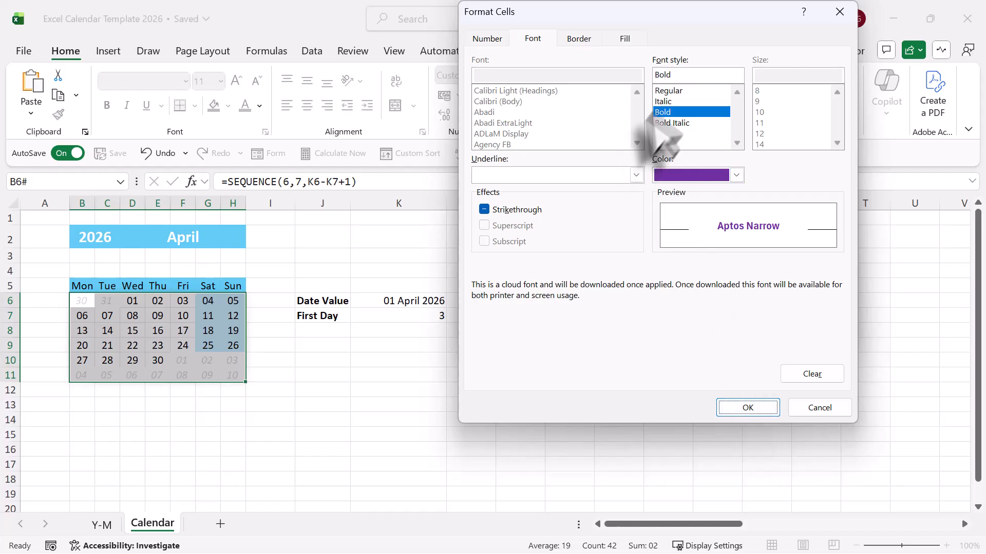
{"action": "left_click", "coordinate": [624, 38]}
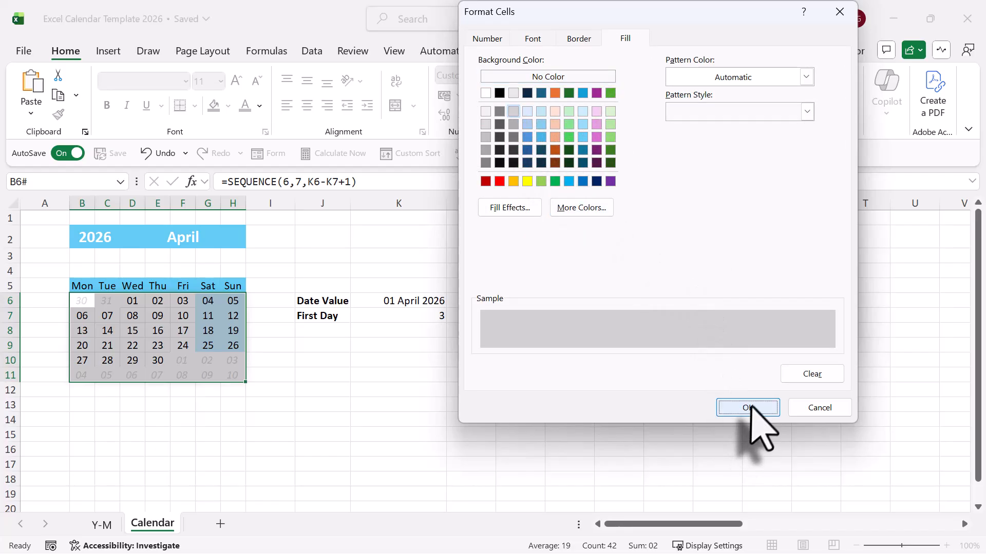
{"action": "left_click", "coordinate": [747, 407]}
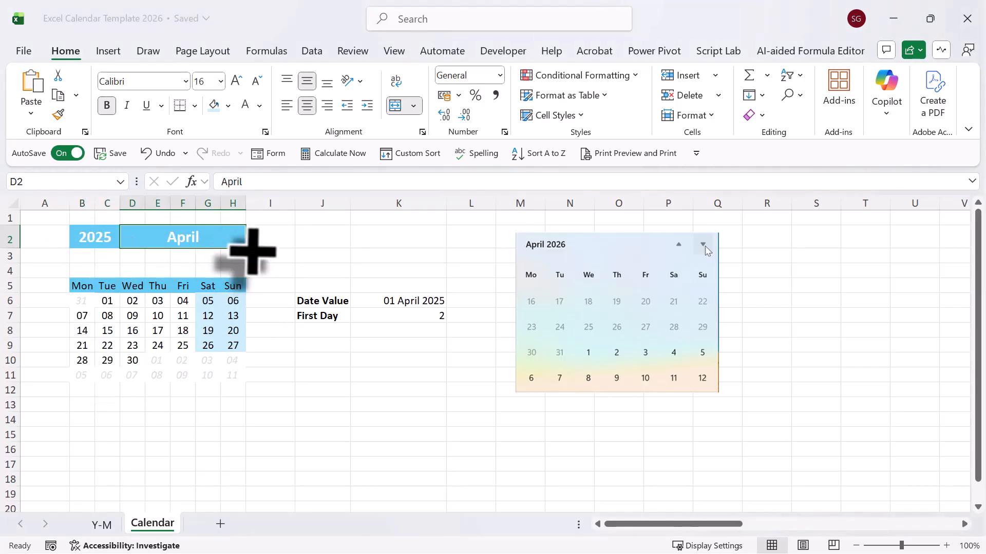
- Switch the calendar to December 2025, then go to the Holiday List sheet
{"action": "left_click", "coordinate": [251, 240]}
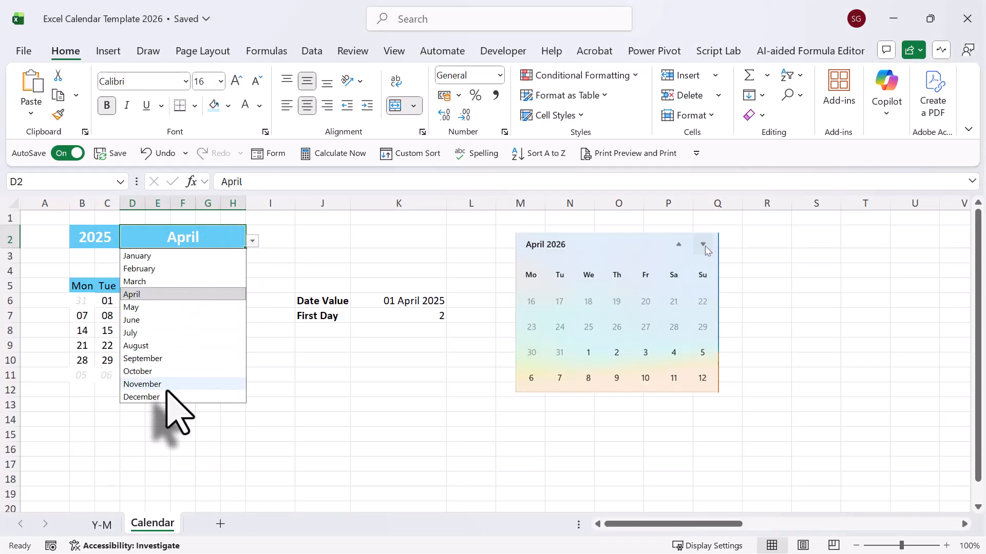
{"action": "left_click", "coordinate": [143, 397]}
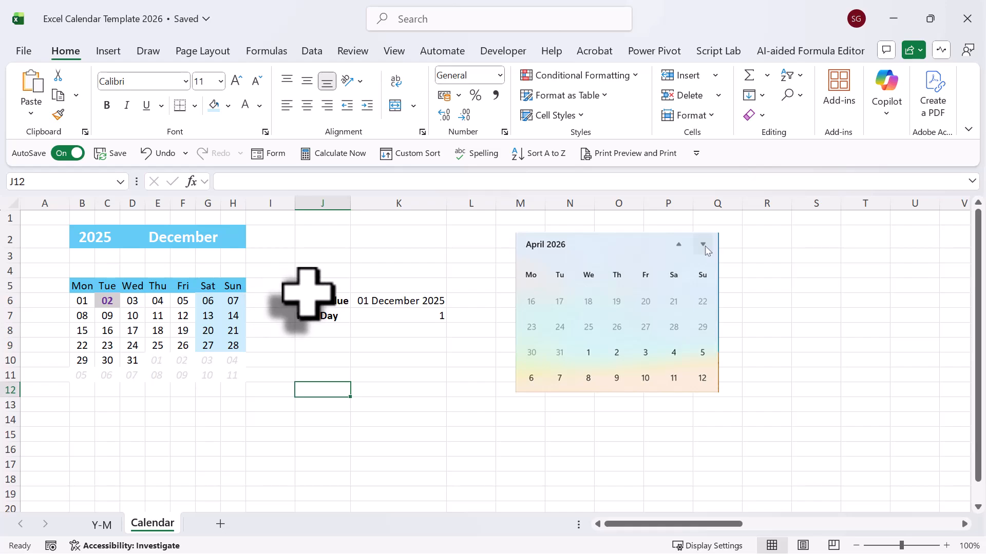
{"action": "left_click", "coordinate": [221, 523]}
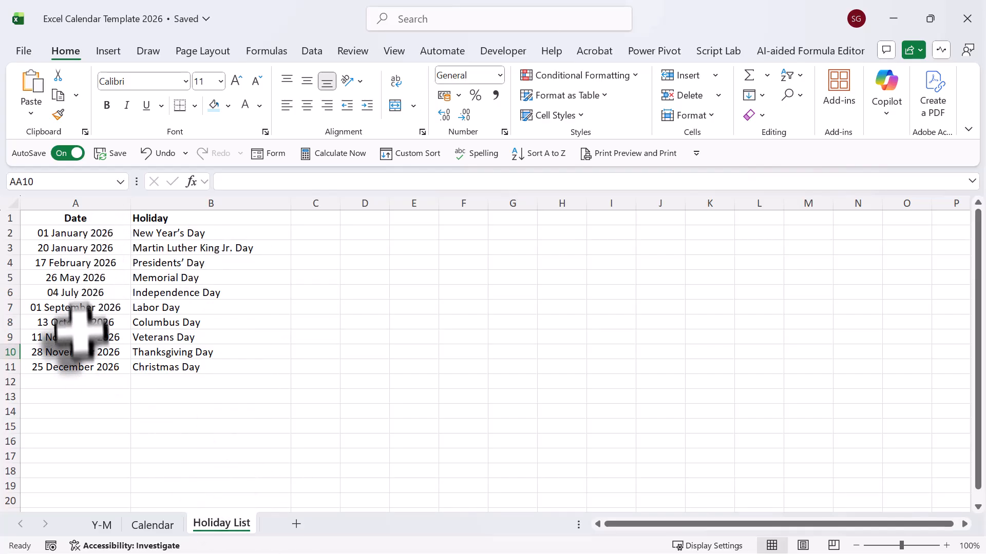
{"action": "mouse_move", "coordinate": [170, 375]}
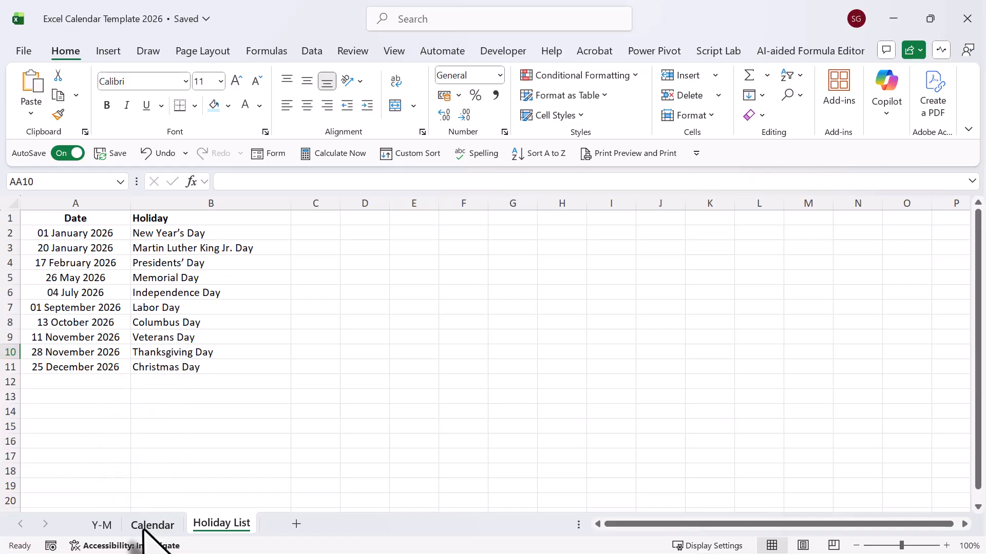
- Return from the Holiday List to the Calendar sheet
{"action": "left_click", "coordinate": [152, 524]}
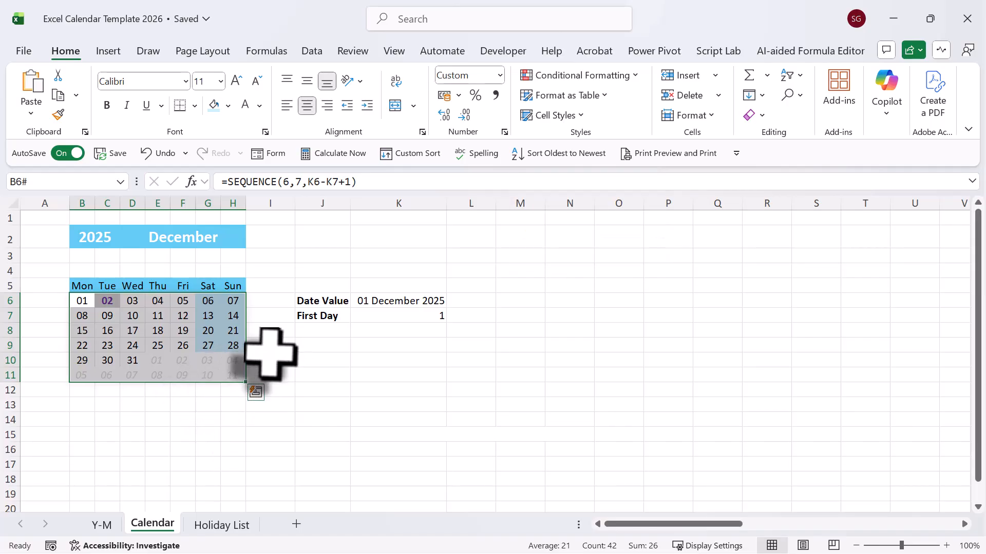
- Add the rule =ISNUMBER(VLOOKUP(B6,'Holiday List'!$A:$A,1,0)) with a light peach fill
{"action": "left_click", "coordinate": [579, 75]}
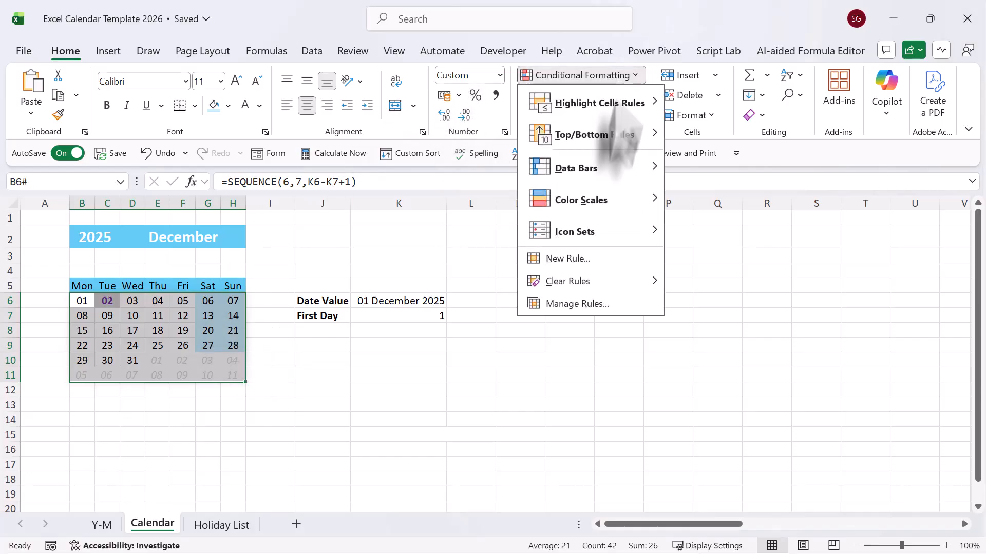
{"action": "left_click", "coordinate": [566, 259]}
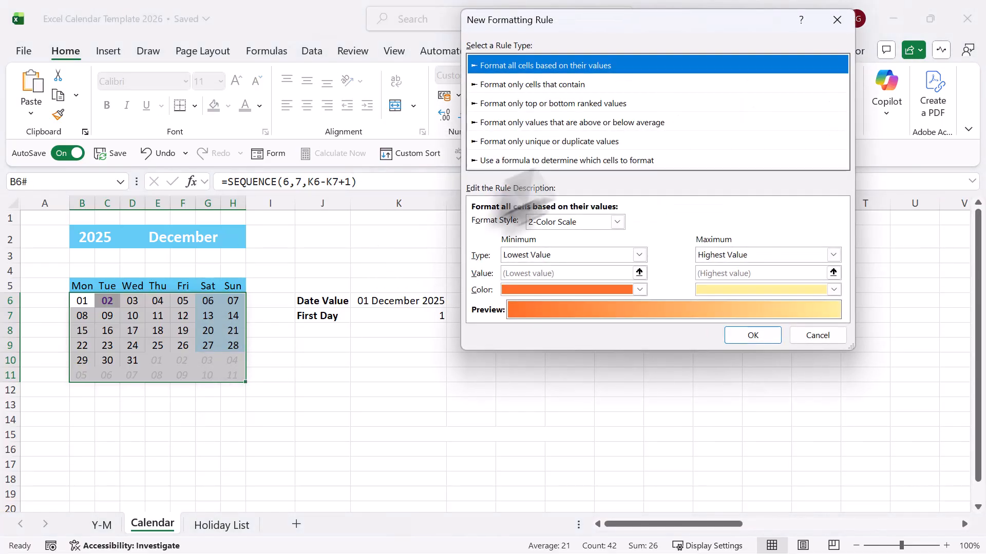
{"action": "left_click", "coordinate": [565, 160]}
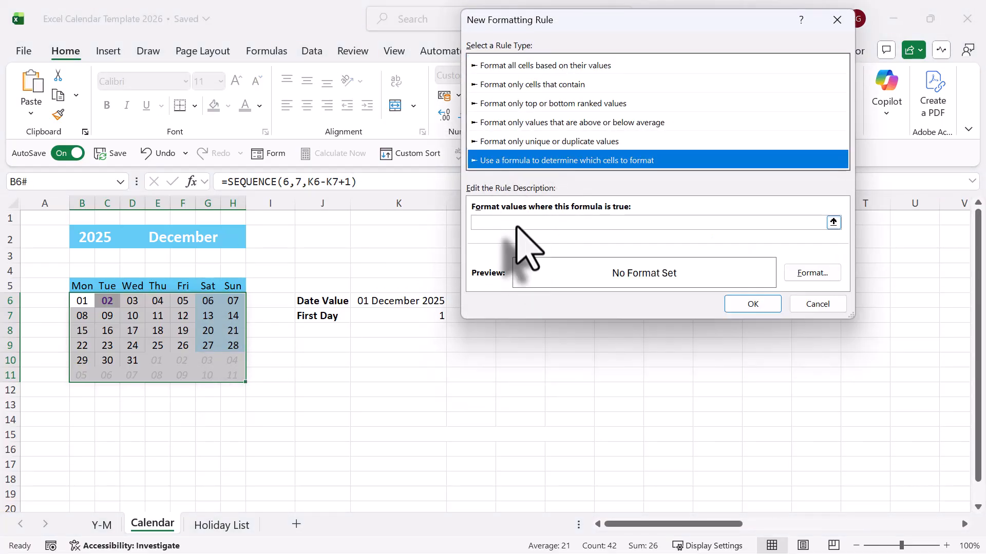
{"action": "type", "text": "=ISNUMBER(VLOOKUP(B6,'Holiday List'!$A:$A,1,0))"}
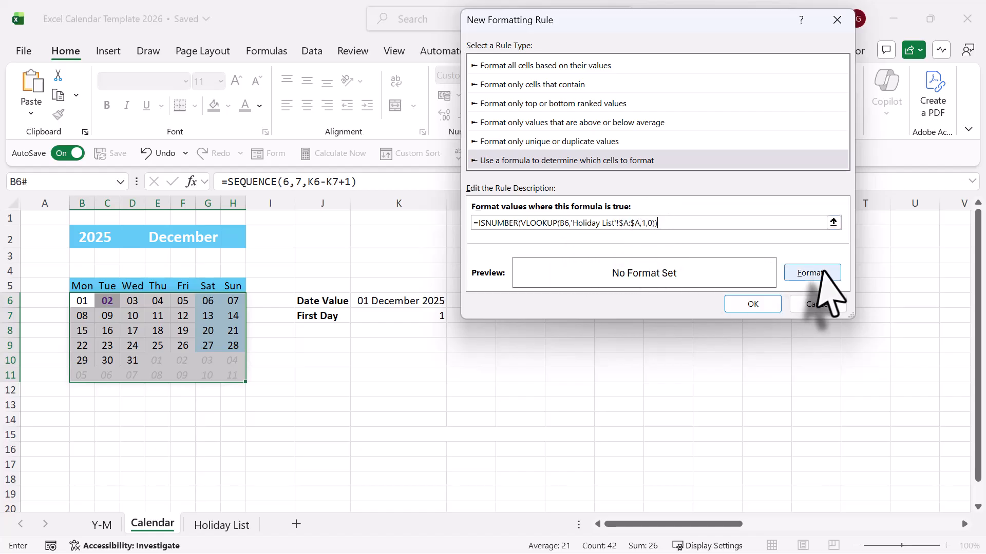
{"action": "left_click", "coordinate": [812, 273]}
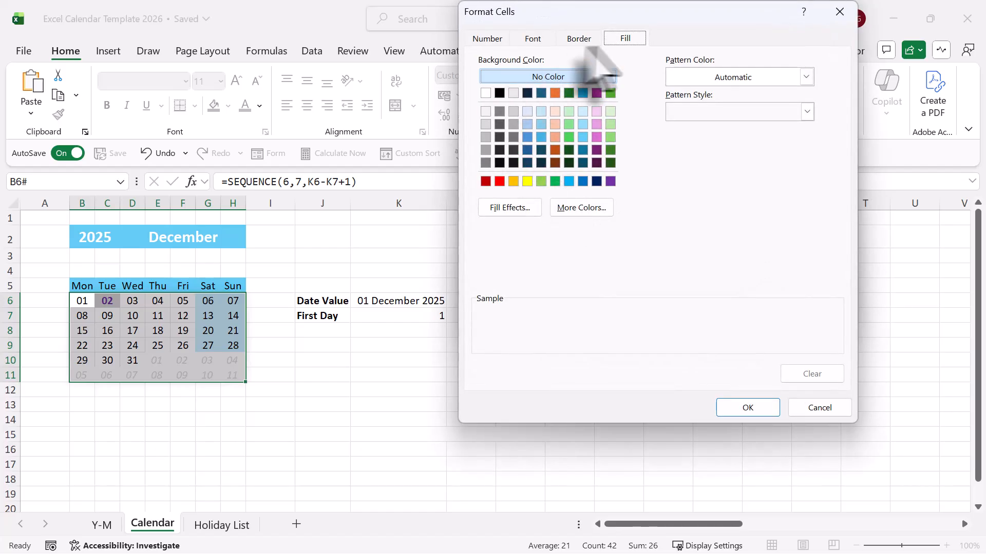
{"action": "mouse_move", "coordinate": [563, 135]}
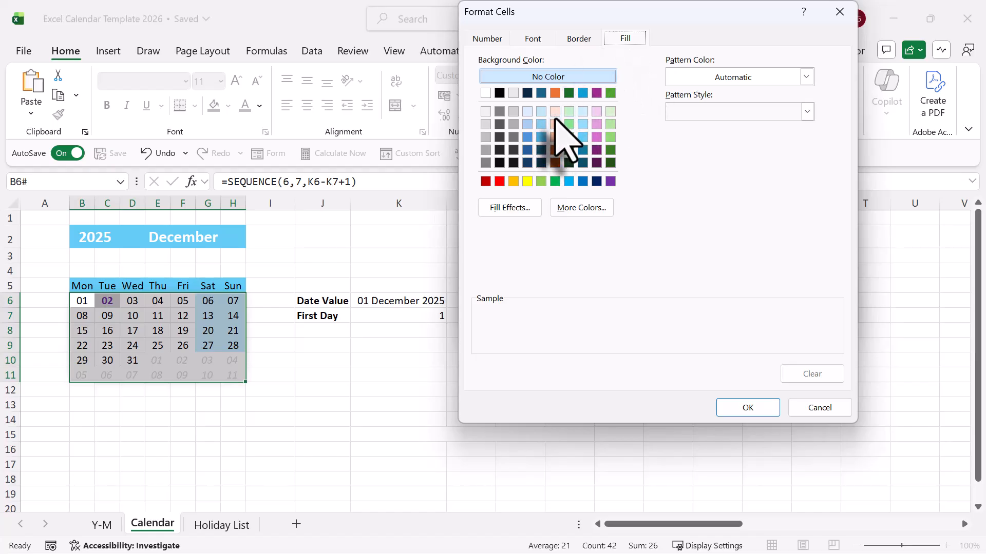
{"action": "mouse_move", "coordinate": [558, 132]}
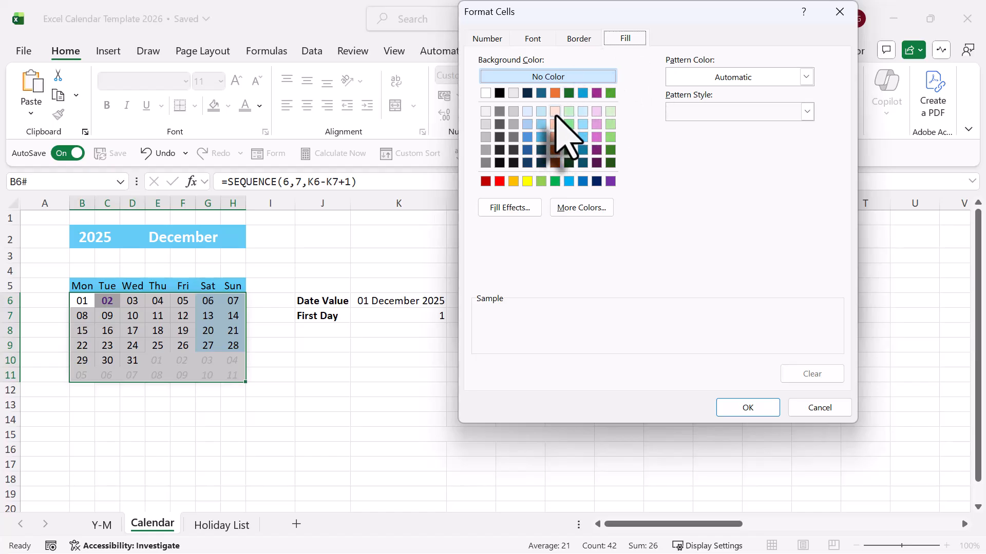
{"action": "left_click", "coordinate": [554, 112]}
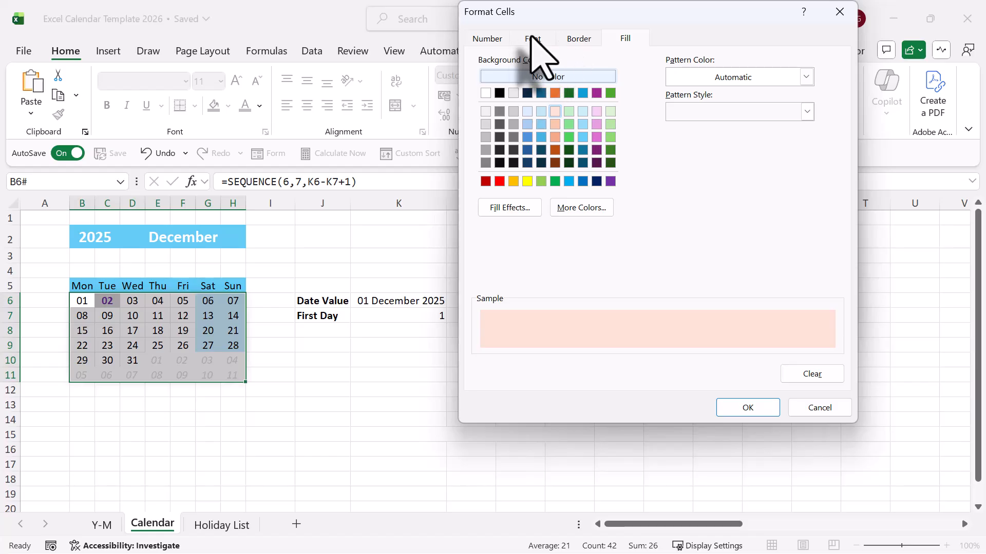
{"action": "left_click", "coordinate": [533, 39]}
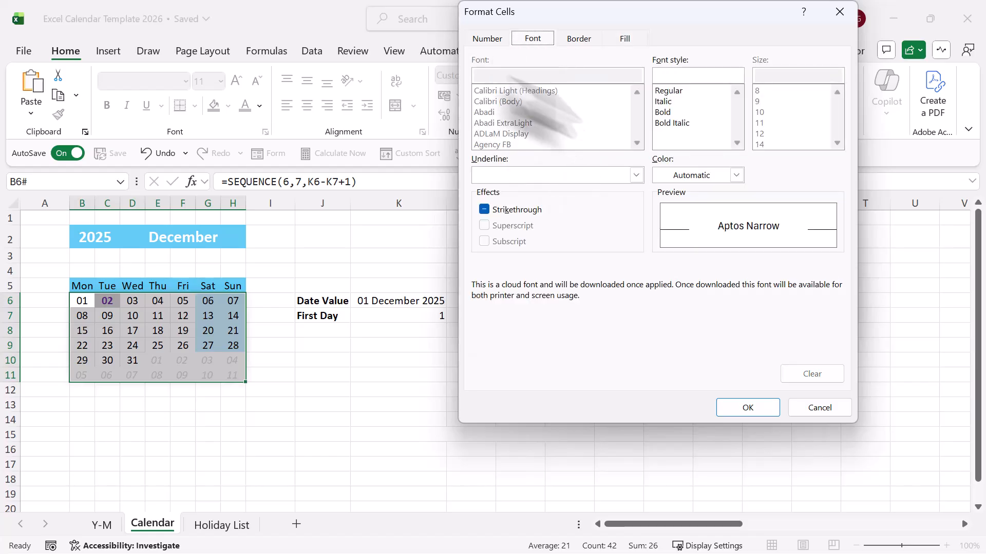
{"action": "mouse_move", "coordinate": [669, 129]}
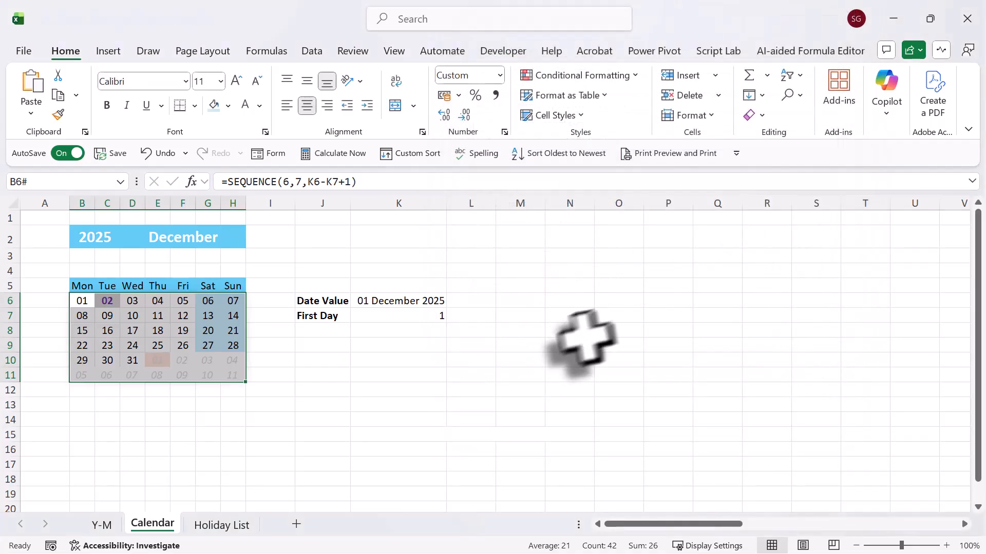
- Set the calendar to January 2026
{"action": "left_click", "coordinate": [157, 360]}
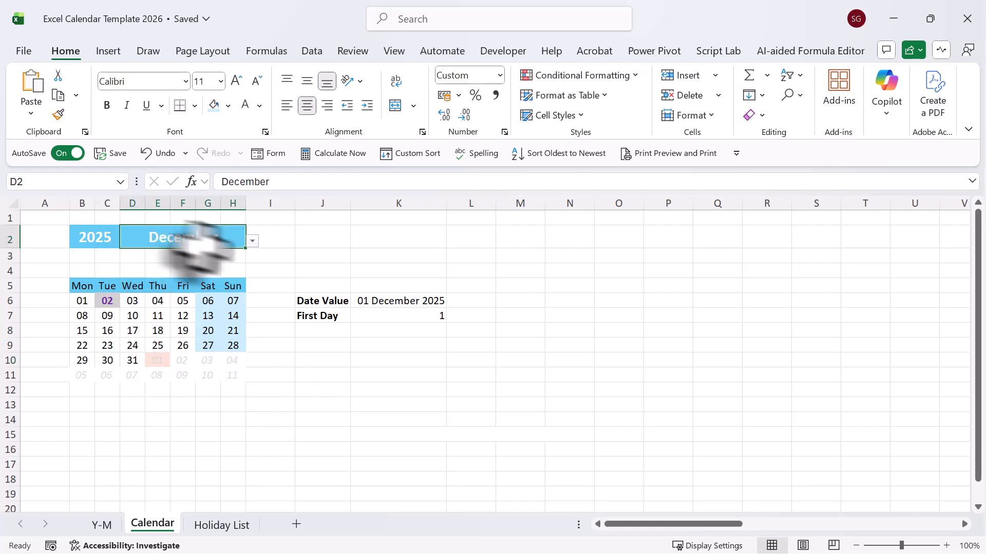
{"action": "left_click", "coordinate": [251, 241]}
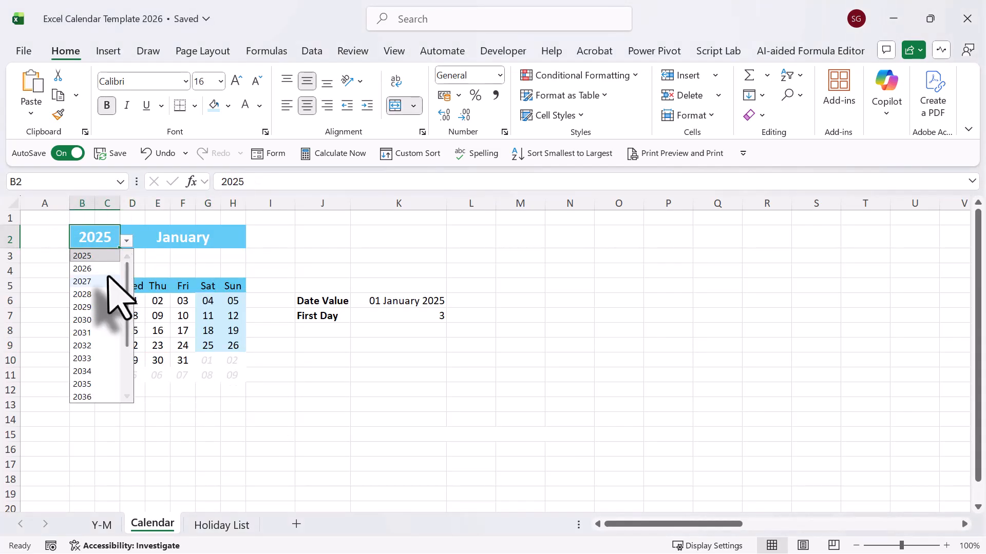
{"action": "left_click", "coordinate": [82, 269]}
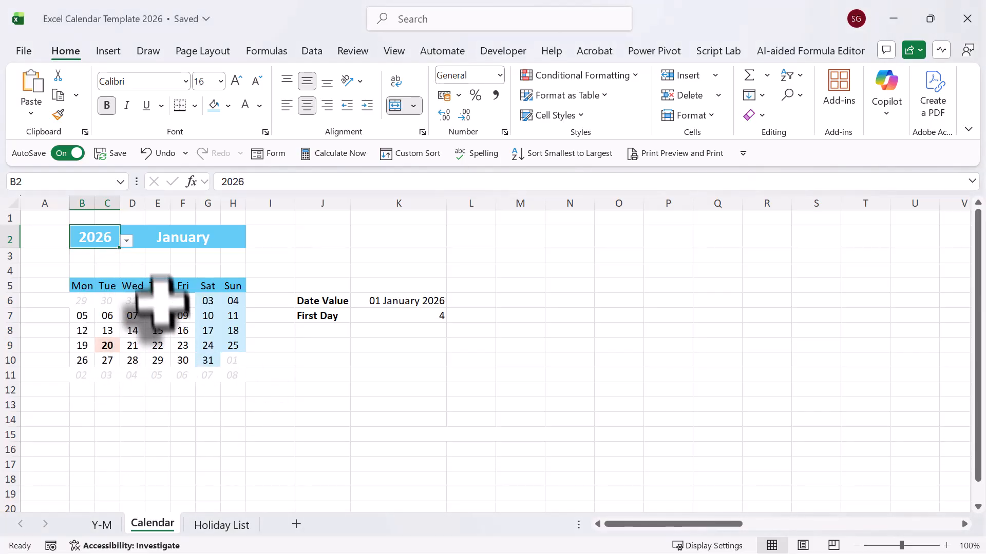
- Check the Holiday List dates, then open the Calendar 12 Months sheet
{"action": "left_click", "coordinate": [222, 525]}
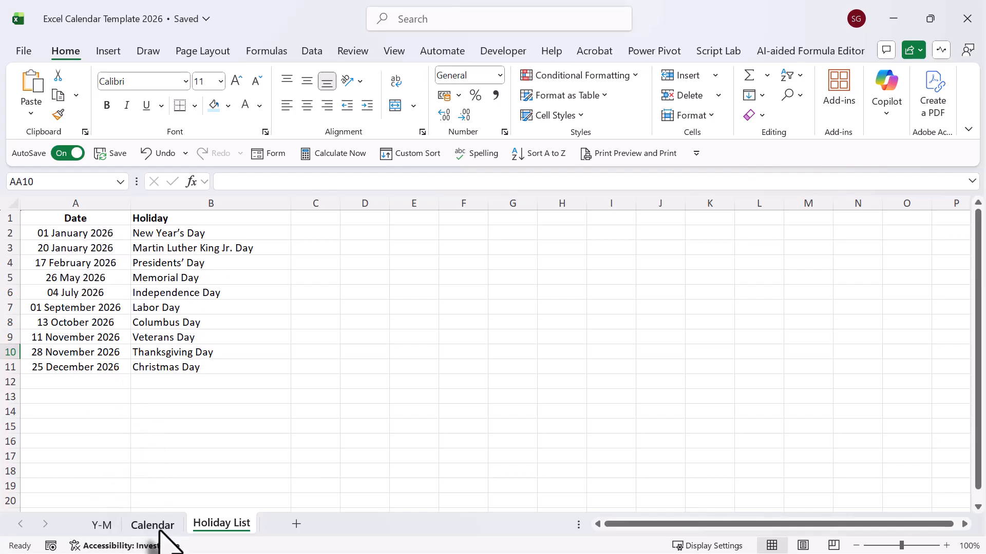
{"action": "left_click", "coordinate": [152, 525]}
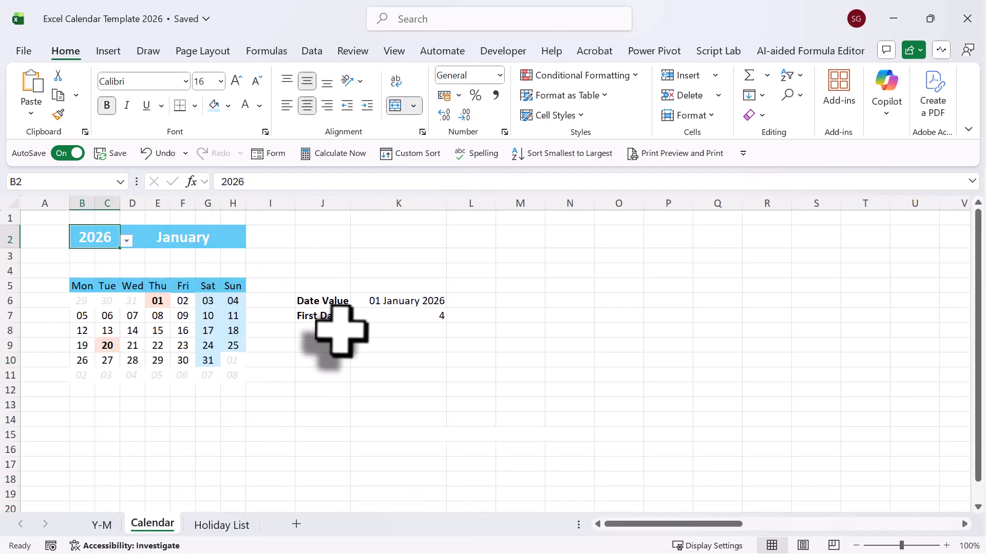
{"action": "left_click", "coordinate": [317, 525]}
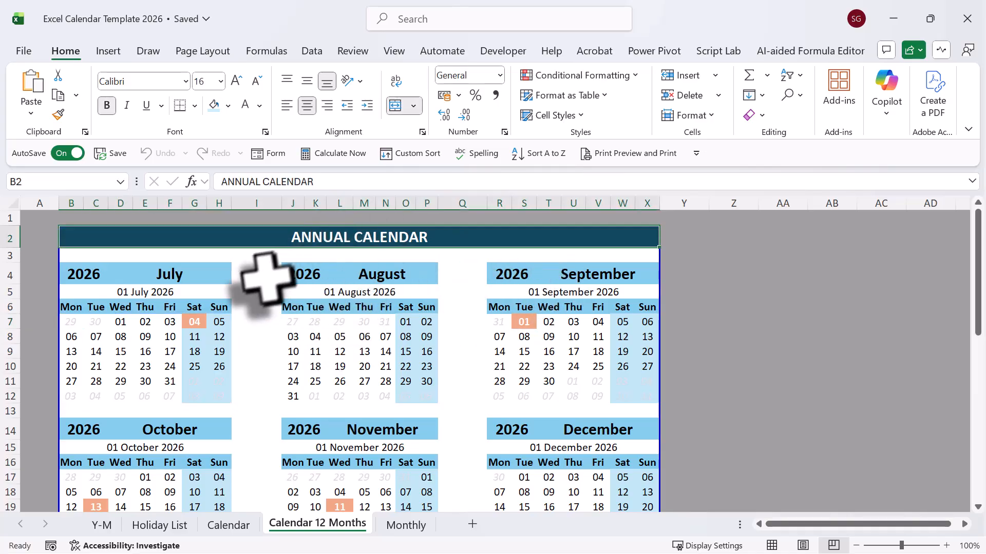
{"action": "left_click", "coordinate": [145, 274]}
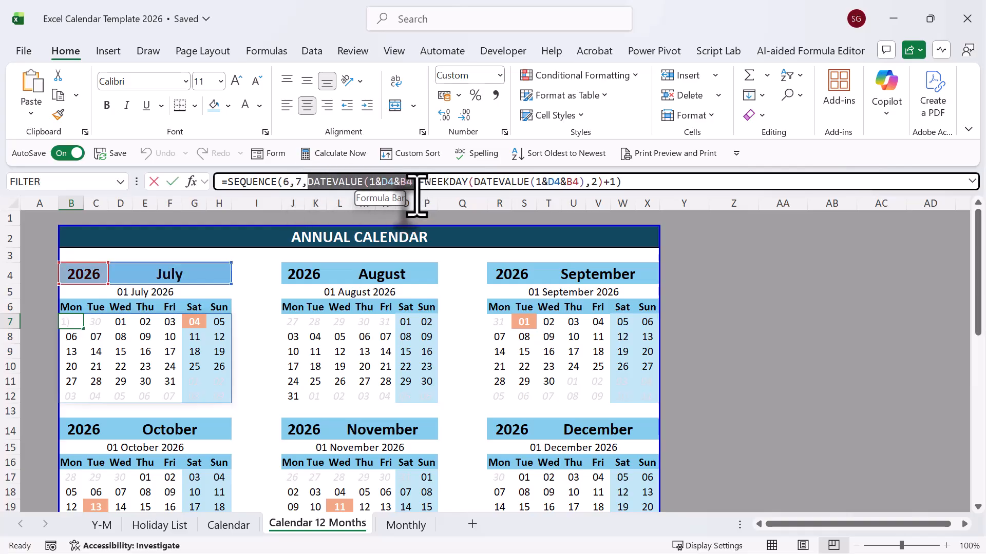
{"action": "left_click", "coordinate": [403, 182]}
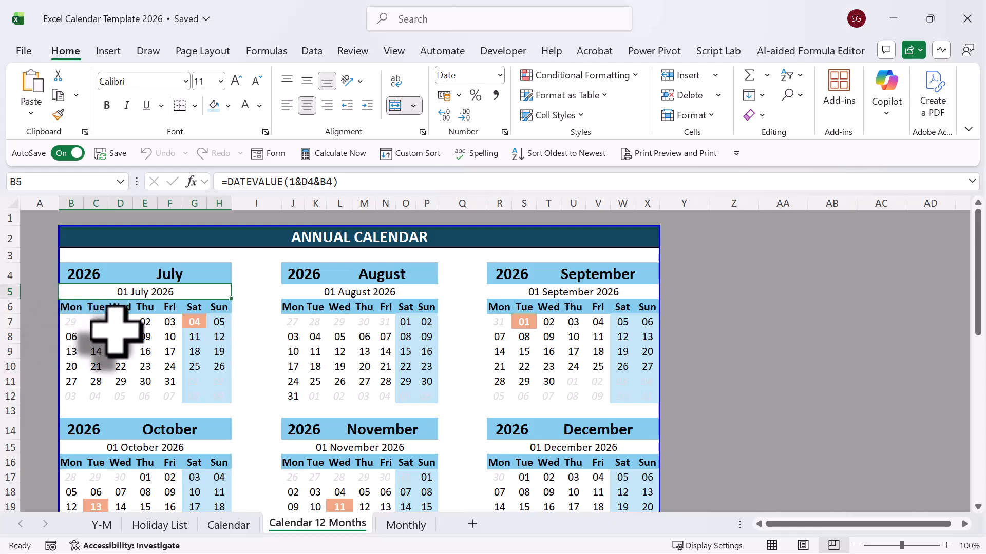
{"action": "mouse_move", "coordinate": [308, 264]}
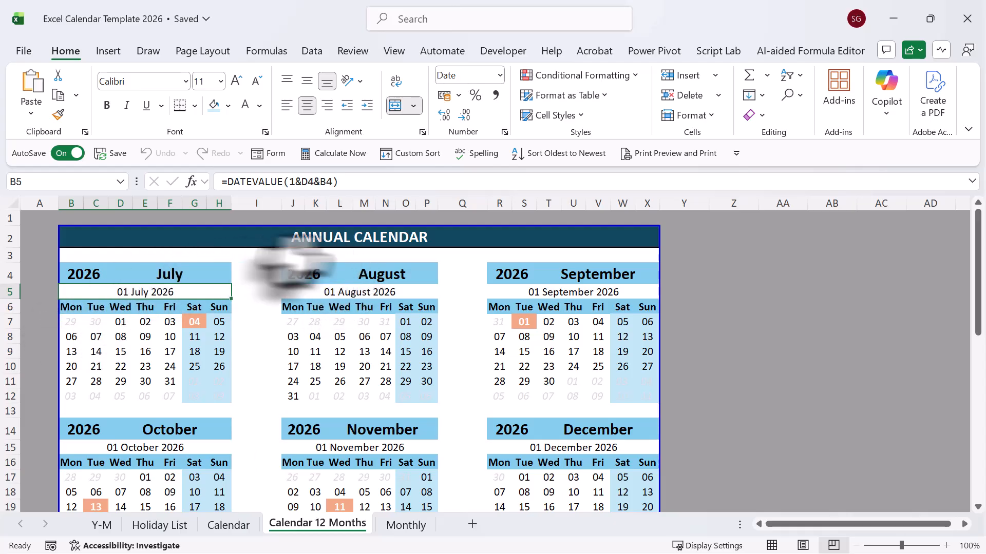
{"action": "mouse_move", "coordinate": [415, 277]}
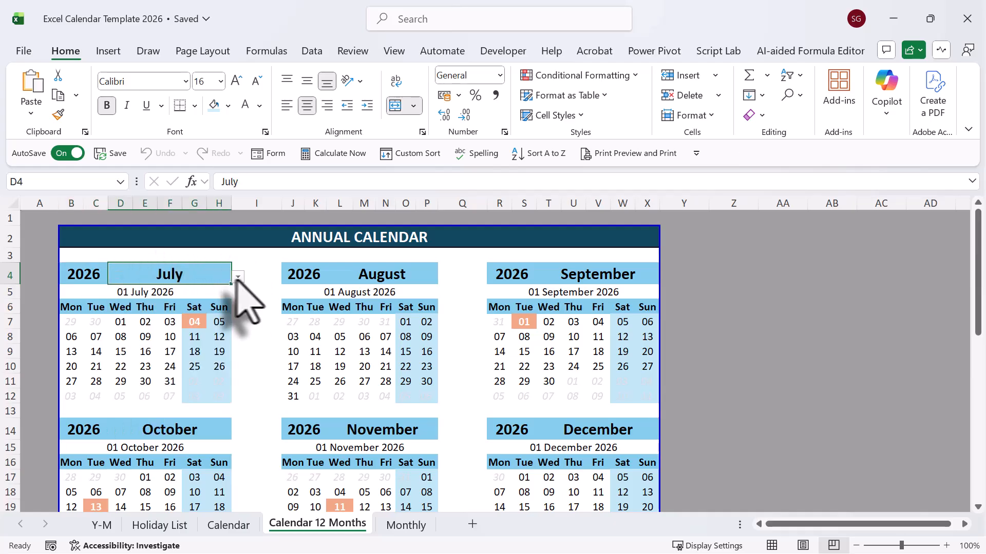
{"action": "left_click", "coordinate": [333, 276]}
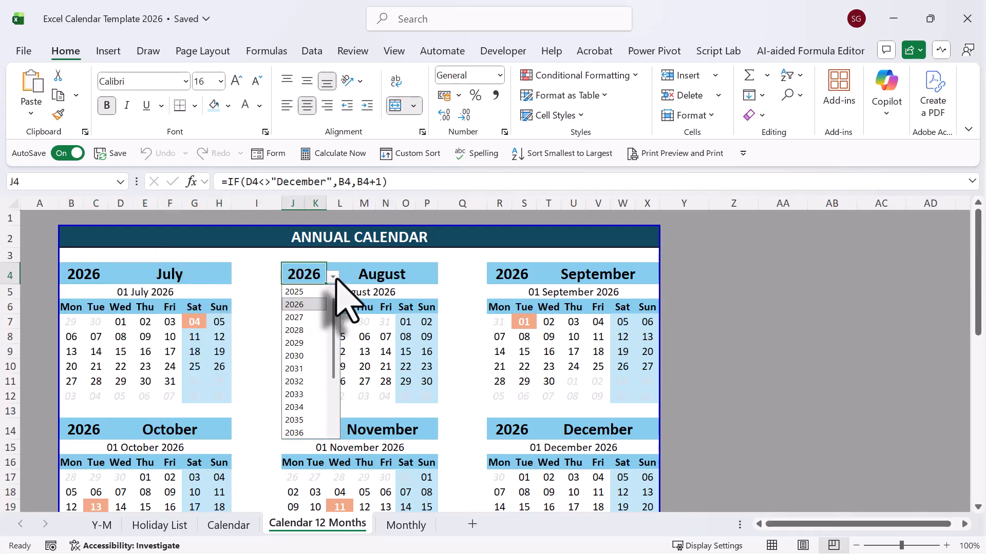
{"action": "left_click", "coordinate": [294, 304]}
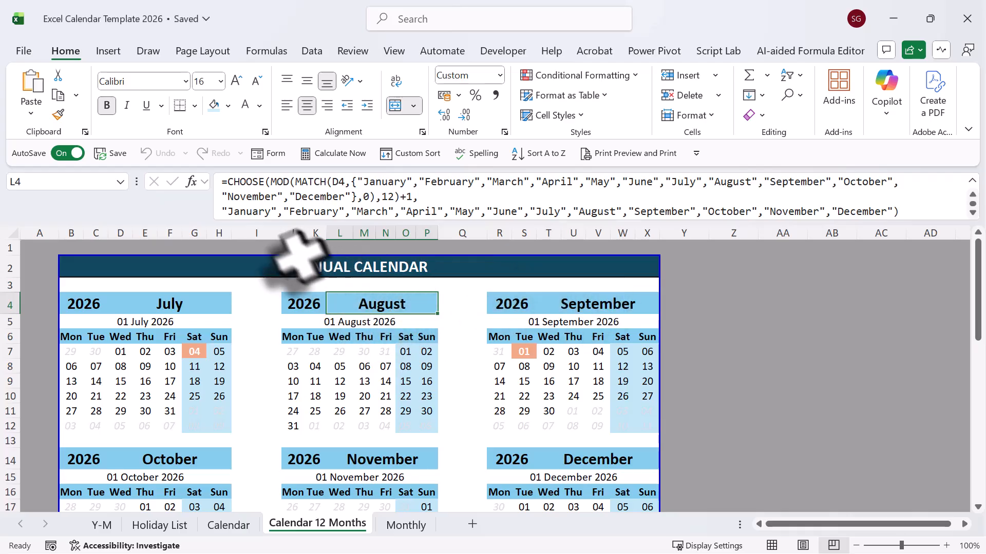
{"action": "mouse_move", "coordinate": [745, 330]}
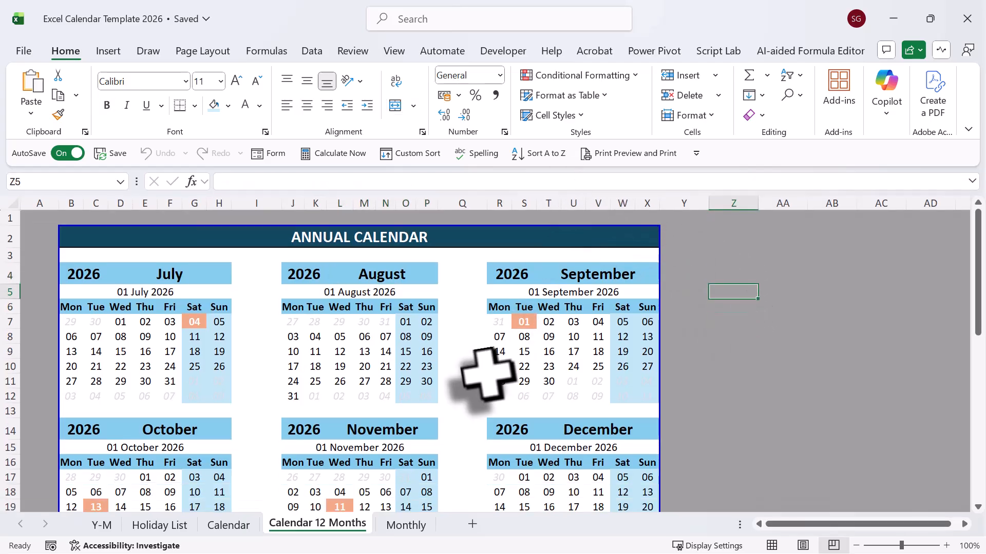
{"action": "scroll", "scroll_direction": "down", "scroll_amount": 3}
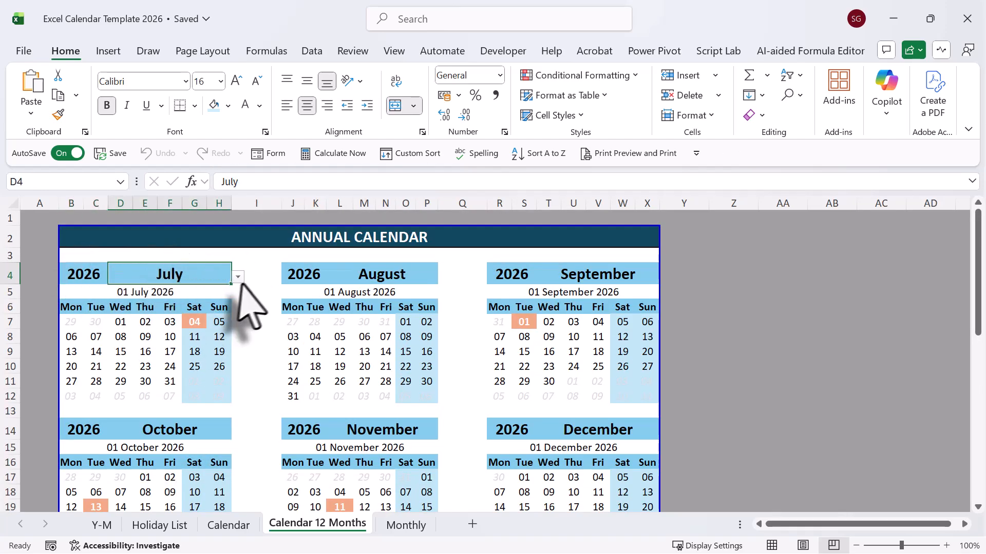
- Set the annual calendar's start month to January and scroll through the updated months
{"action": "left_click", "coordinate": [238, 277]}
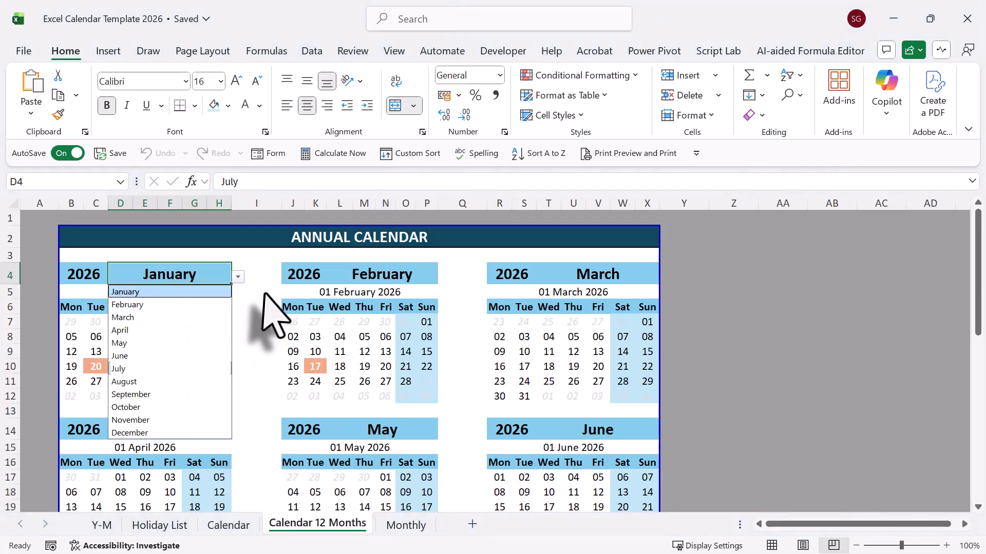
{"action": "scroll", "scroll_direction": "down", "scroll_amount": 3}
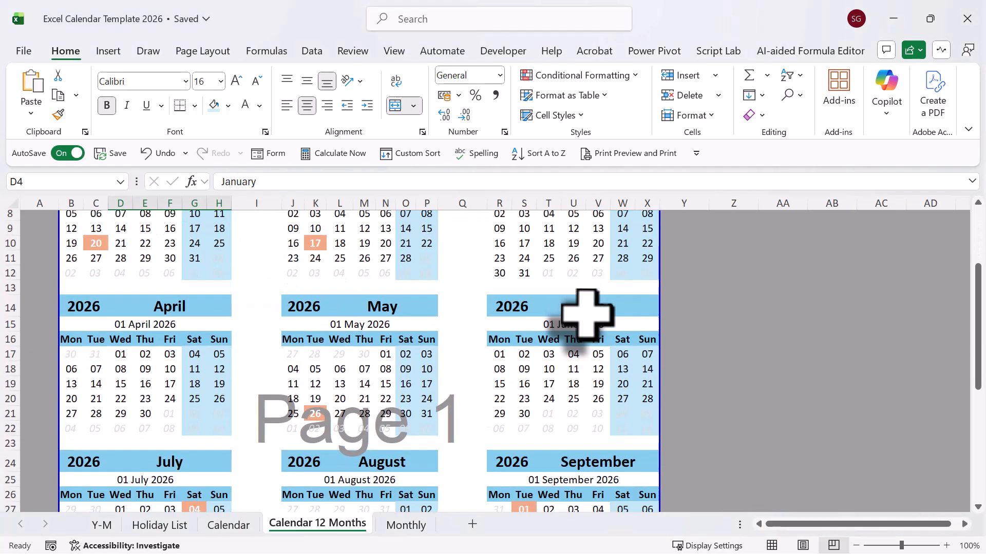
{"action": "scroll", "scroll_direction": "down", "scroll_amount": 3}
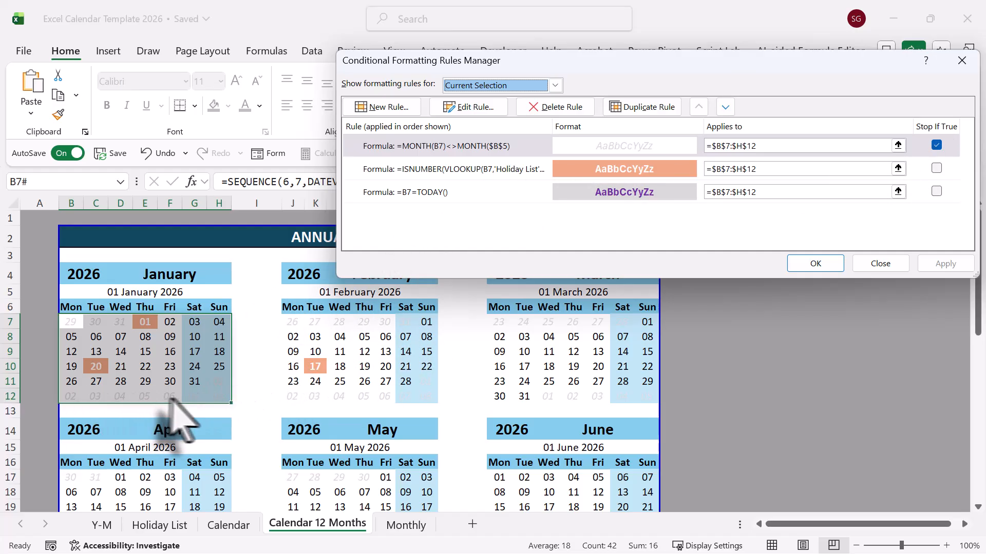
{"action": "mouse_move", "coordinate": [202, 428]}
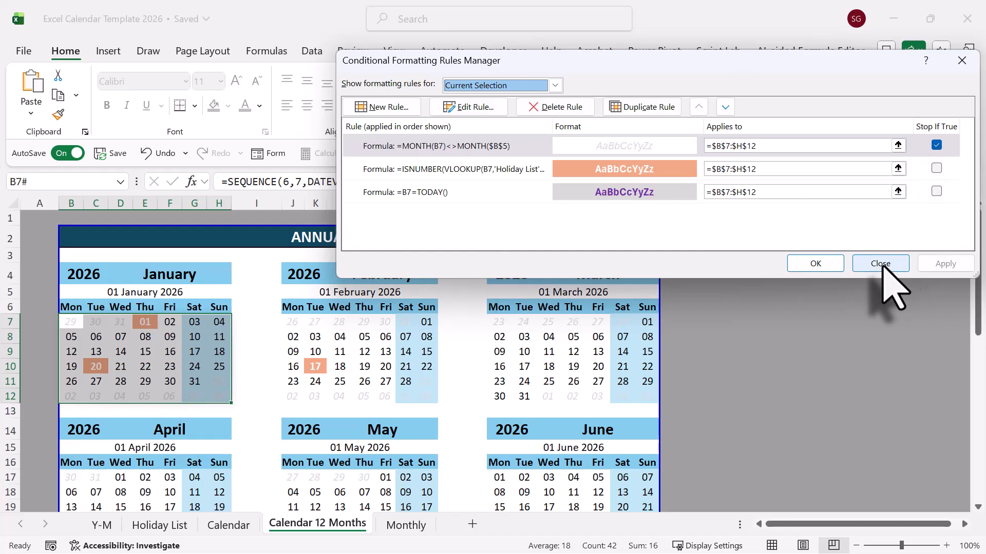
{"action": "left_click", "coordinate": [880, 263]}
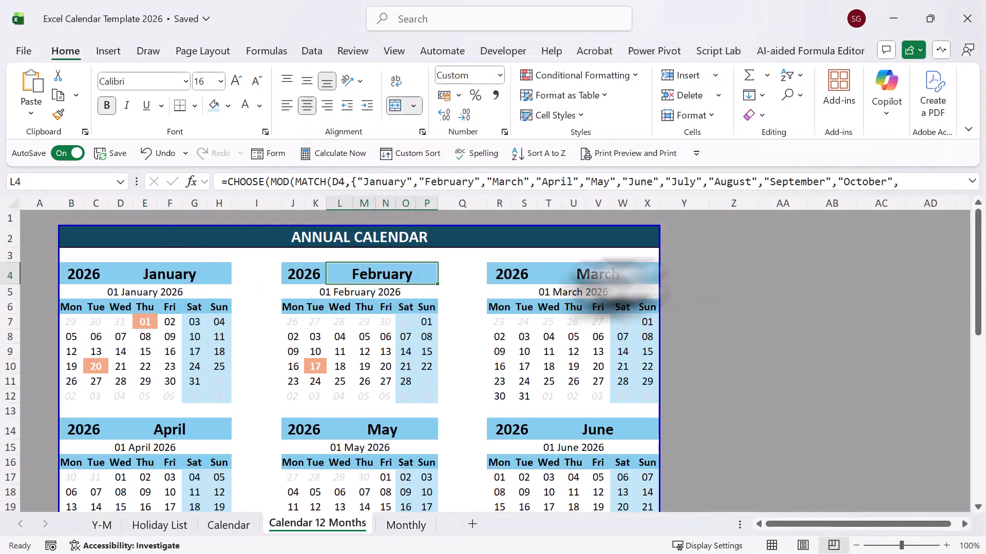
{"action": "scroll", "scroll_direction": "down", "scroll_amount": 3}
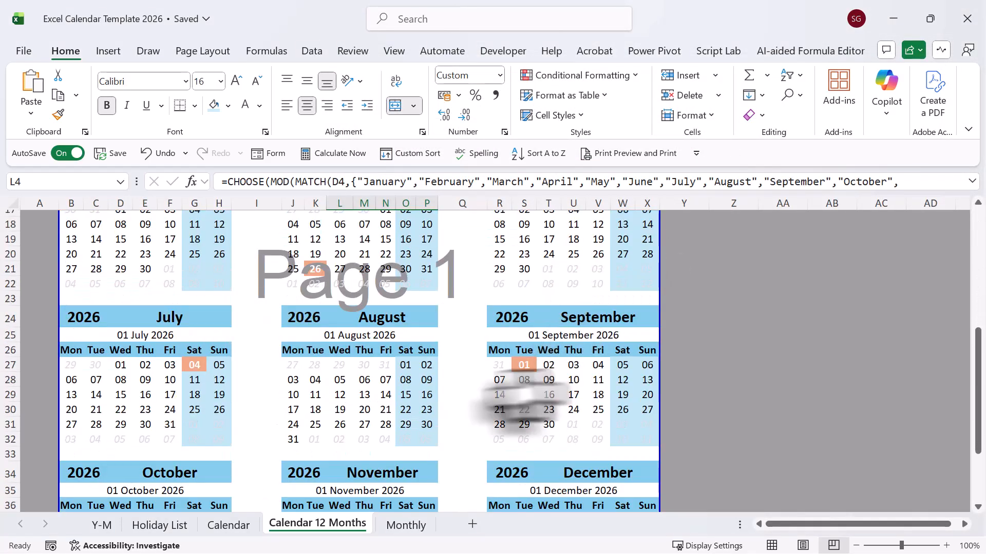
{"action": "scroll", "scroll_direction": "down", "scroll_amount": 3}
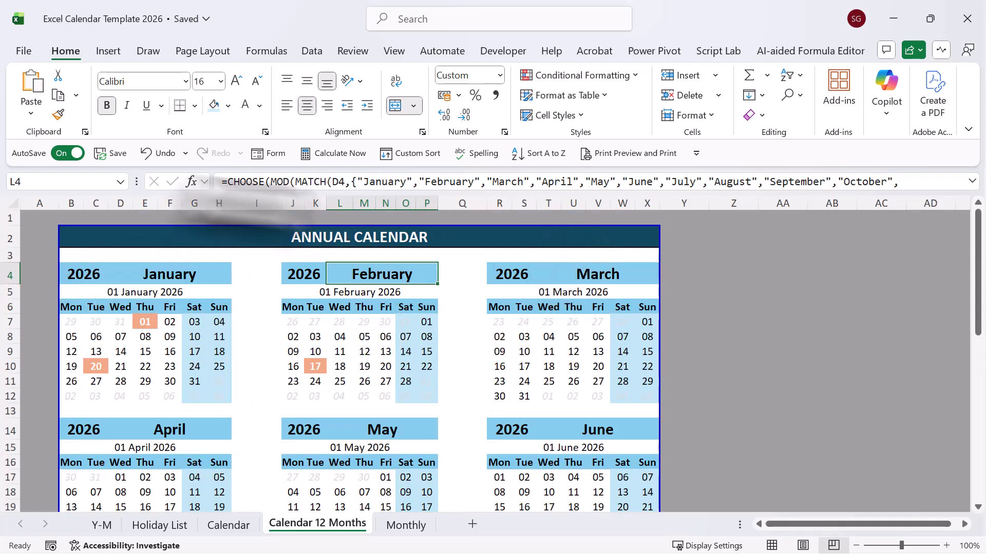
- Deselect by picking an empty cell and open the Monthly sheet
{"action": "left_click", "coordinate": [95, 256]}
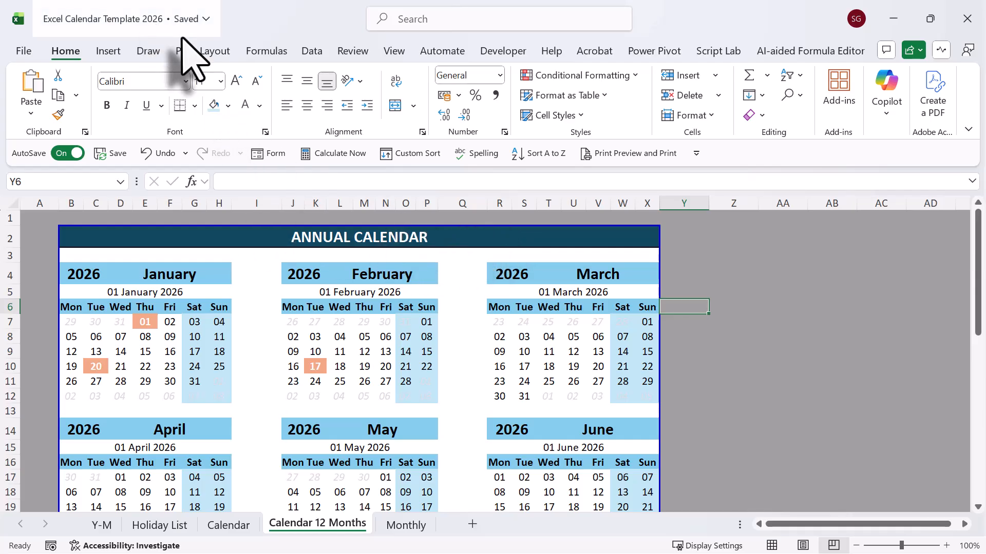
{"action": "left_click", "coordinate": [406, 525]}
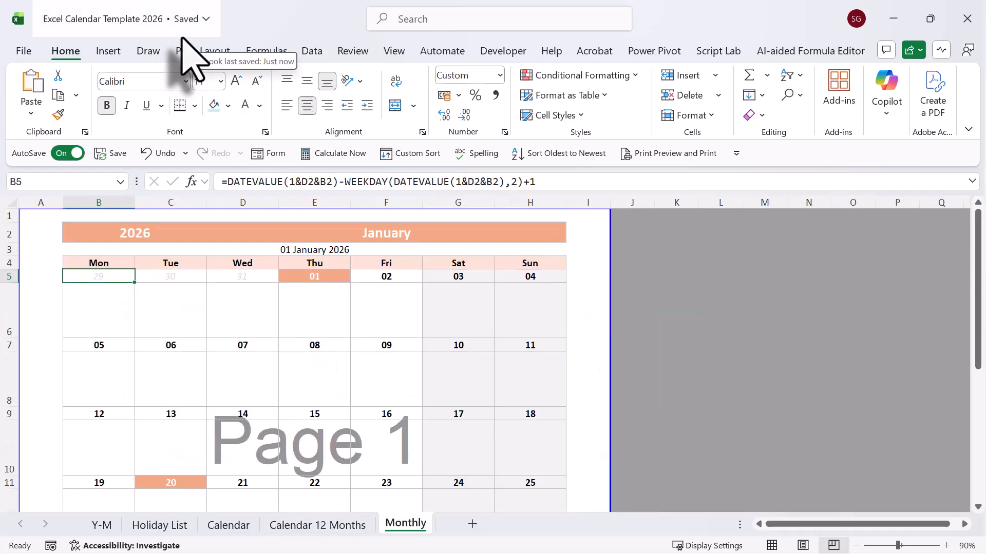
{"action": "mouse_move", "coordinate": [503, 339]}
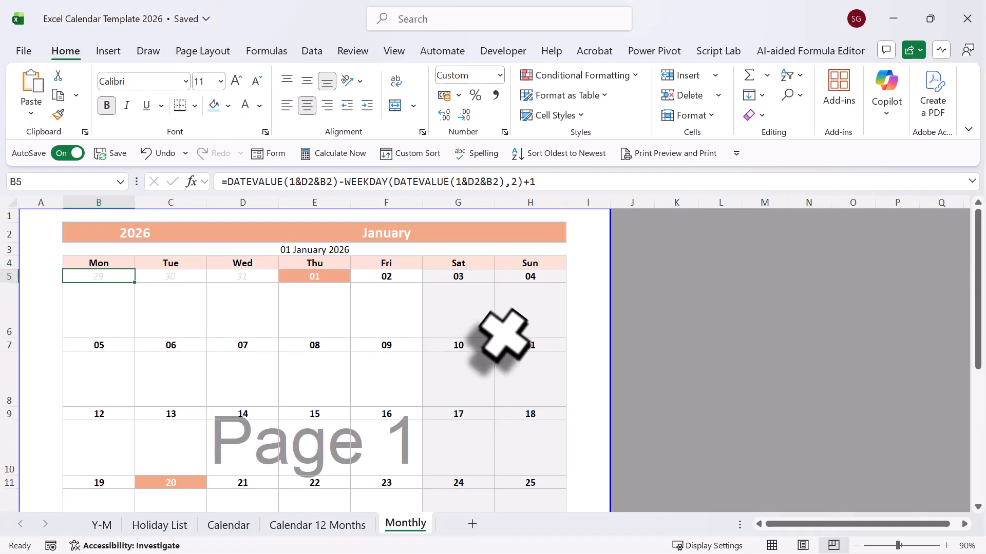
{"action": "left_click", "coordinate": [98, 311]}
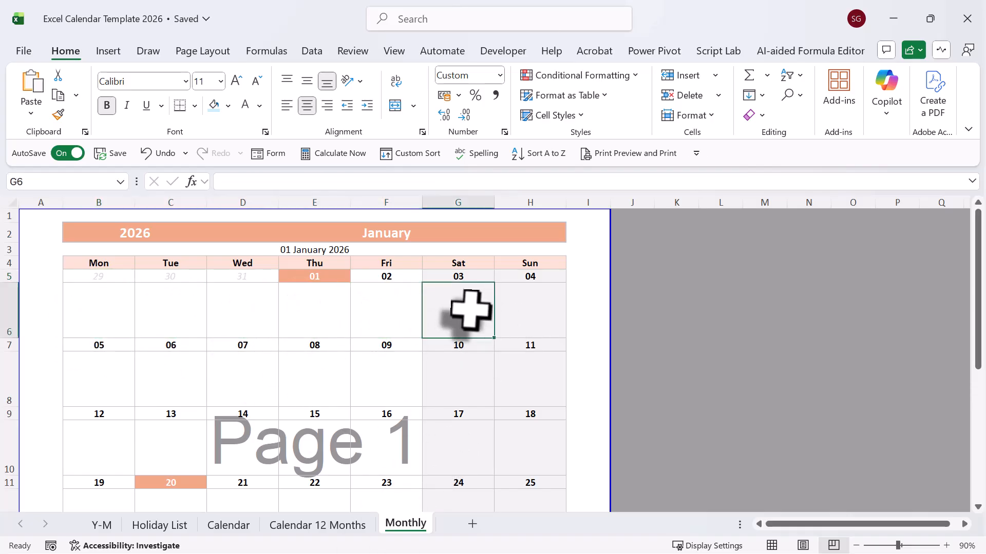
{"action": "left_click", "coordinate": [529, 310]}
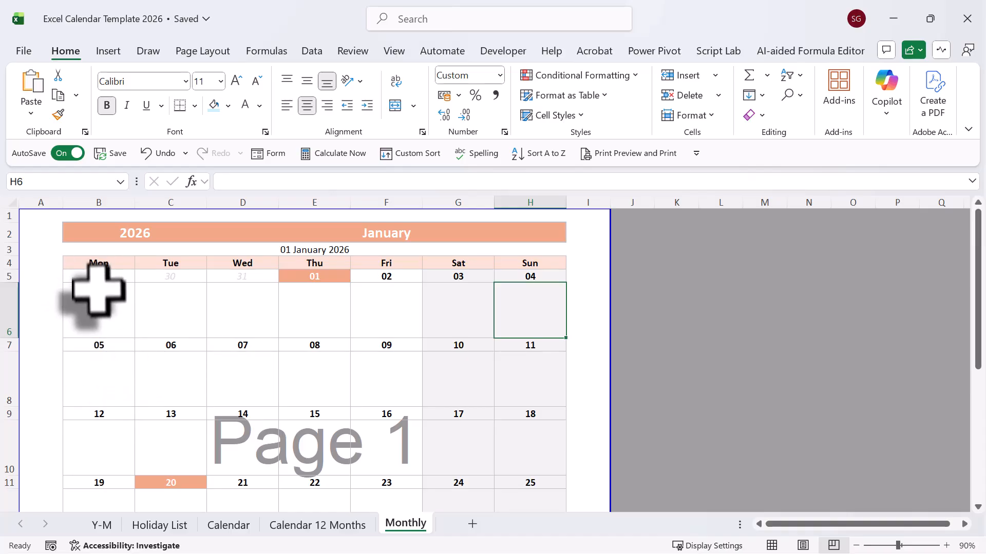
{"action": "left_click", "coordinate": [98, 277]}
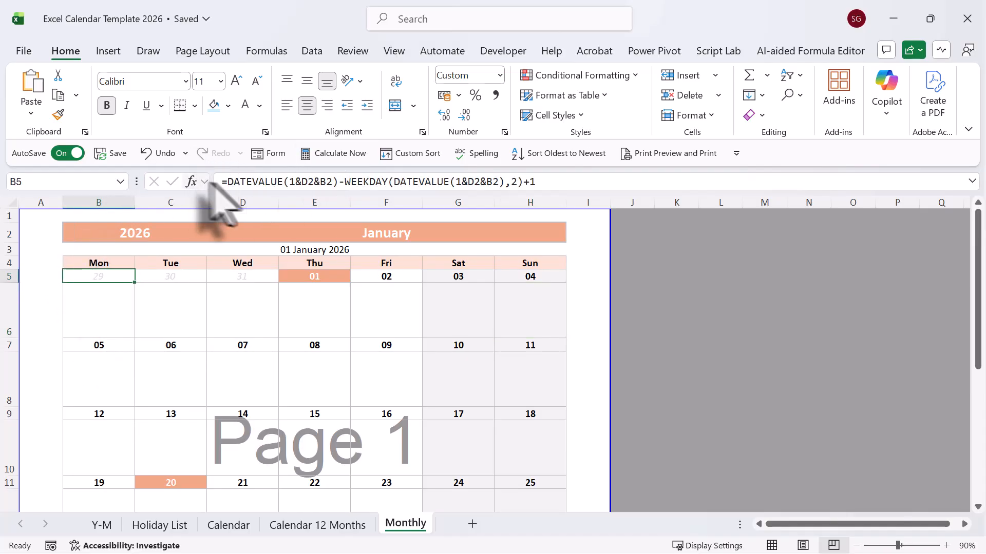
{"action": "mouse_move", "coordinate": [293, 195]}
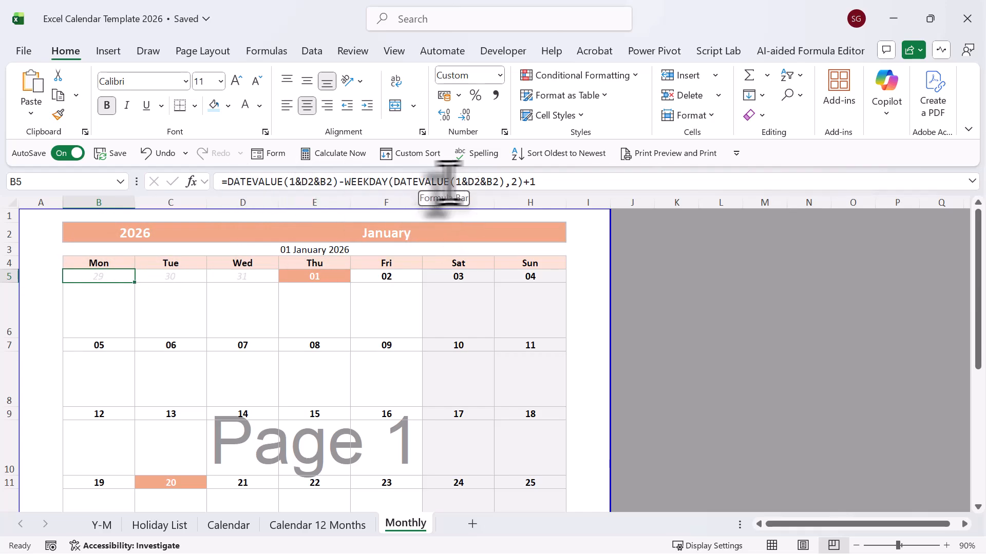
{"action": "mouse_move", "coordinate": [550, 188]}
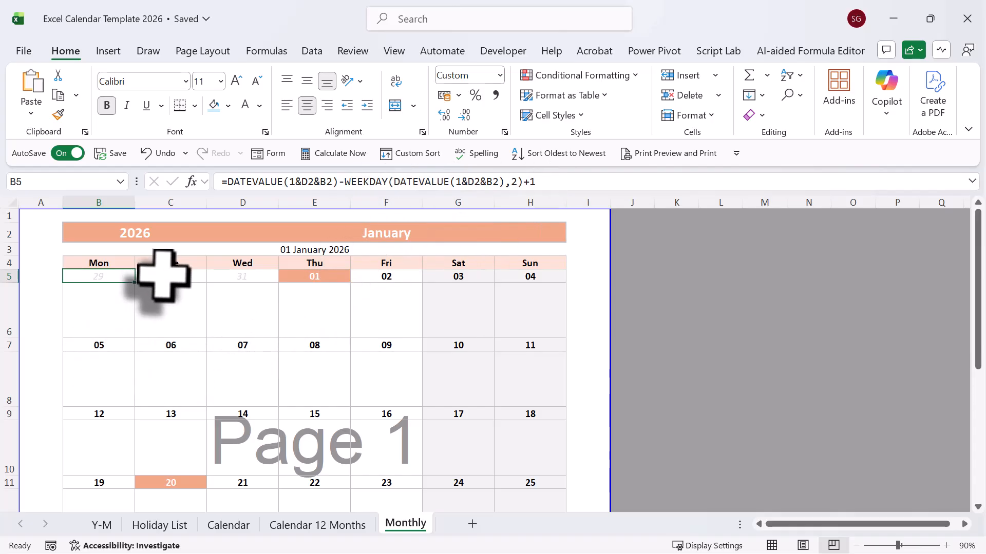
{"action": "left_click", "coordinate": [171, 276]}
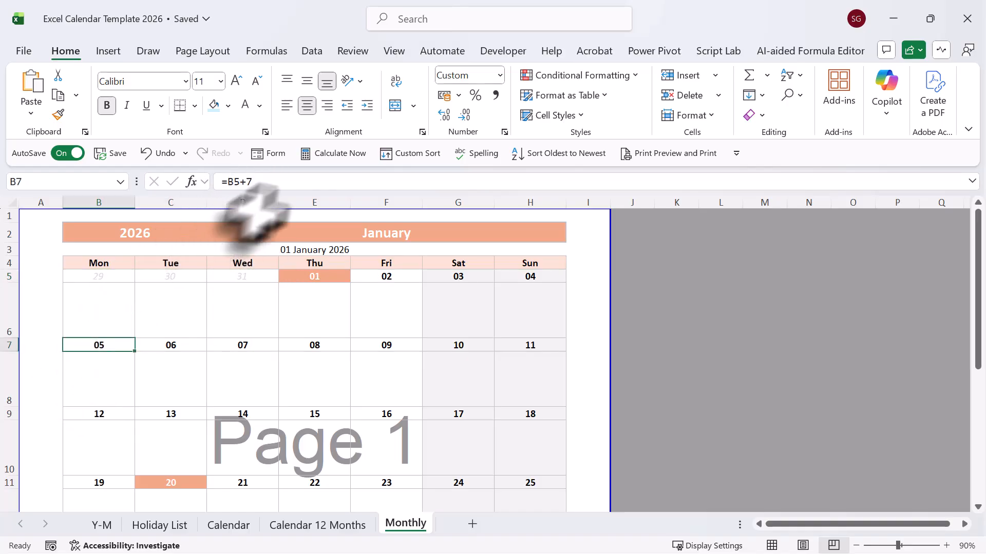
{"action": "double_click", "coordinate": [98, 344]}
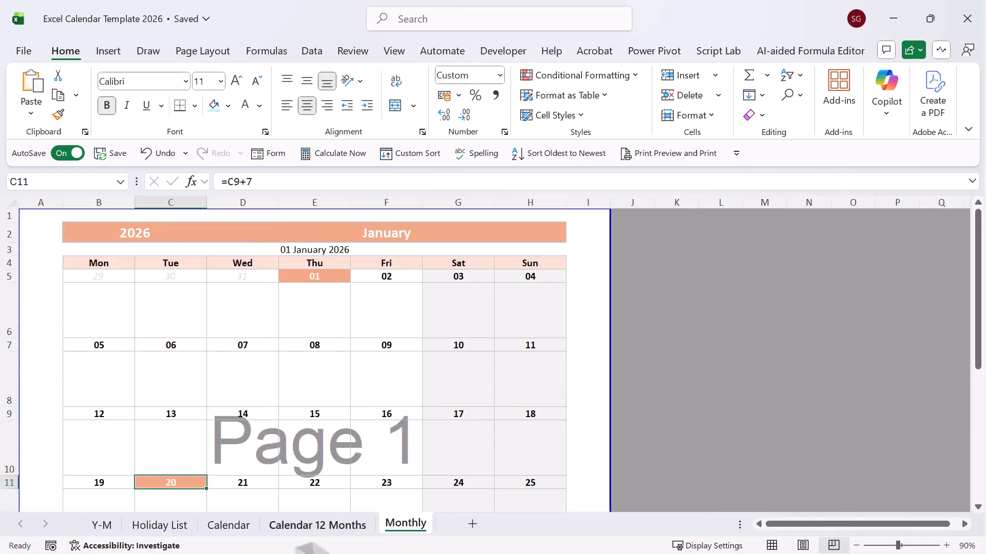
{"action": "right_click", "coordinate": [406, 523]}
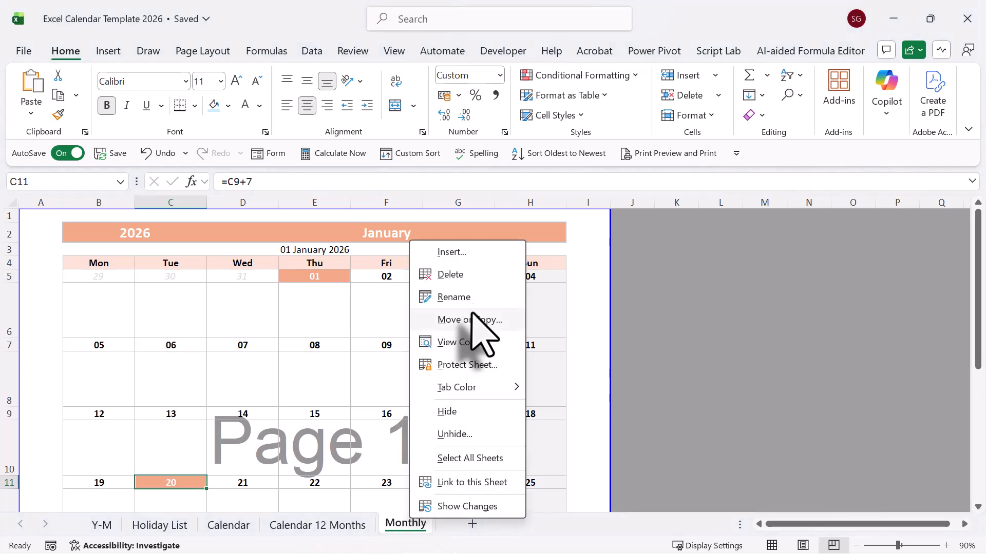
{"action": "mouse_move", "coordinate": [448, 408]}
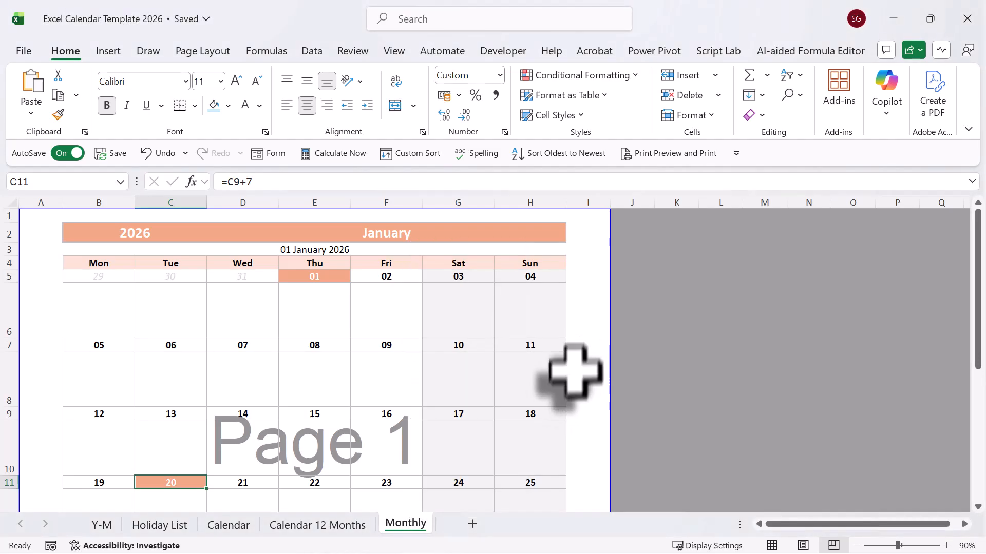
{"action": "mouse_move", "coordinate": [585, 405]}
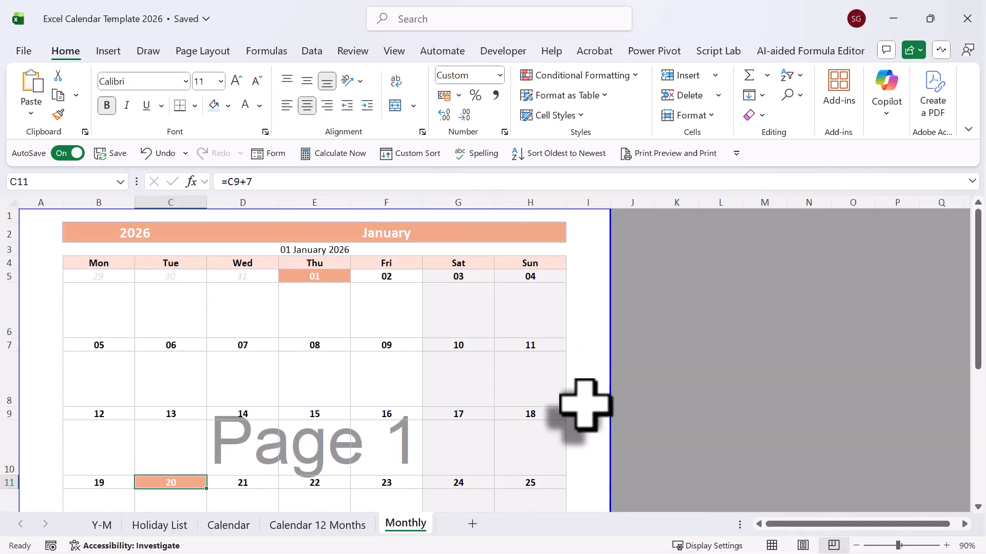